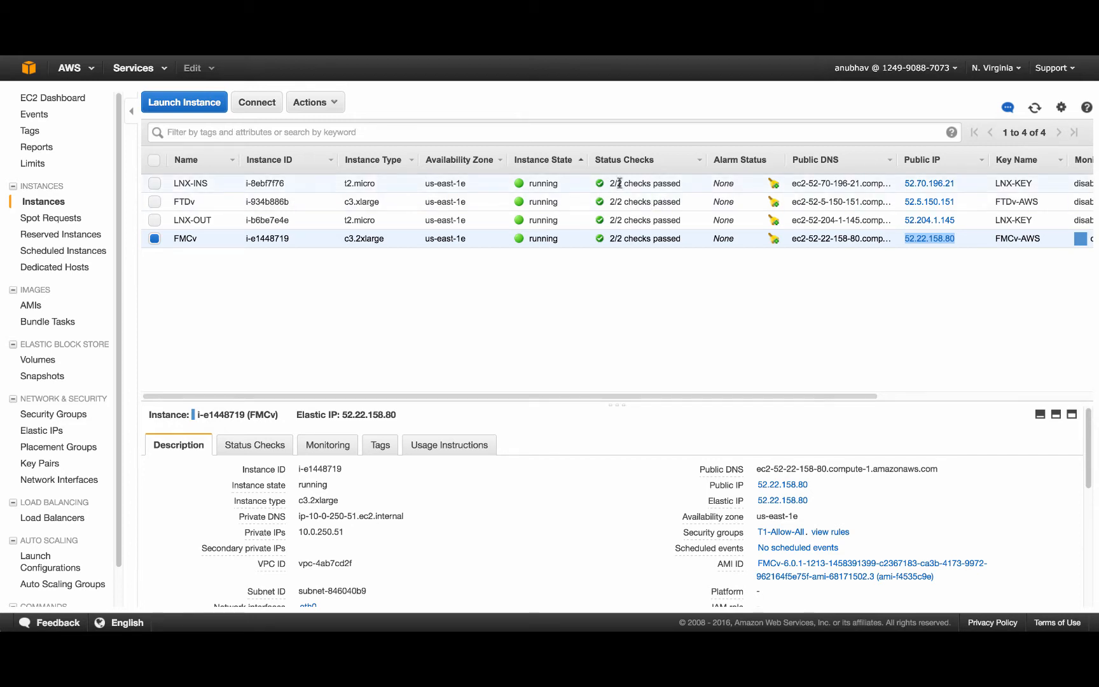
pyautogui.moveTo(190, 183)
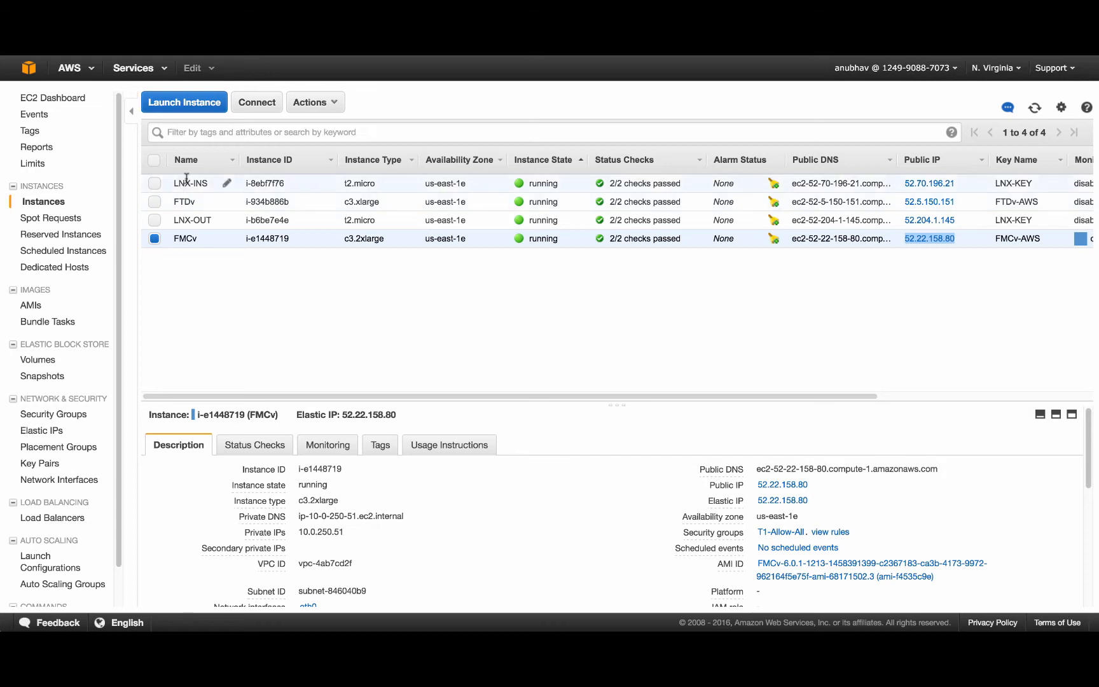
pyautogui.moveTo(566, 174)
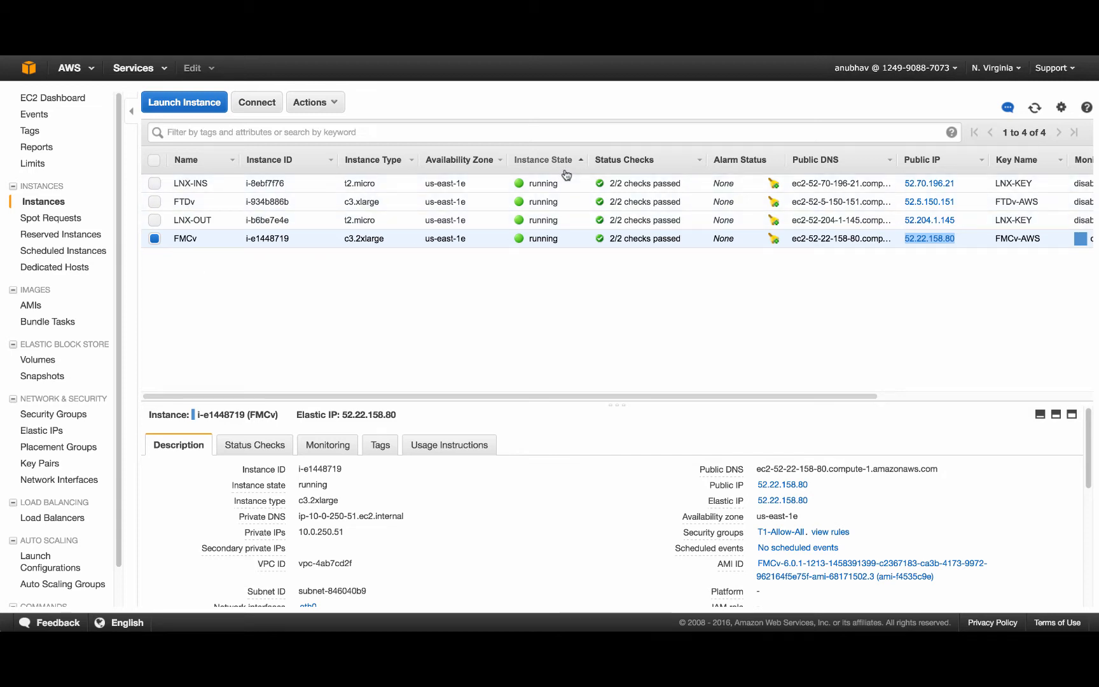
pyautogui.moveTo(552, 252)
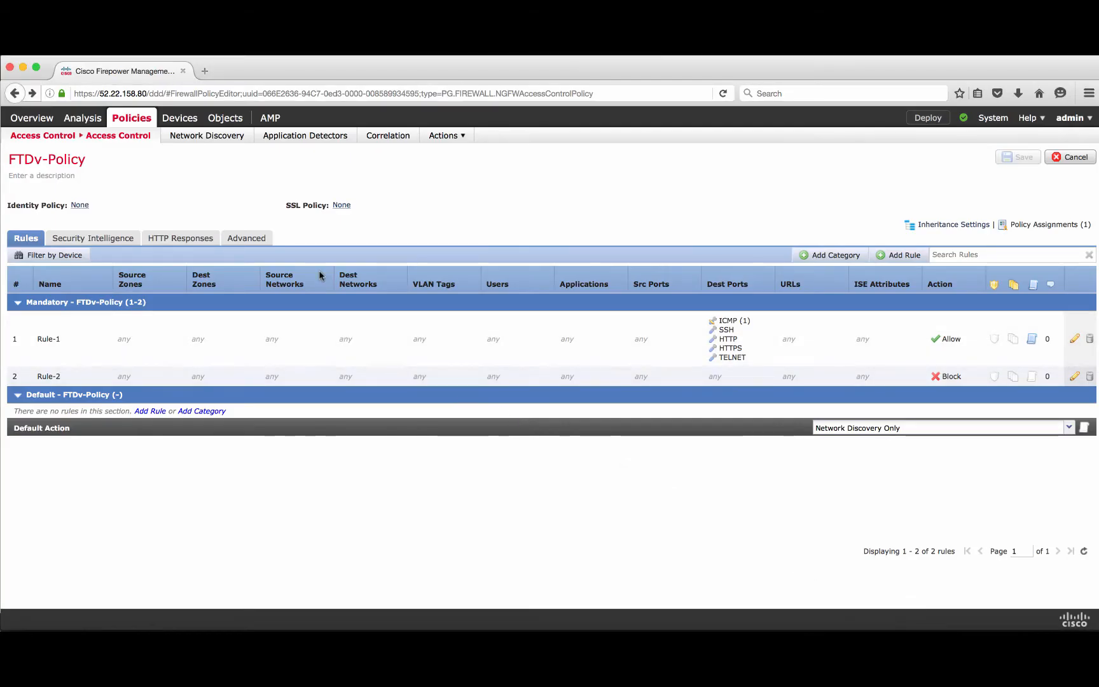
# Open the FTDv device's configuration from Device Management to see its interfaces
pyautogui.click(46, 159)
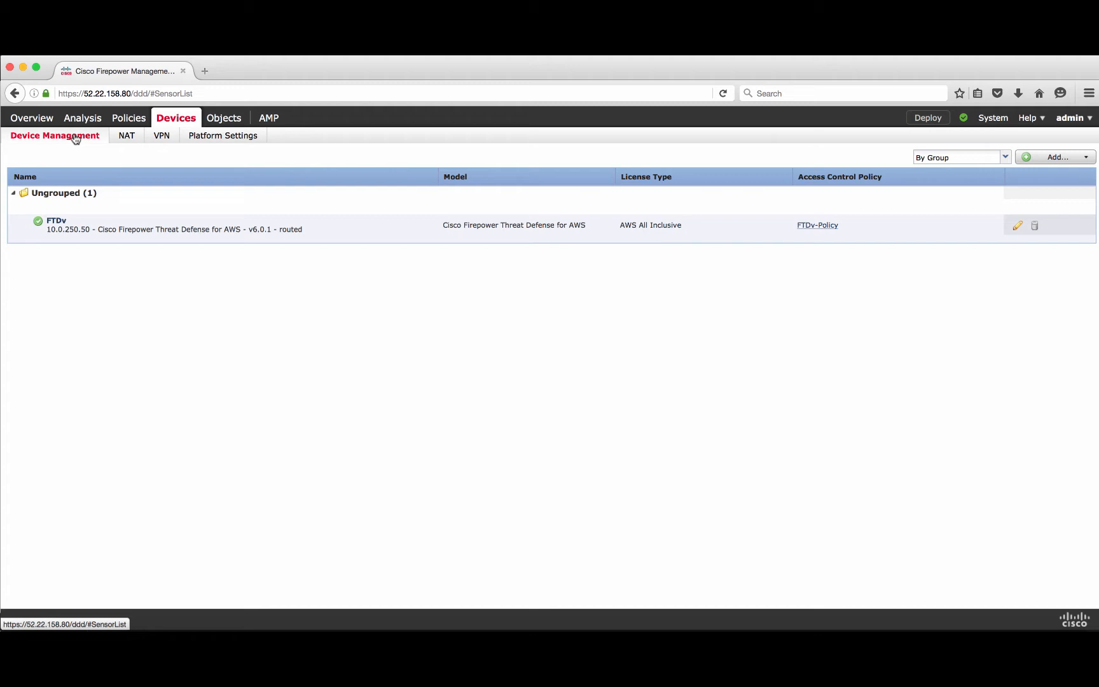
pyautogui.click(56, 221)
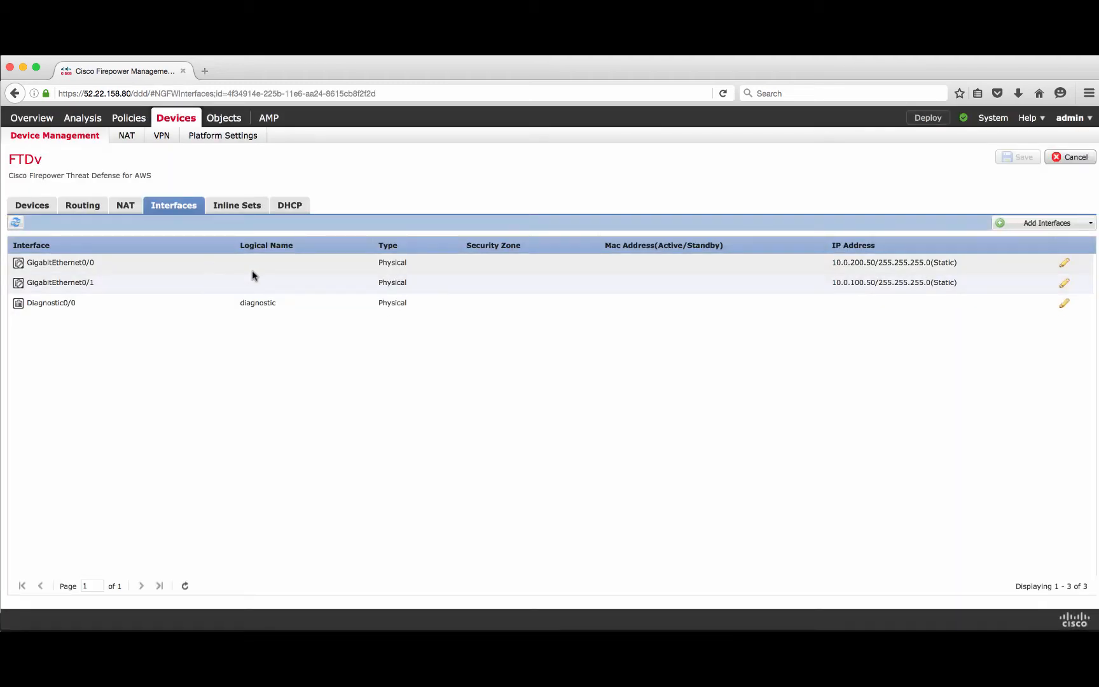
pyautogui.moveTo(882, 266)
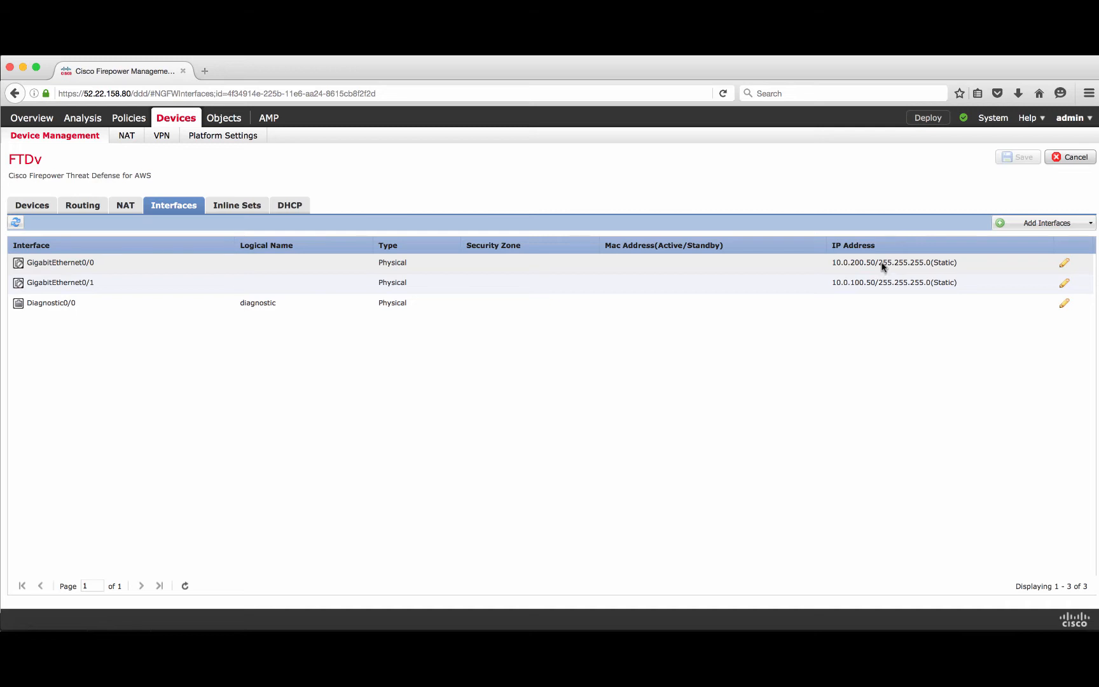
pyautogui.moveTo(883, 288)
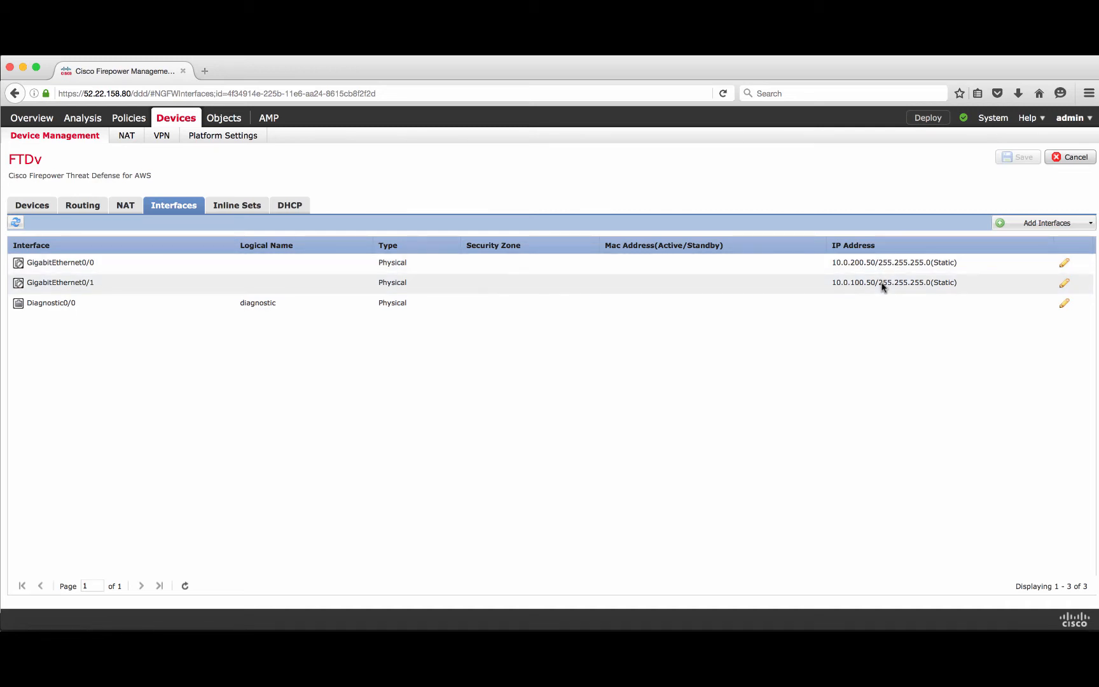
pyautogui.moveTo(847, 290)
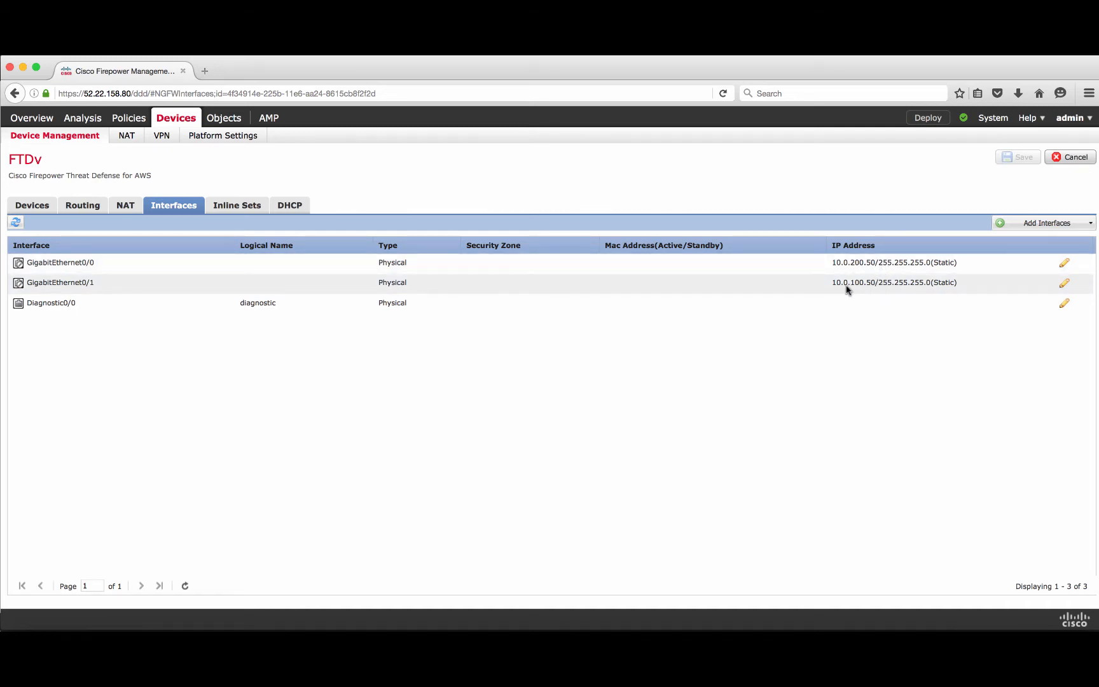
pyautogui.moveTo(746, 274)
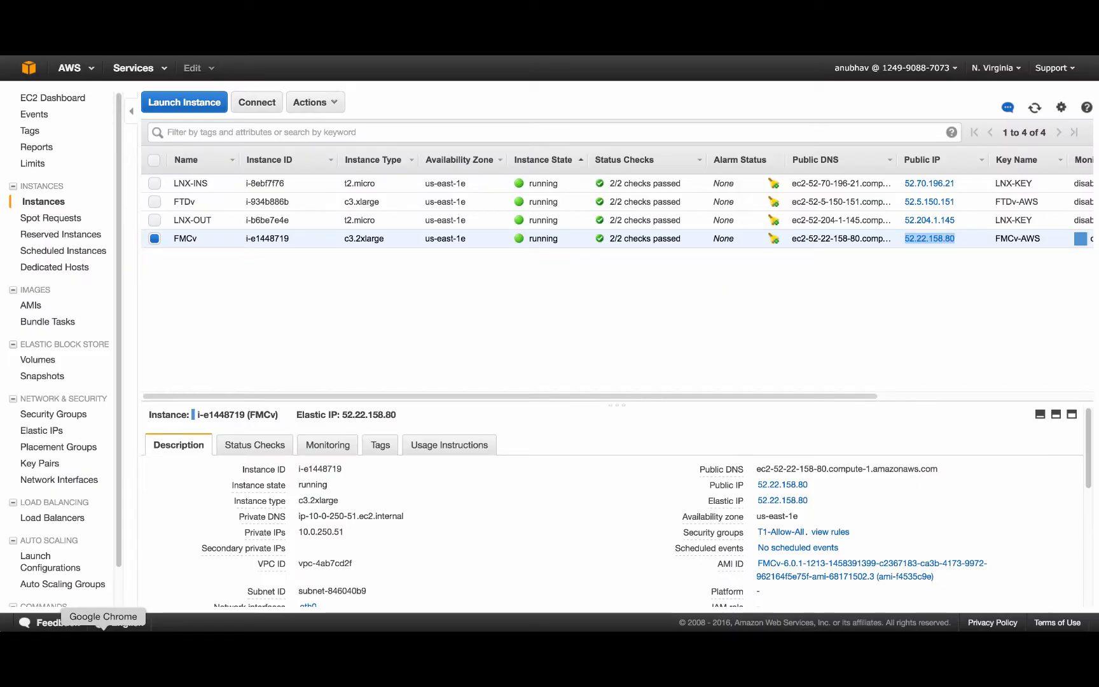
# Read FTDv-OUT (10.0.200.50) and FTDv-INS (10.0.100.50) private IPs from Network Interfaces
pyautogui.click(58, 480)
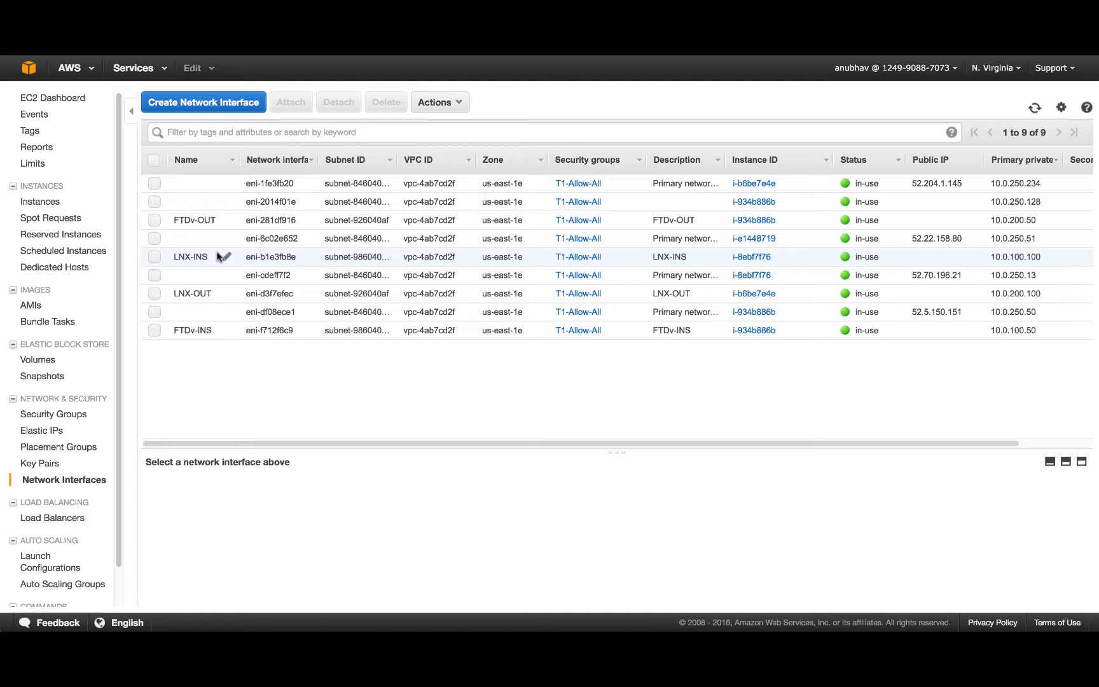
pyautogui.moveTo(210, 218)
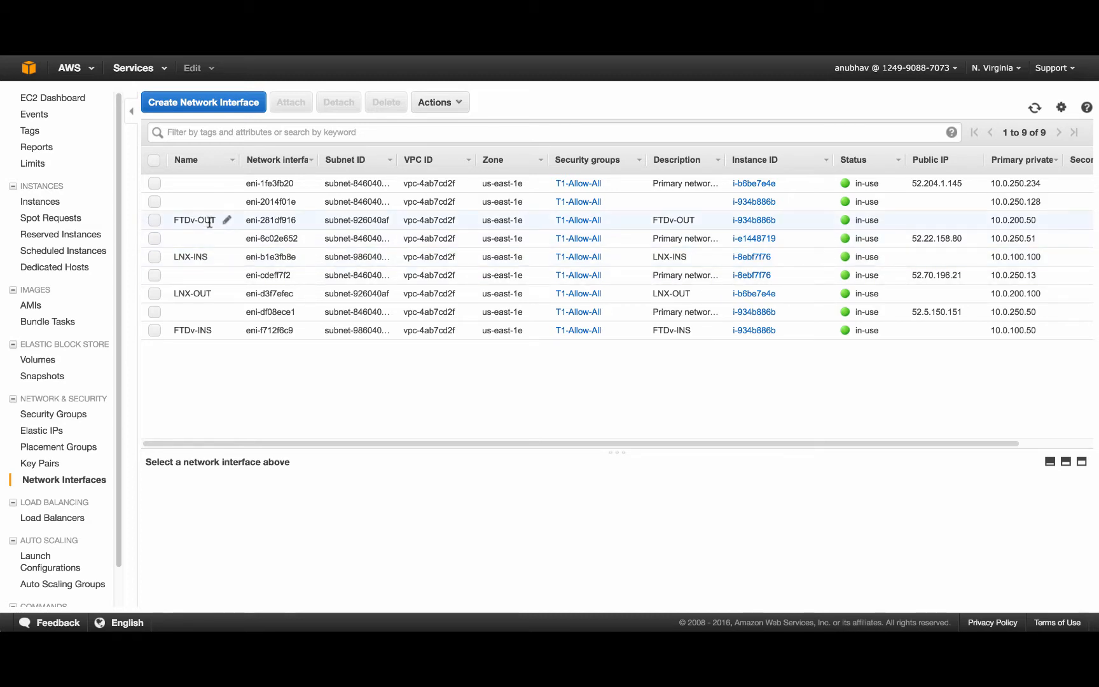
pyautogui.click(155, 219)
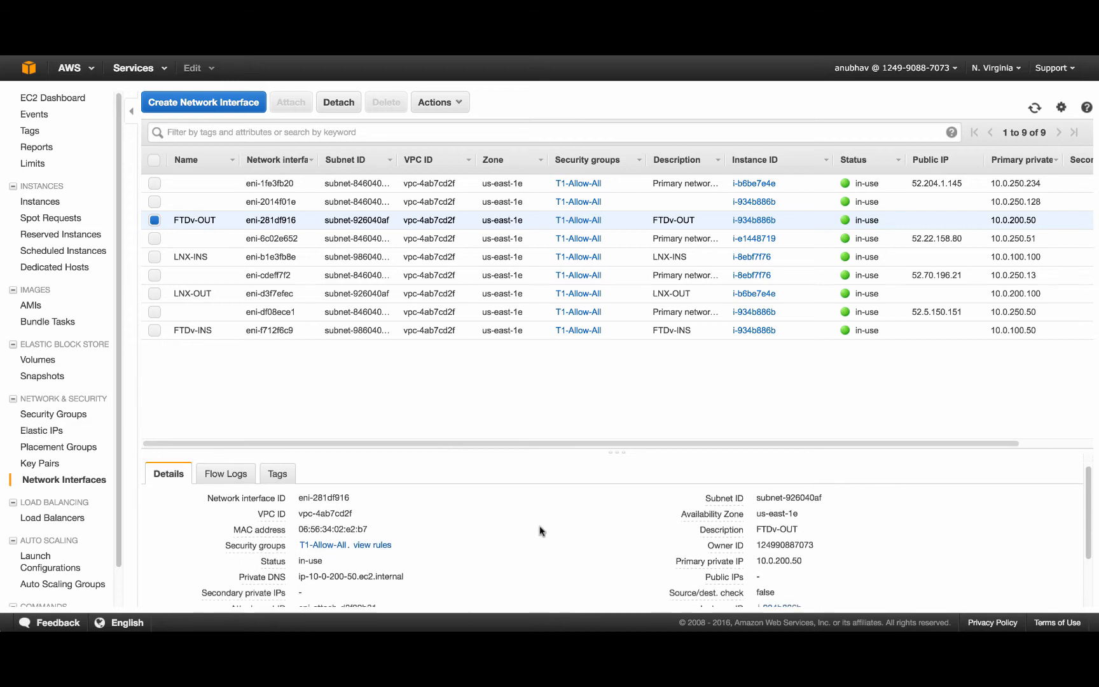
pyautogui.scroll(-3)
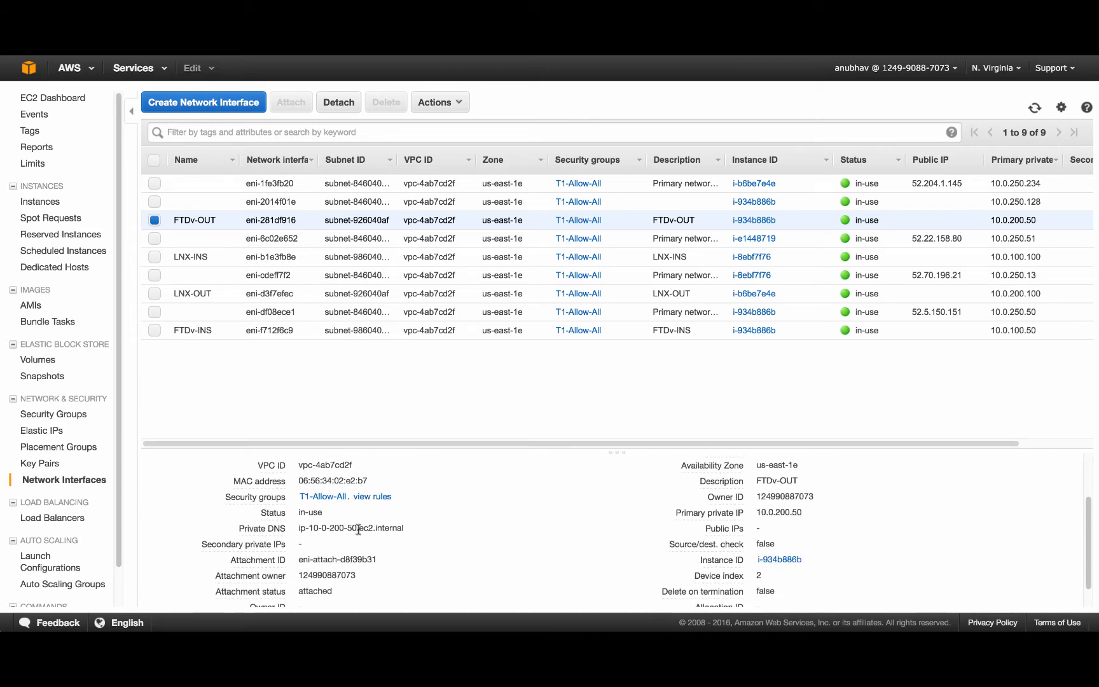
pyautogui.doubleClick(335, 528)
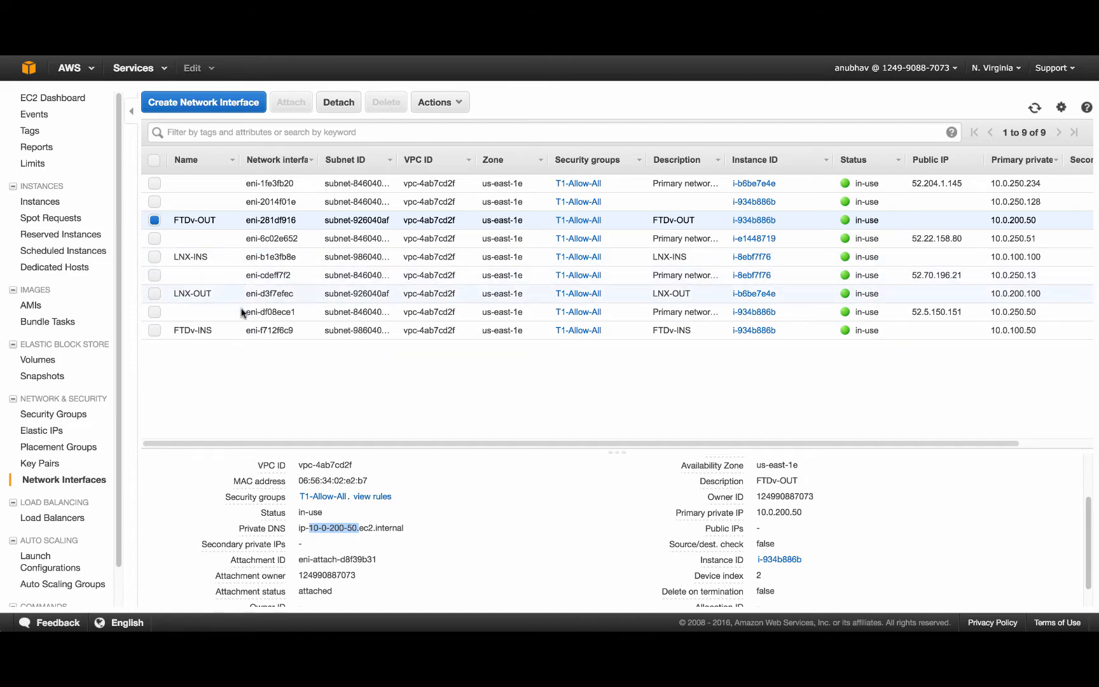
pyautogui.click(193, 330)
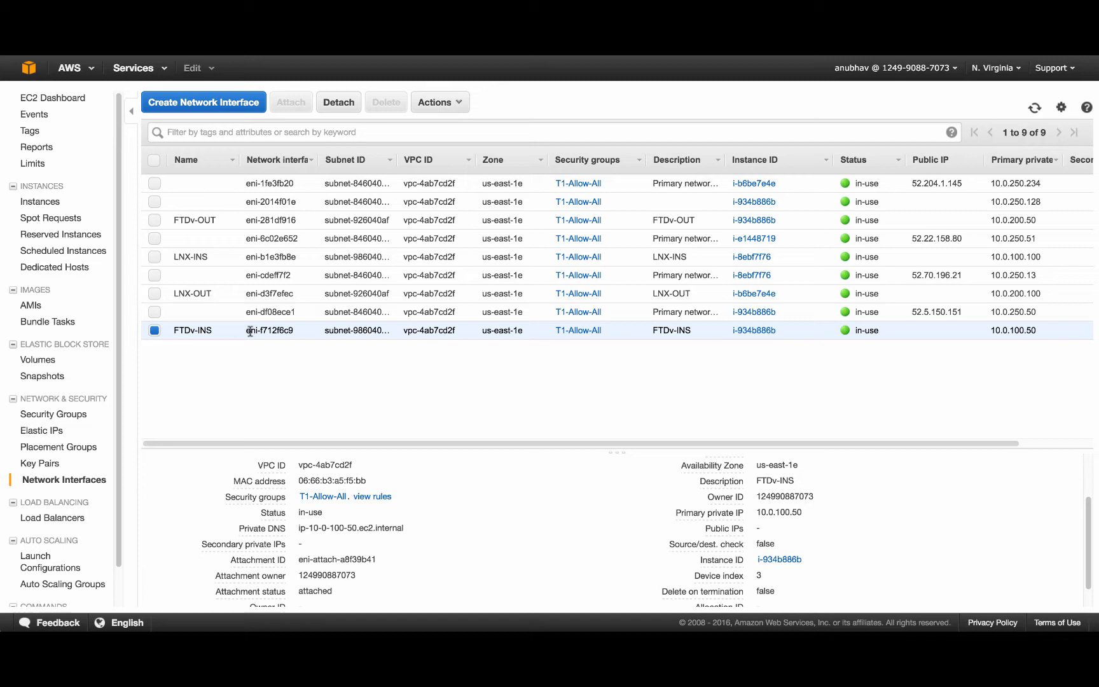
pyautogui.doubleClick(330, 528)
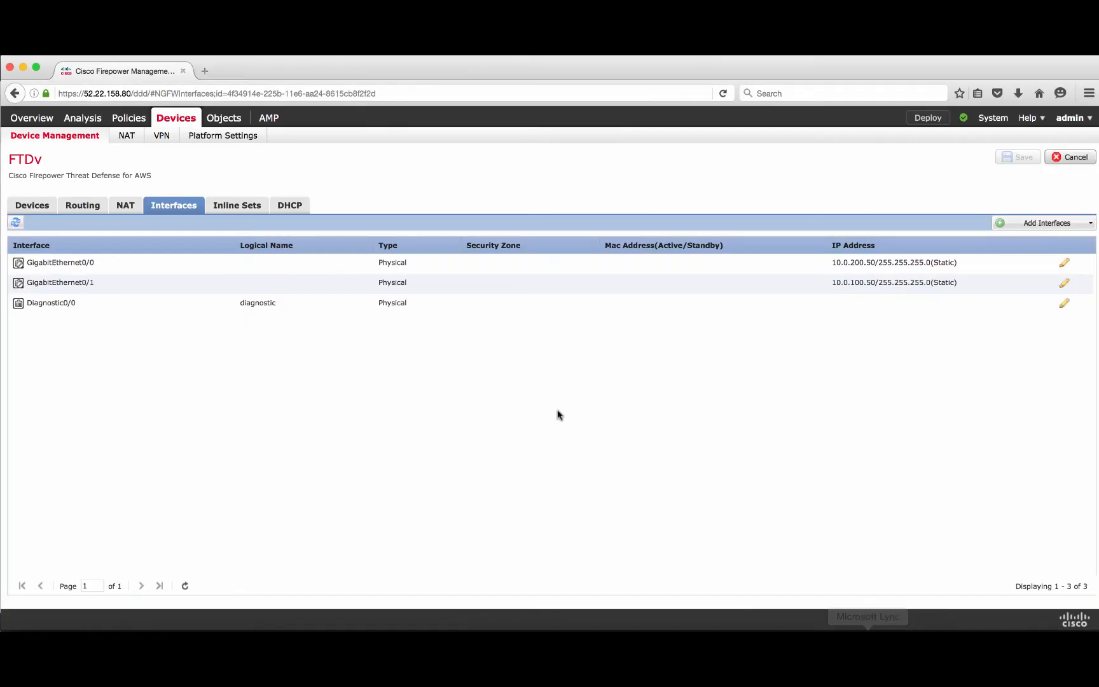
pyautogui.moveTo(514, 299)
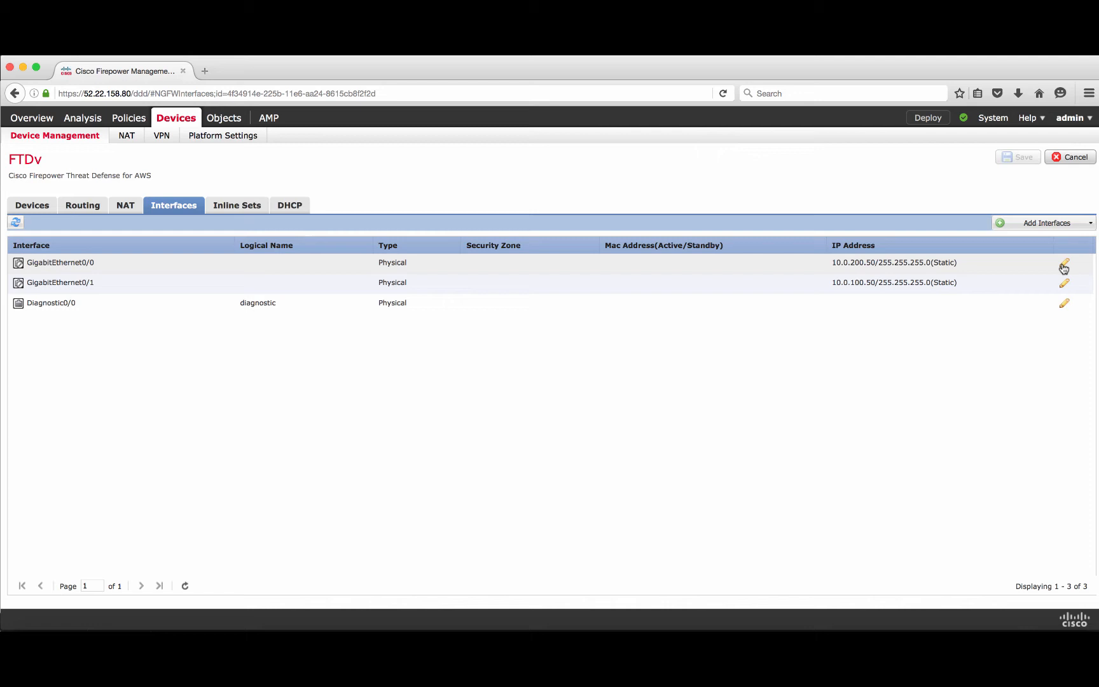
# Name GigabitEthernet0/0 Outside, enable it, and assign a new Outside security zone
pyautogui.click(1064, 263)
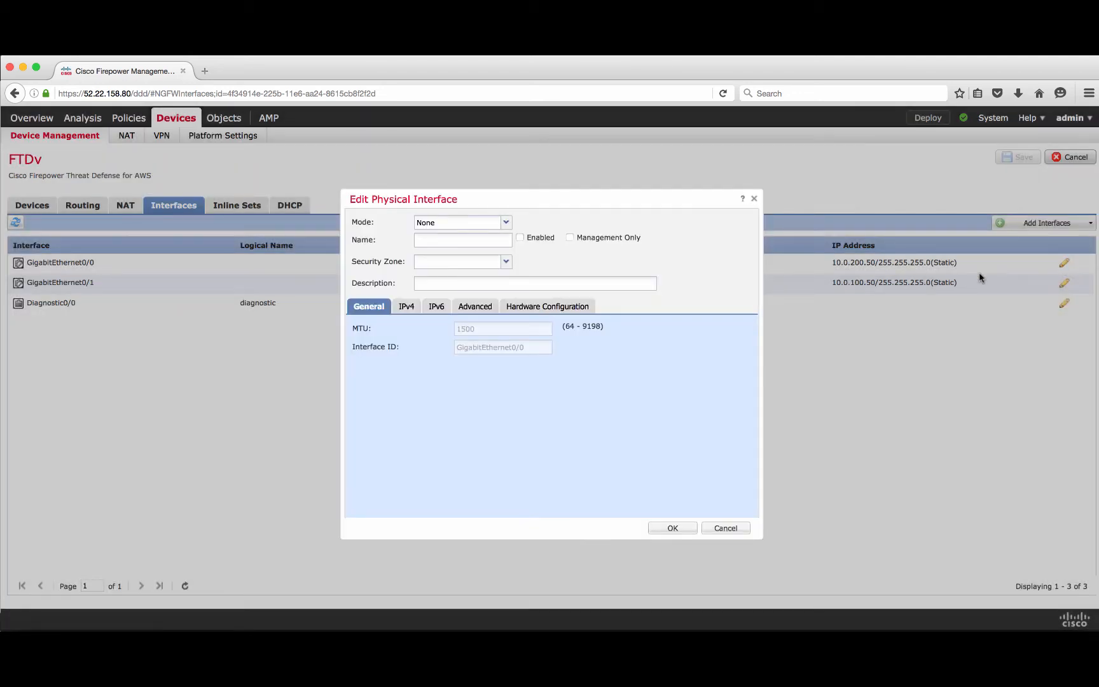
pyautogui.write('O')
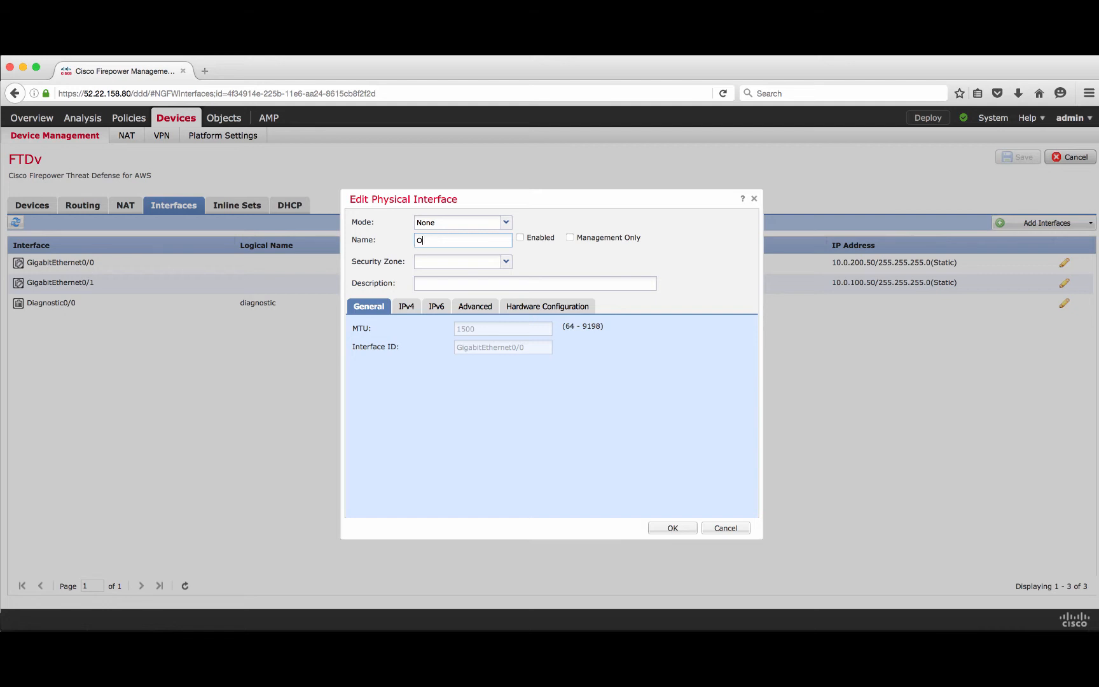
pyautogui.write('utside')
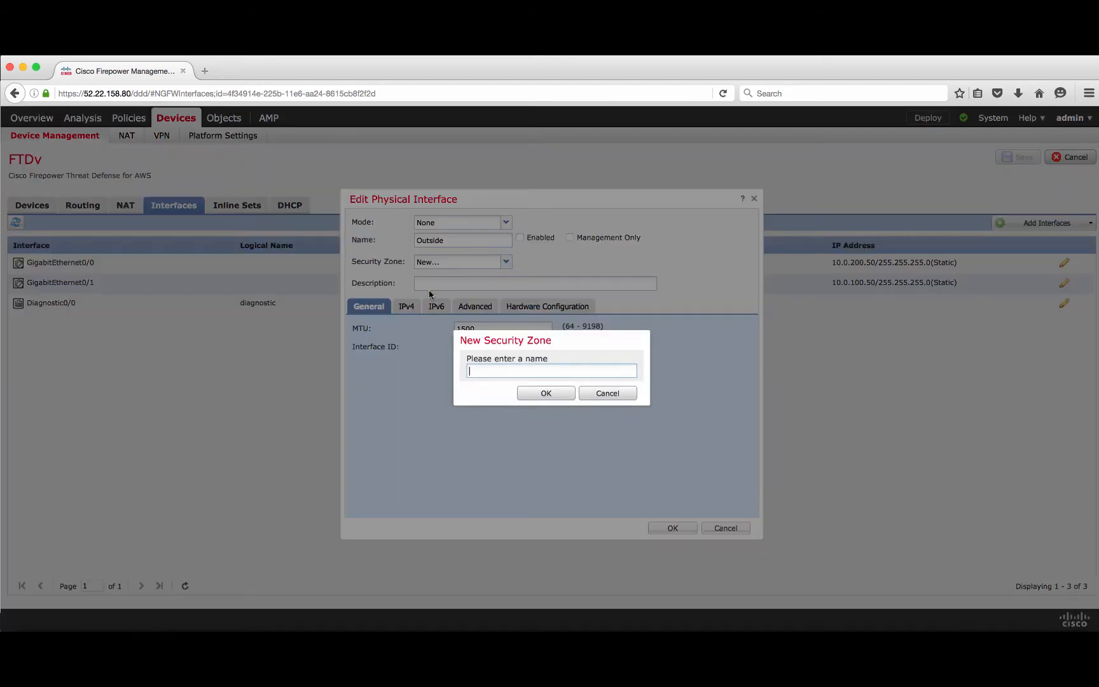
pyautogui.write('Outsid')
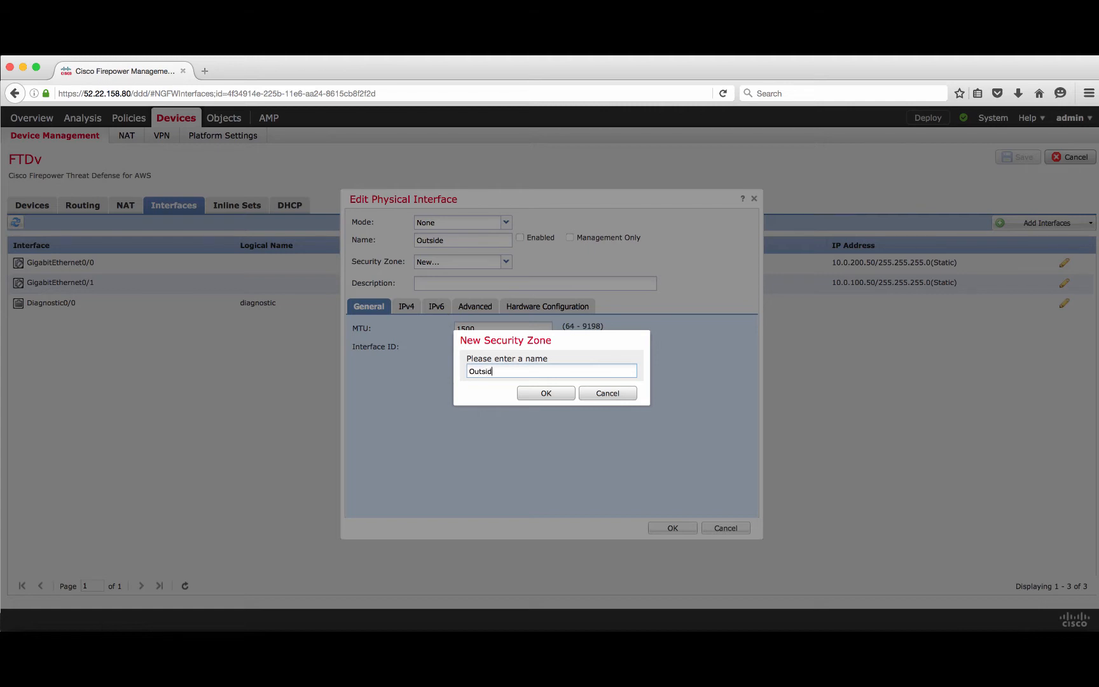
pyautogui.click(546, 393)
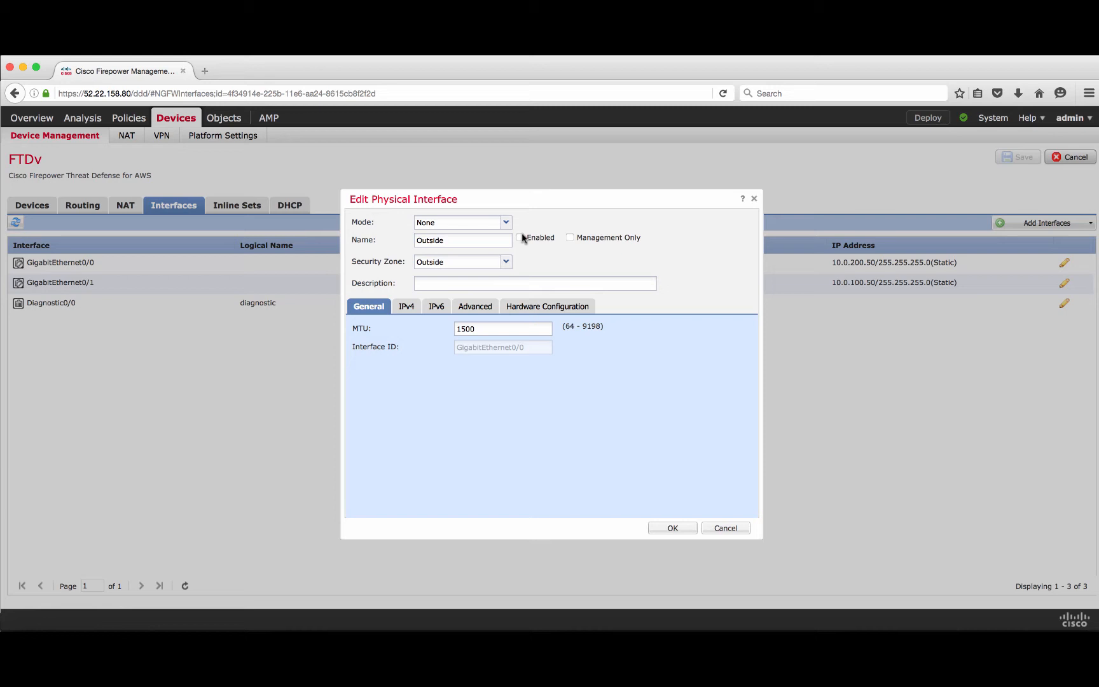
pyautogui.click(519, 236)
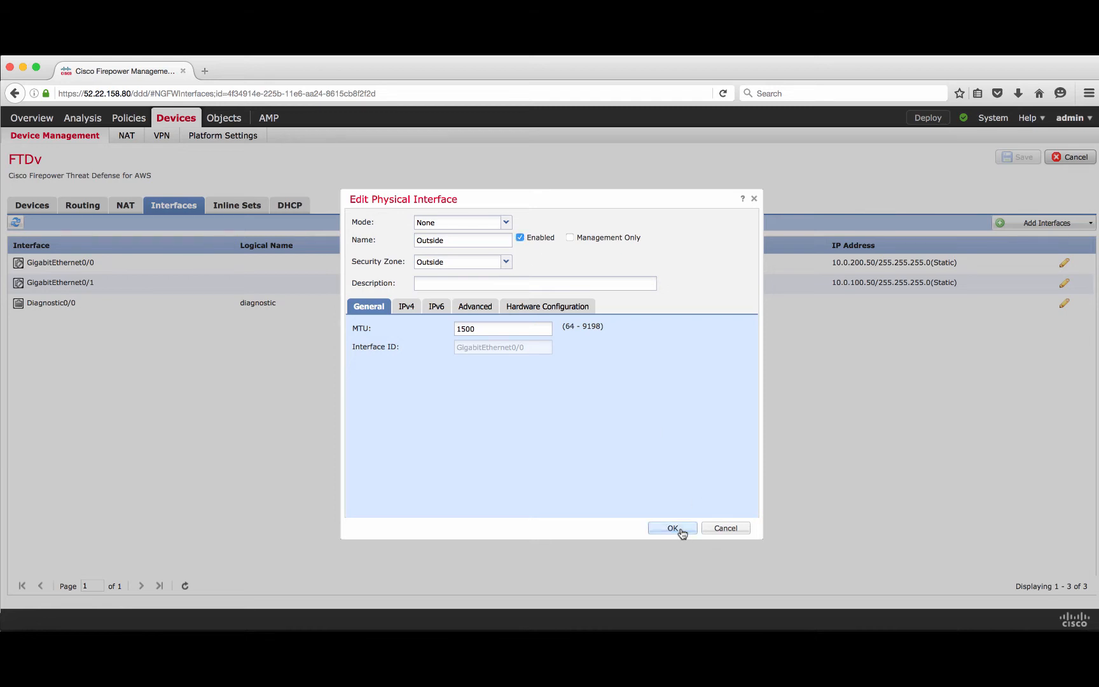
pyautogui.click(670, 528)
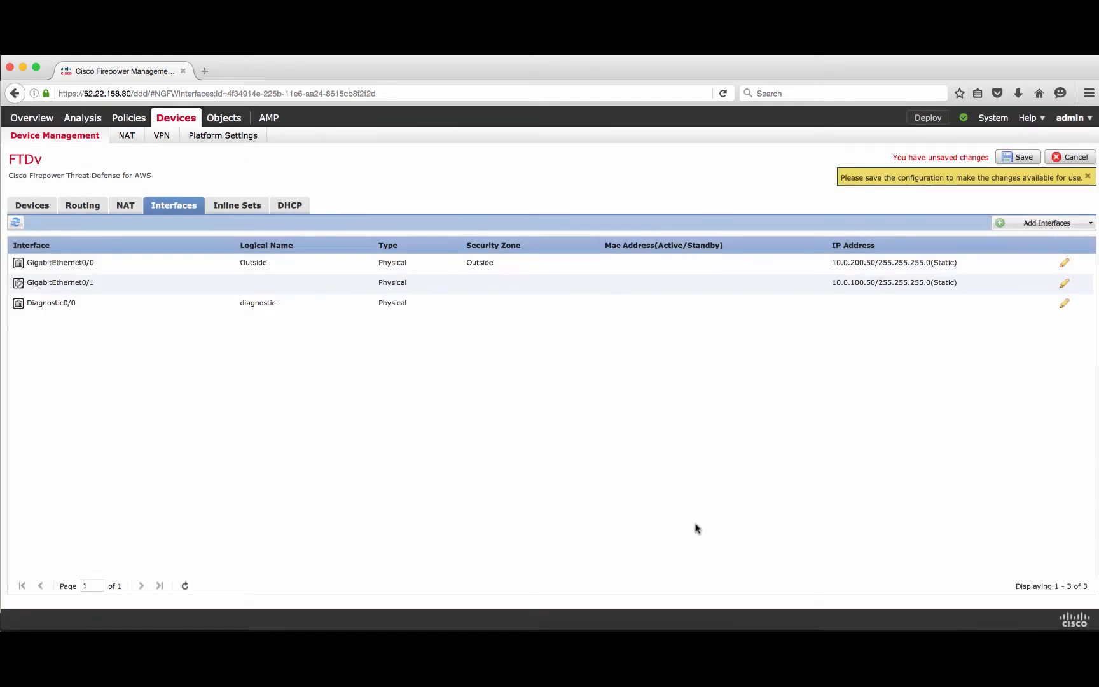
pyautogui.moveTo(1064, 288)
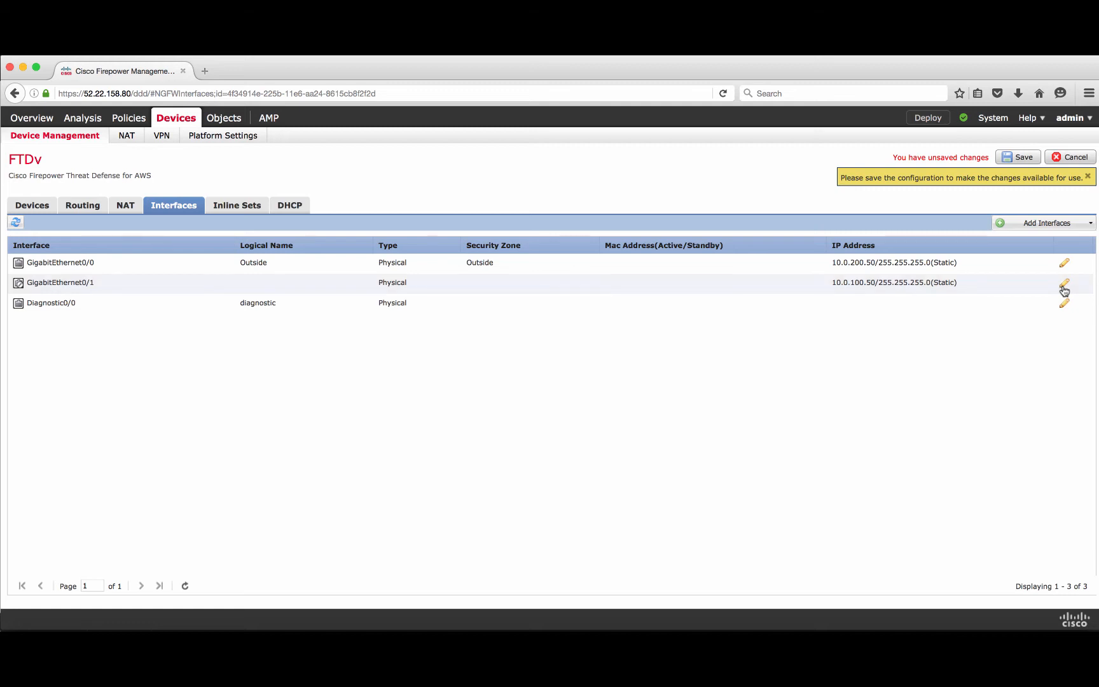
# Name GigabitEthernet0/1 Inside, enable it, and assign a new Inside security zone
pyautogui.click(1064, 286)
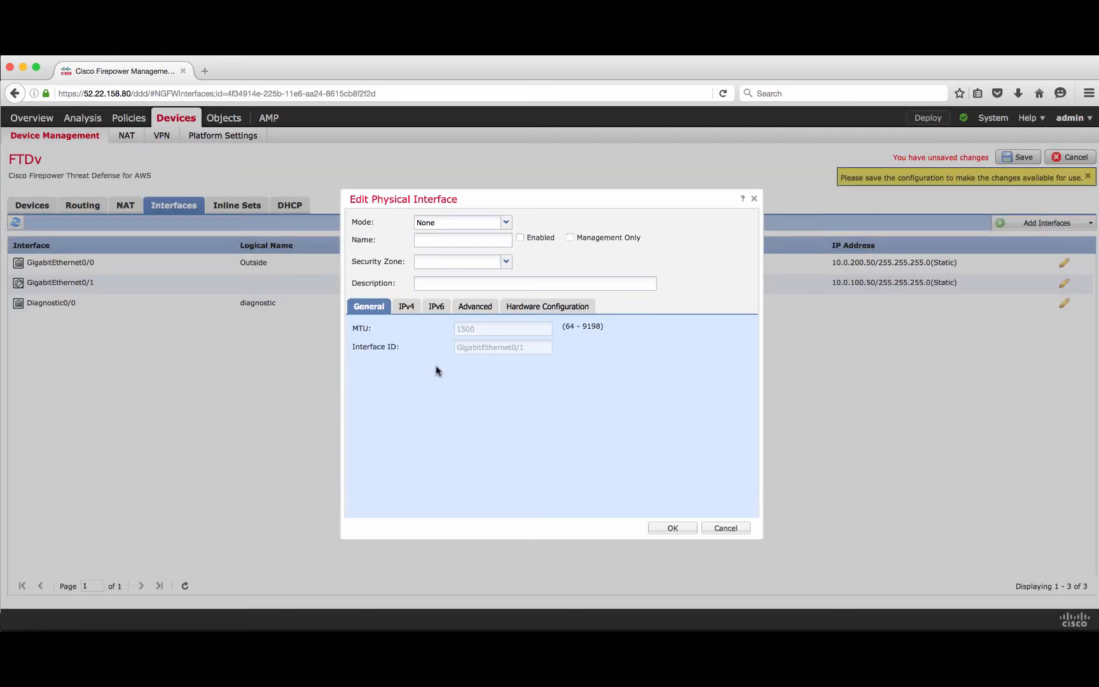
pyautogui.click(462, 239)
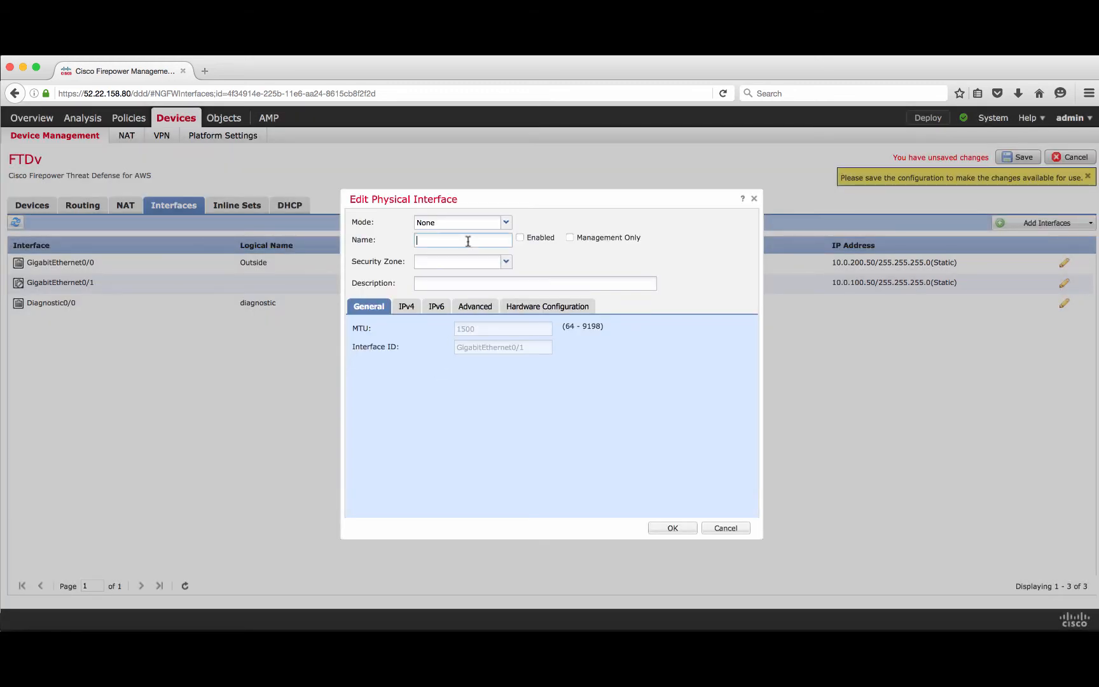
pyautogui.write('Inside')
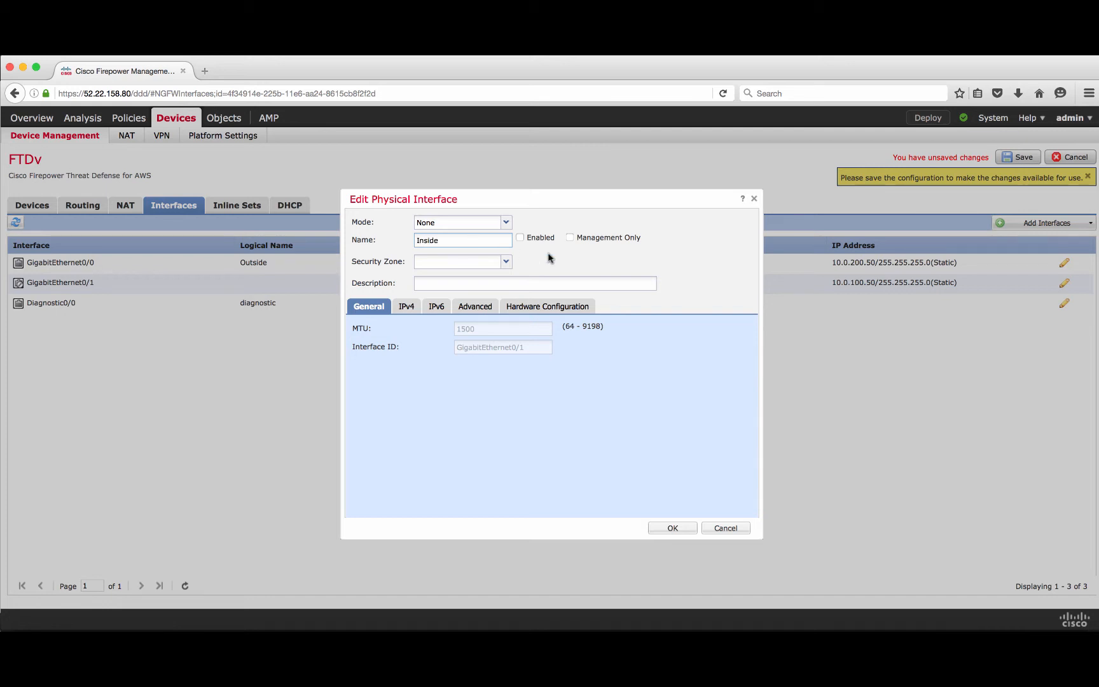
pyautogui.click(519, 237)
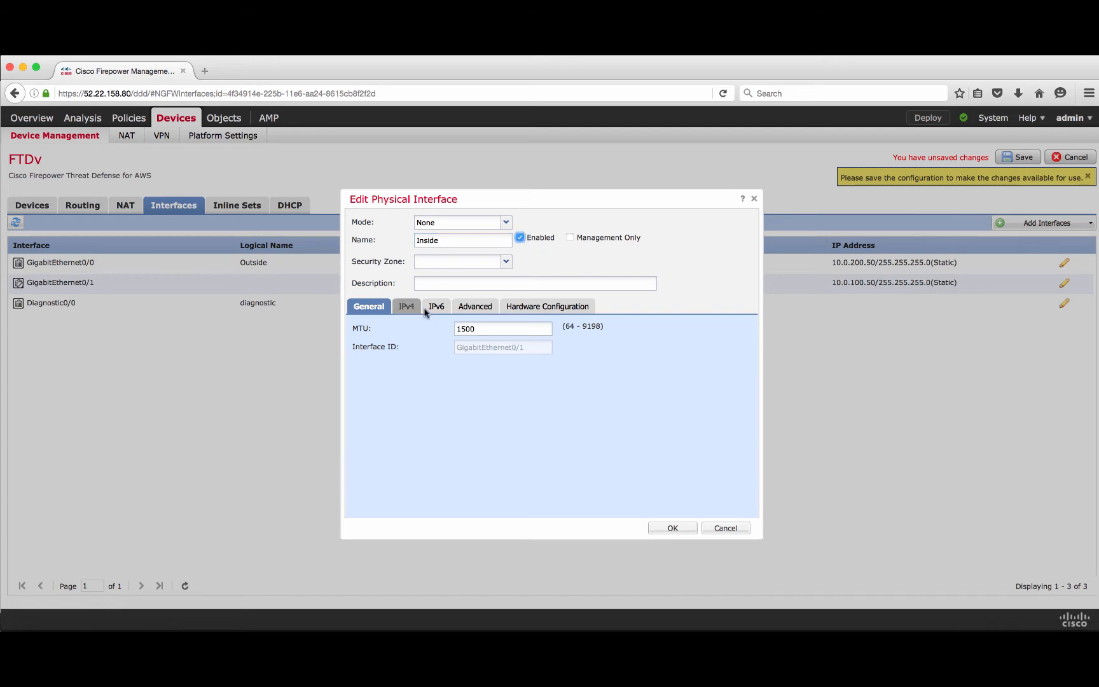
pyautogui.click(505, 261)
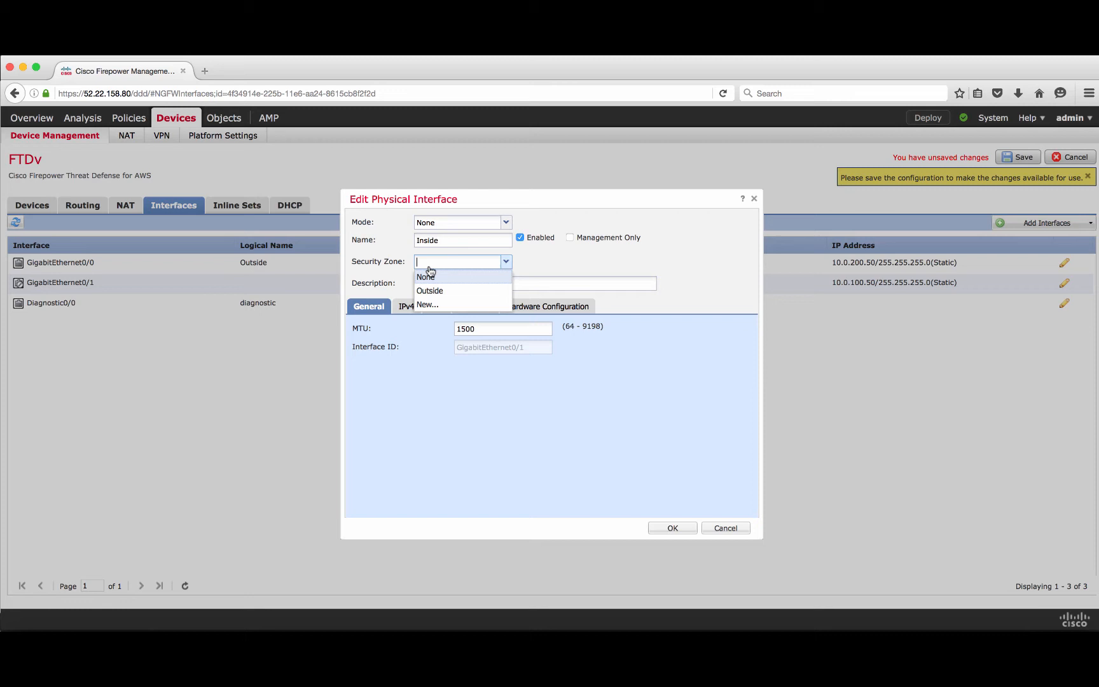
pyautogui.click(428, 304)
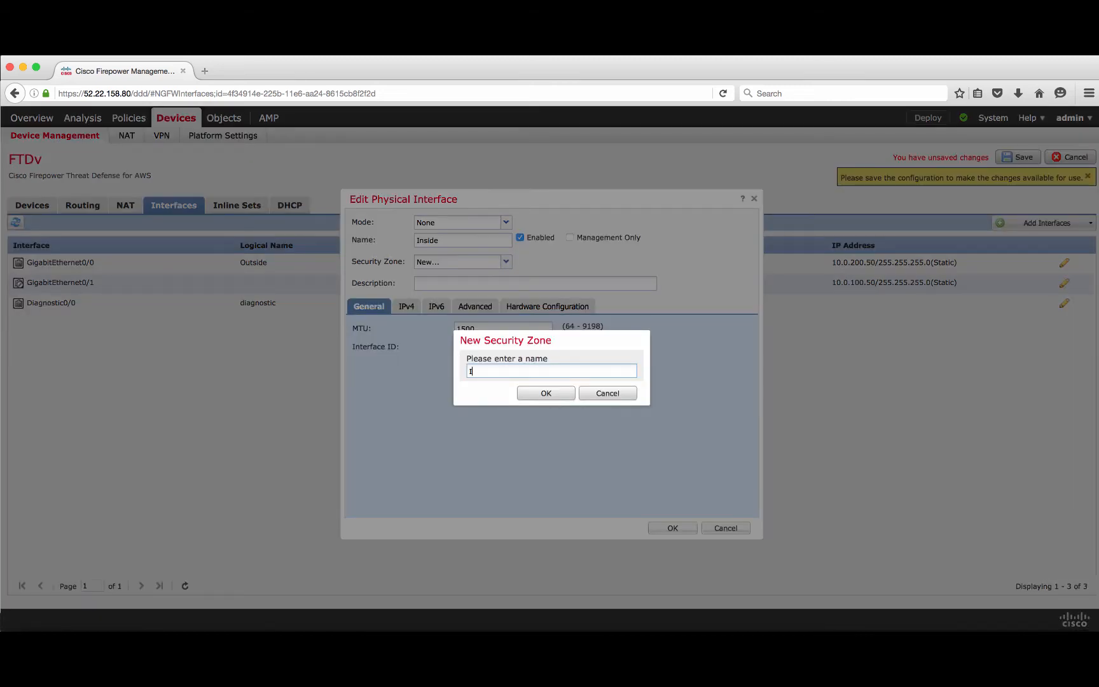
pyautogui.click(545, 393)
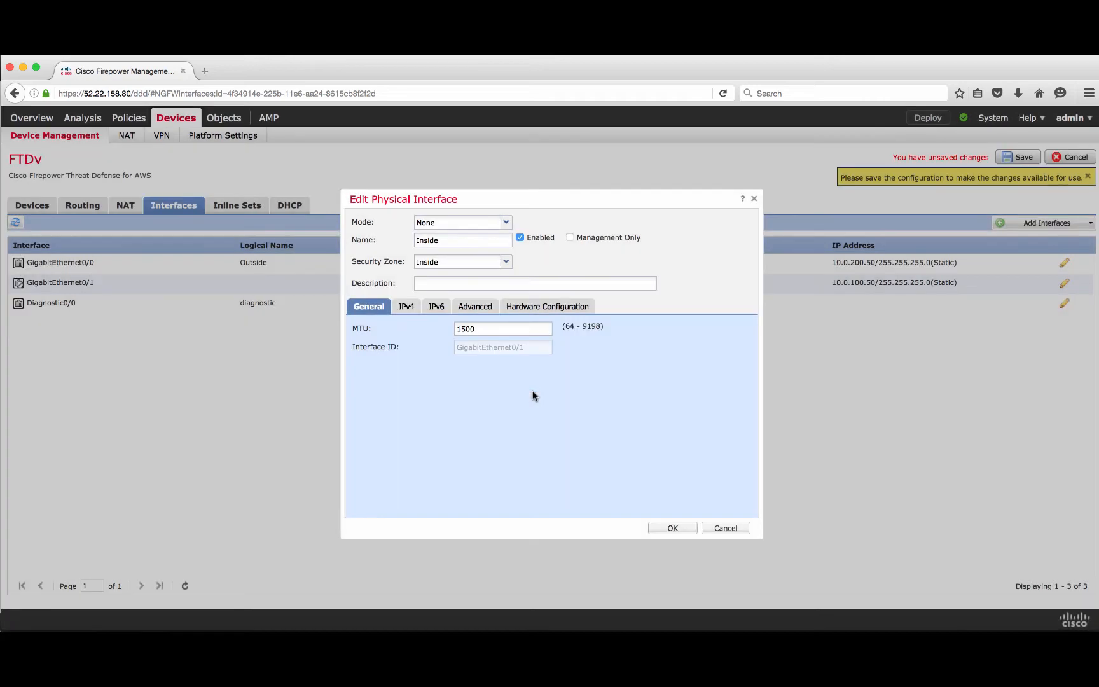
pyautogui.click(671, 529)
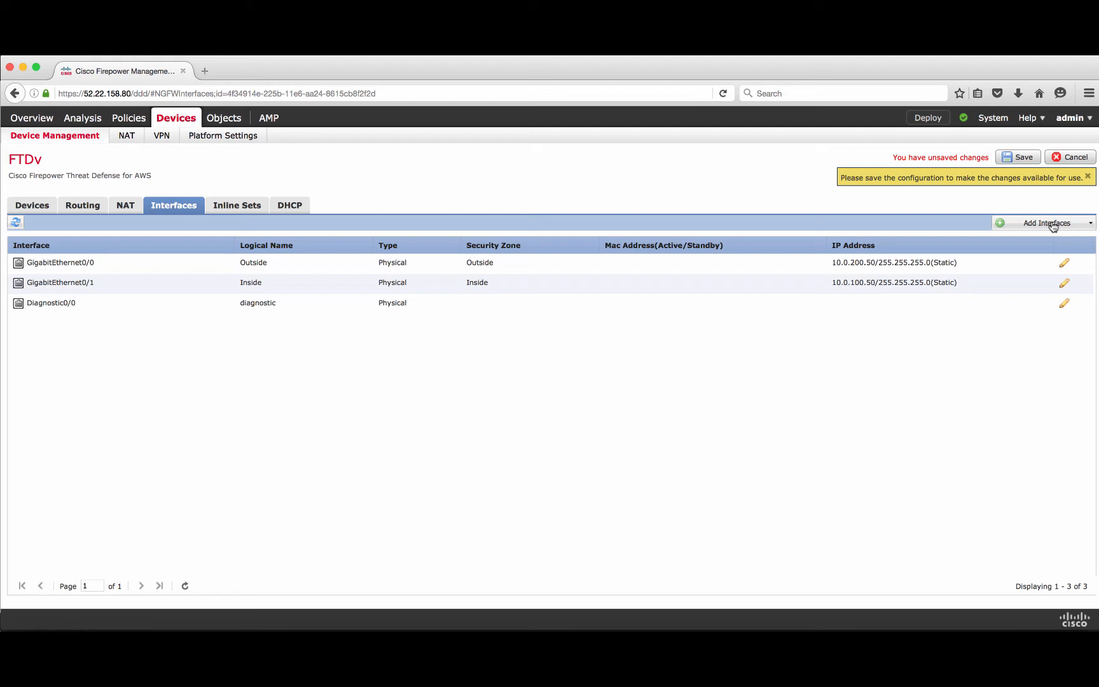
pyautogui.moveTo(488, 327)
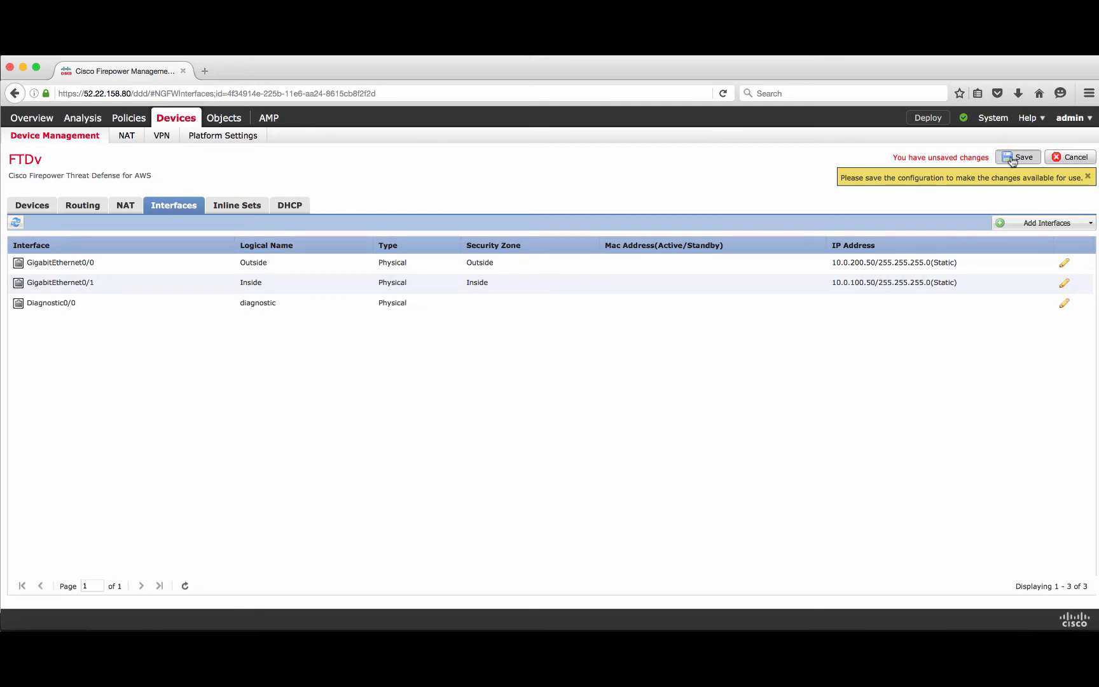
# Save the FTDv device's interface changes
pyautogui.click(1018, 157)
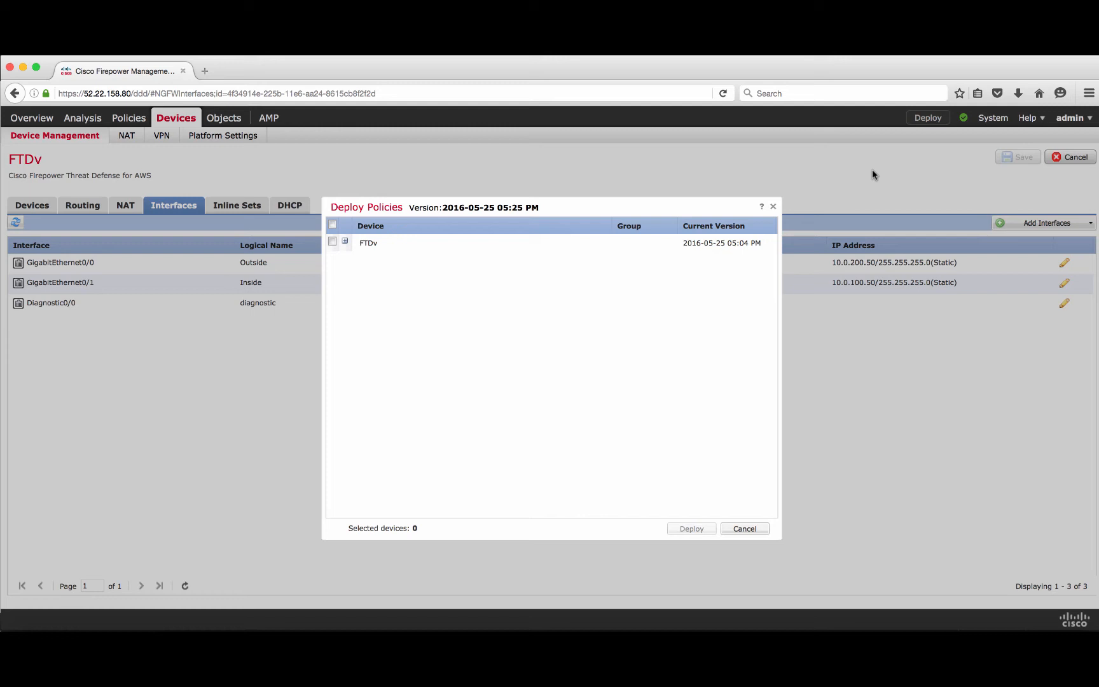
# Select the FTDv device in Deploy Policies and launch the deployment
pyautogui.click(332, 242)
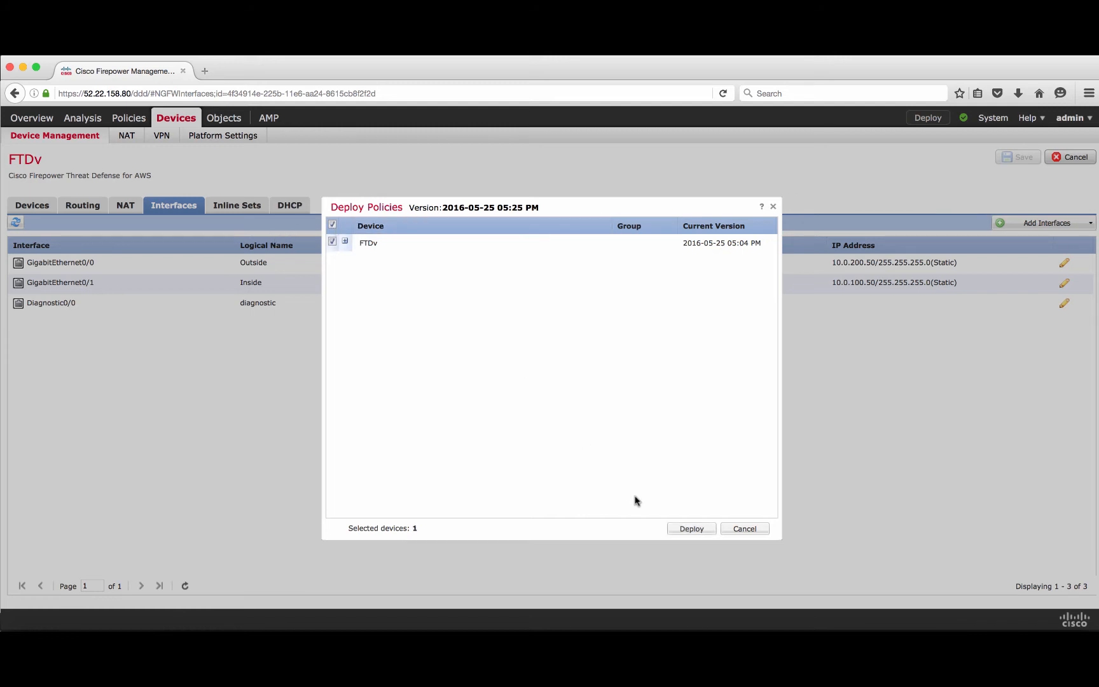
pyautogui.click(690, 528)
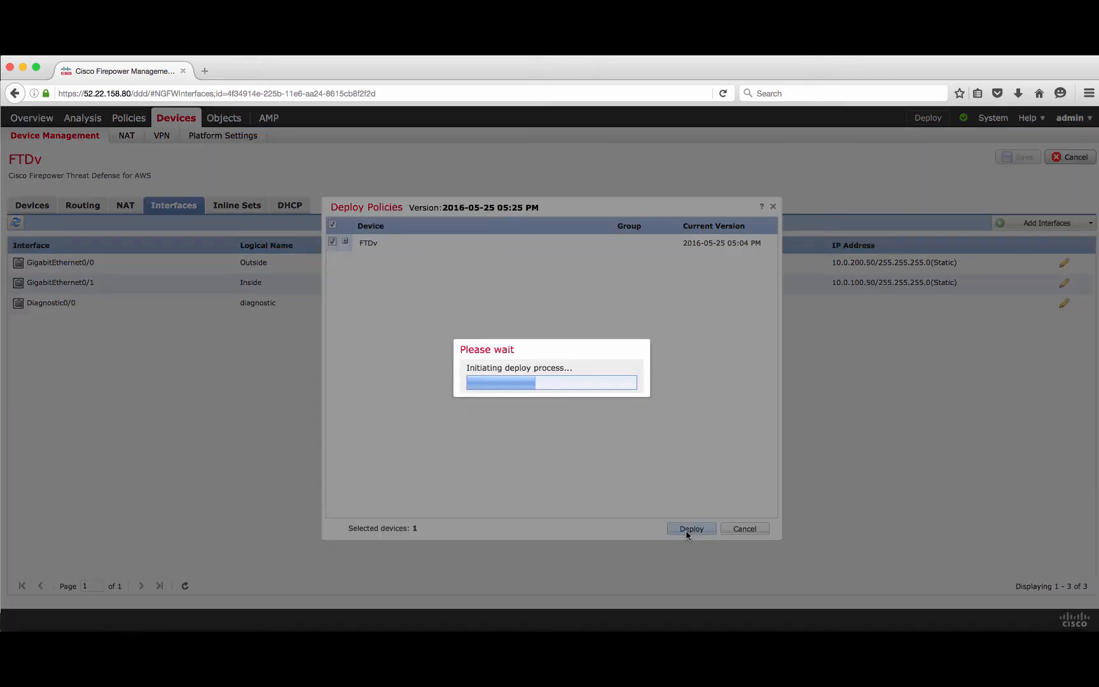
pyautogui.click(691, 528)
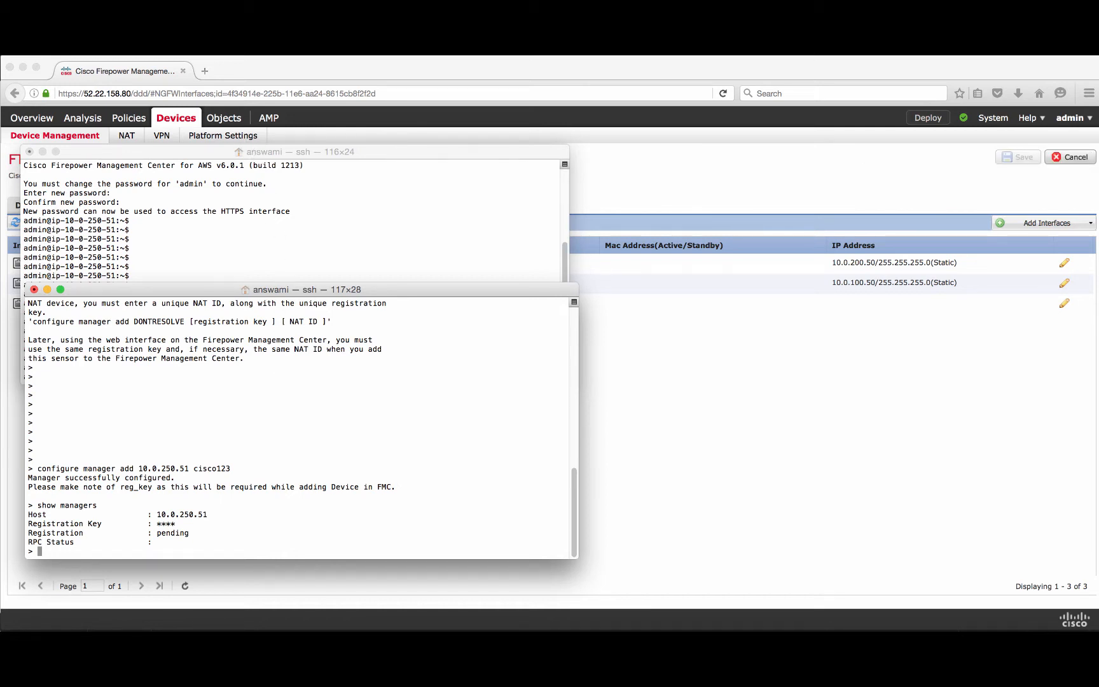
# Run show managers on FTDv and confirm Registration reads Completed
pyautogui.write('show managers')
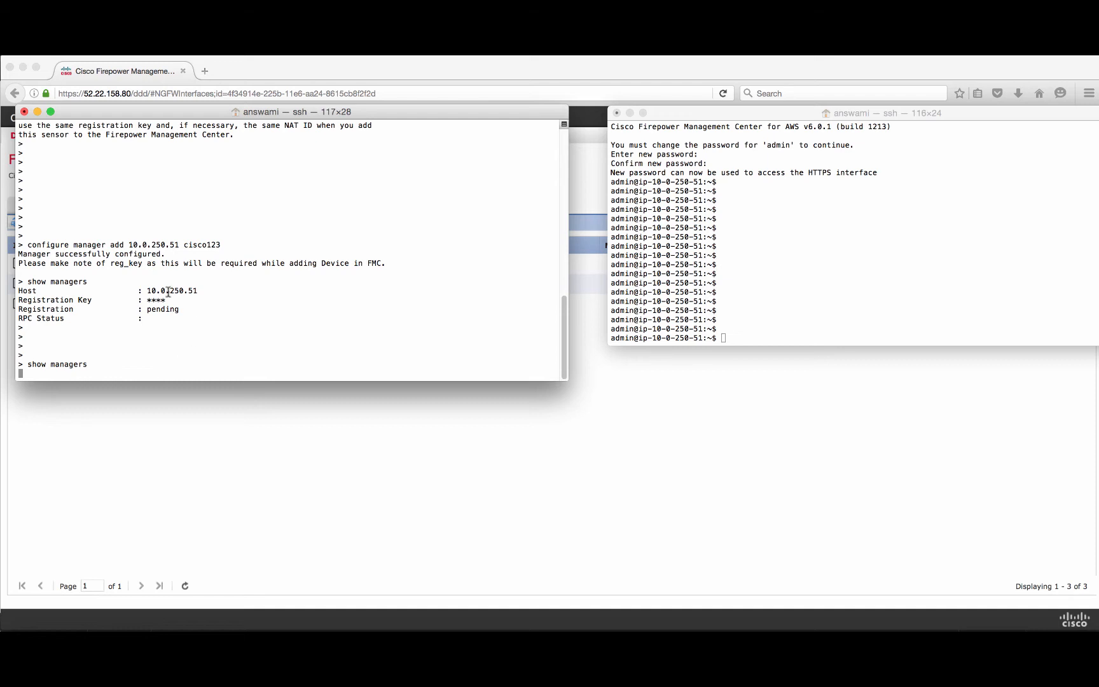
pyautogui.press('Return')
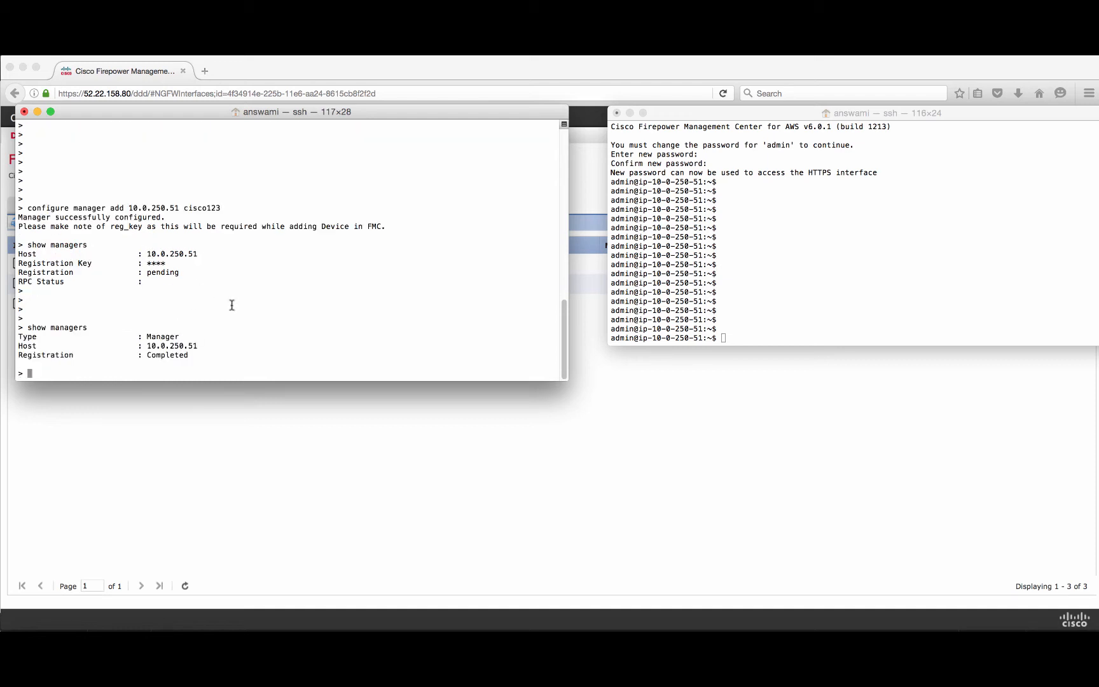
pyautogui.doubleClick(167, 355)
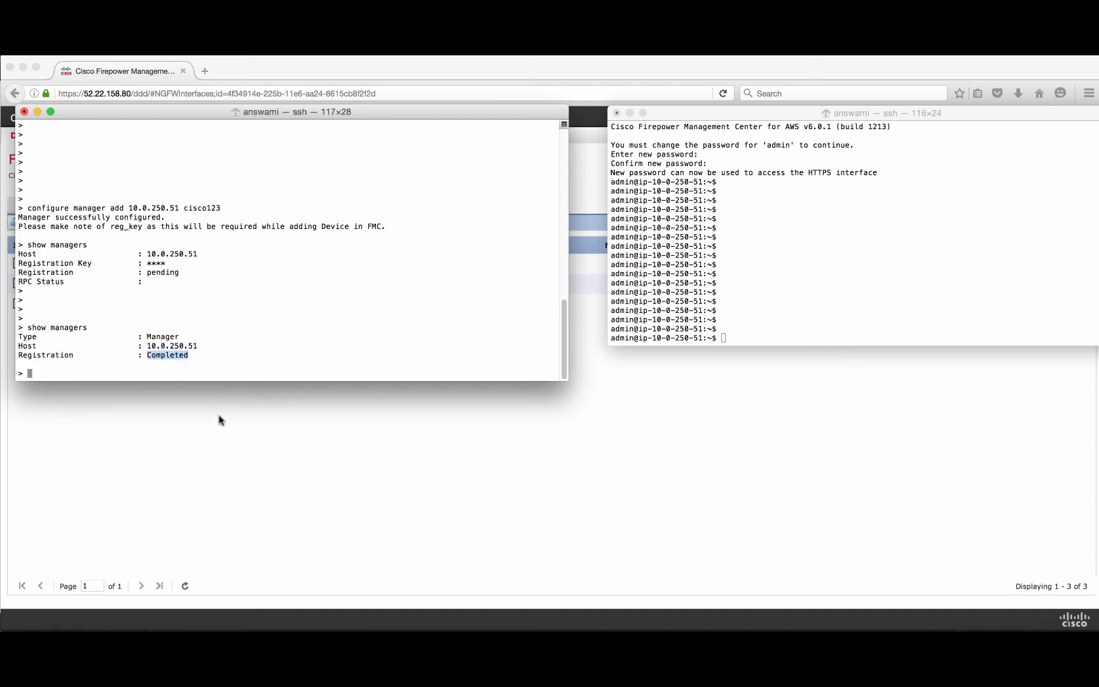
pyautogui.moveTo(220, 428)
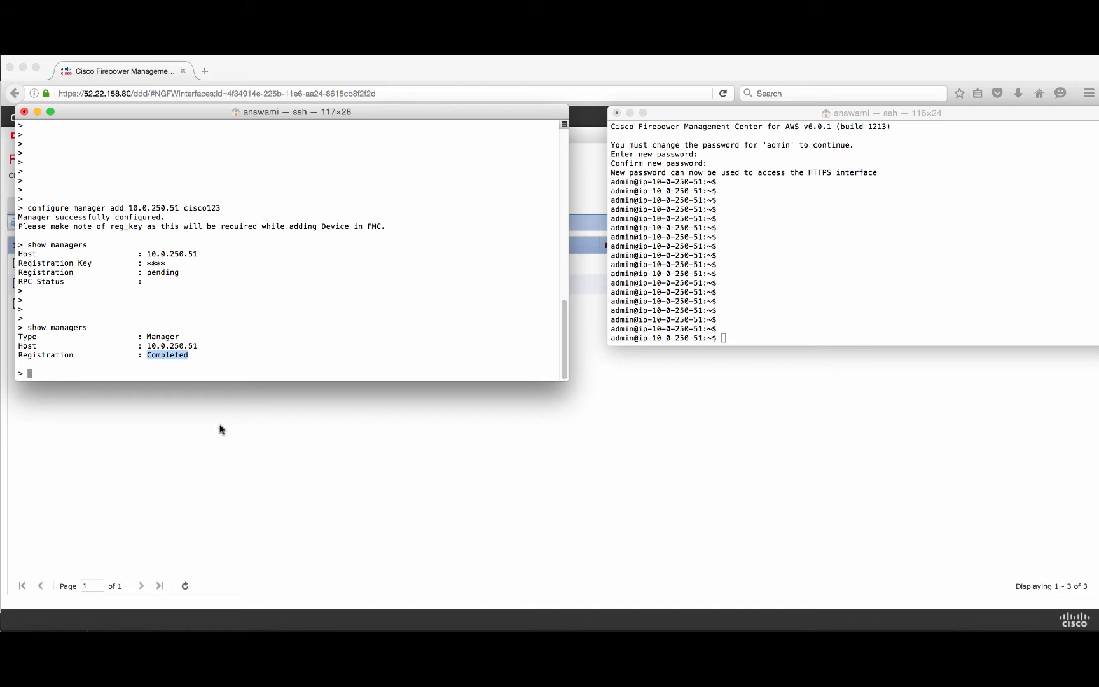
pyautogui.moveTo(443, 420)
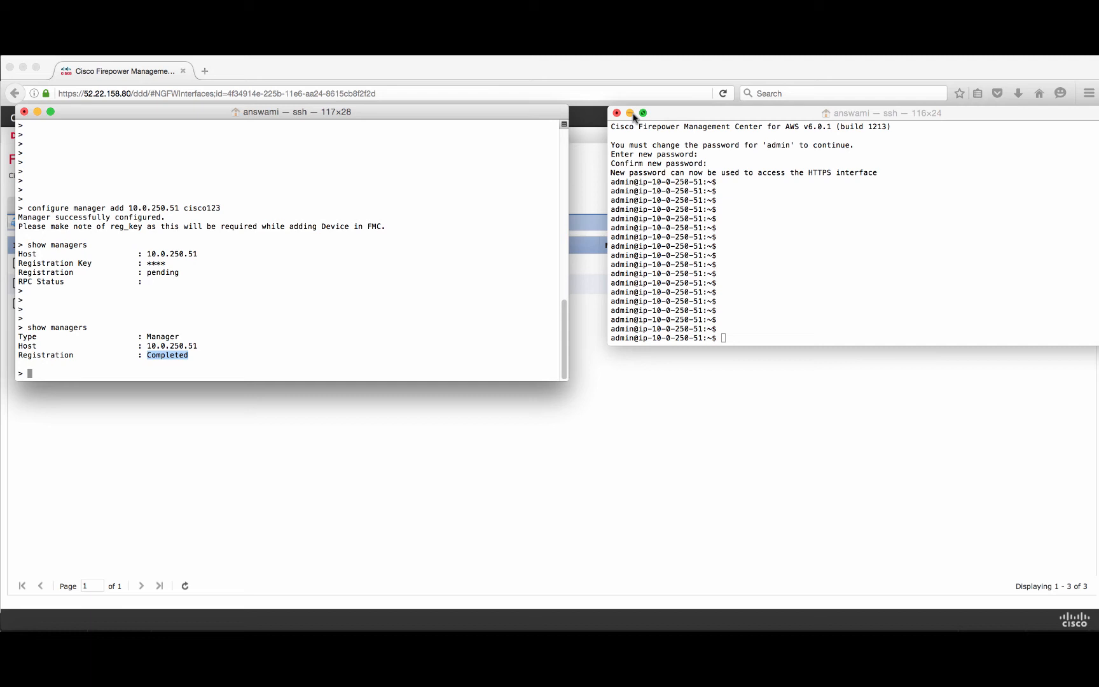
# Return to the AWS console and list the EC2 instances
pyautogui.click(617, 114)
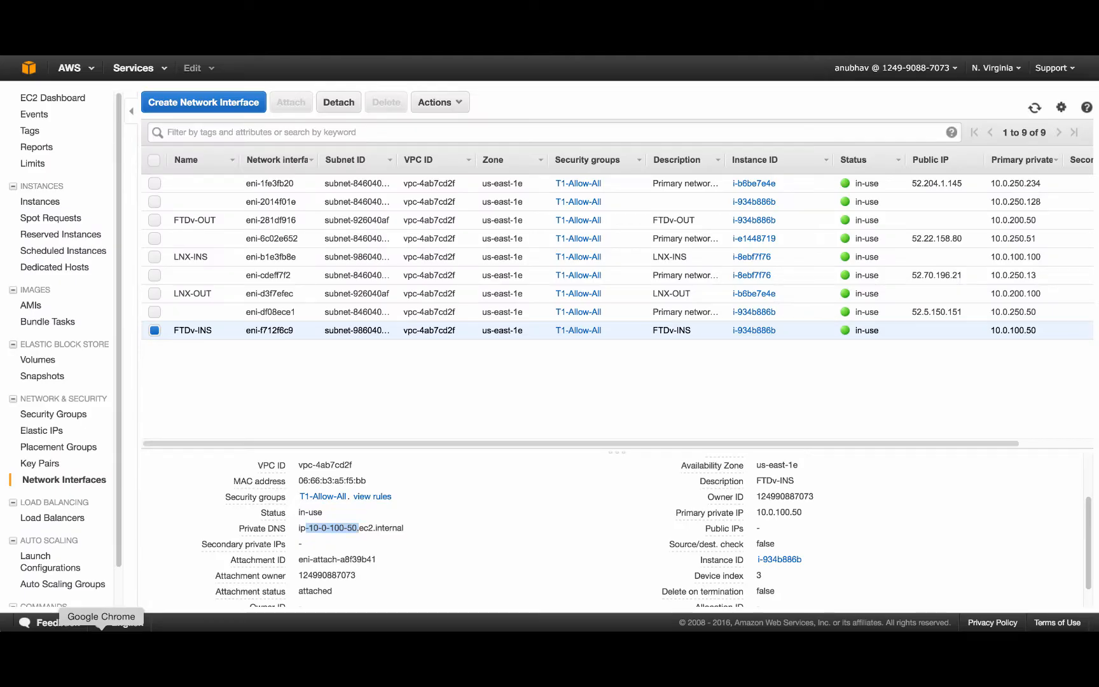
pyautogui.moveTo(39, 203)
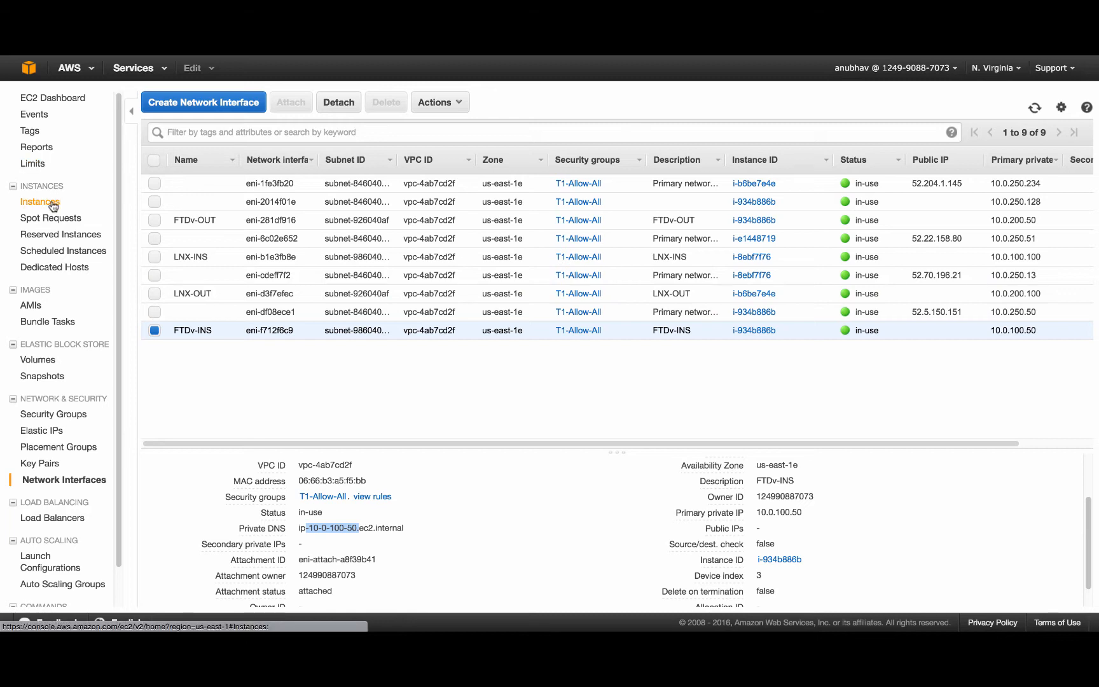
pyautogui.click(43, 202)
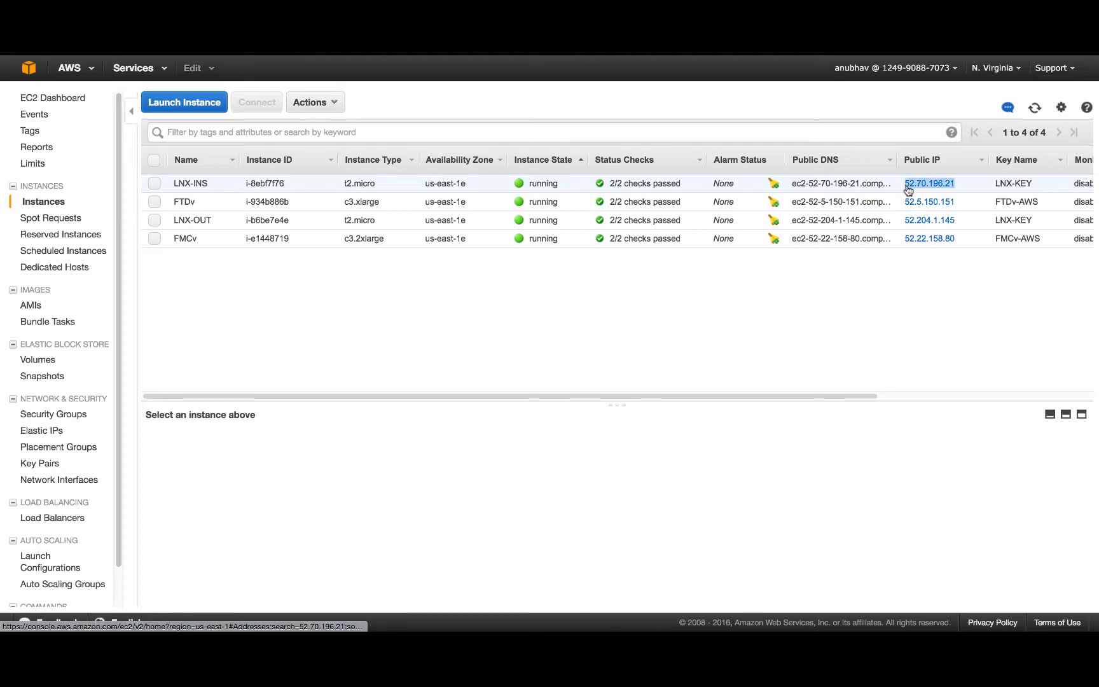
pyautogui.moveTo(962, 228)
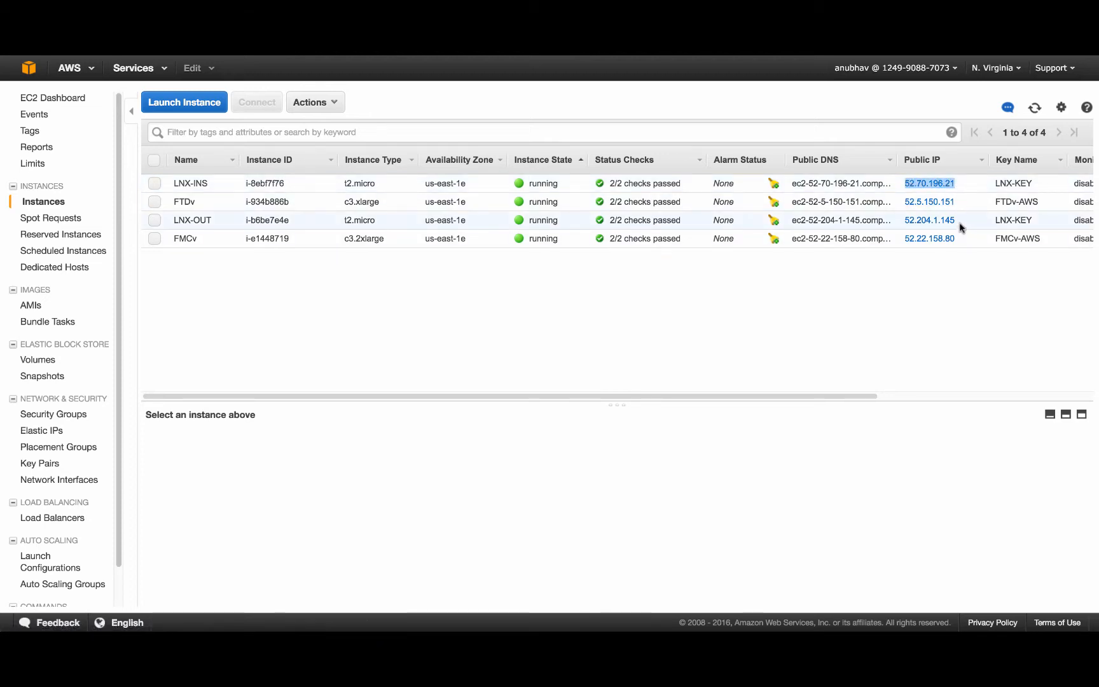
pyautogui.moveTo(929, 220)
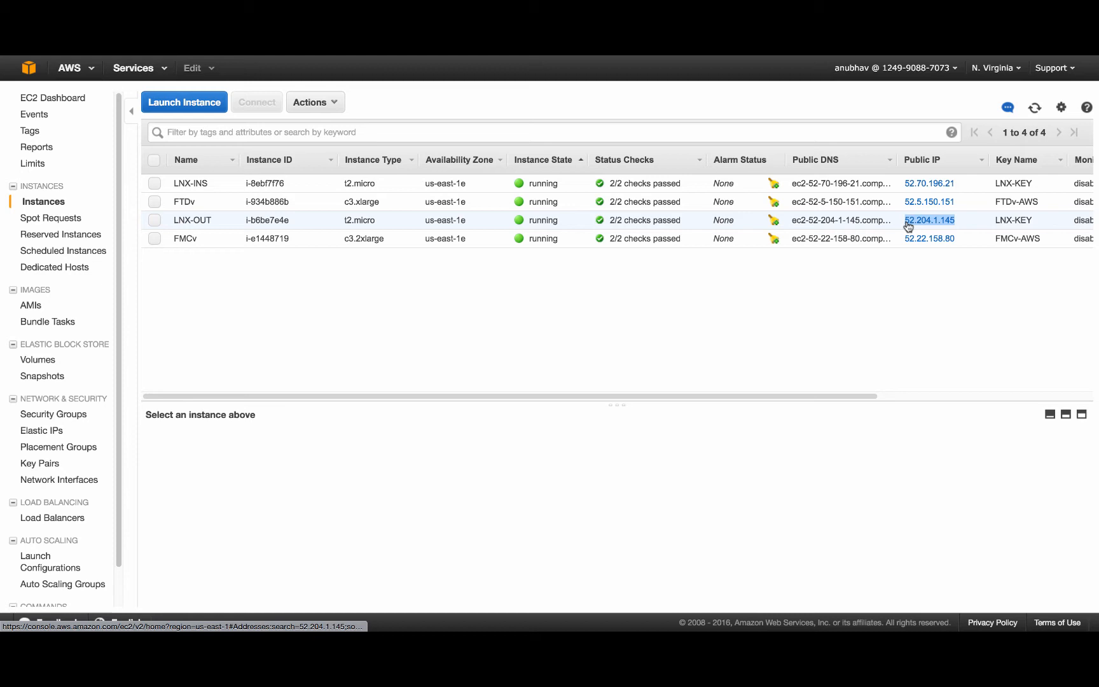
pyautogui.moveTo(183, 124)
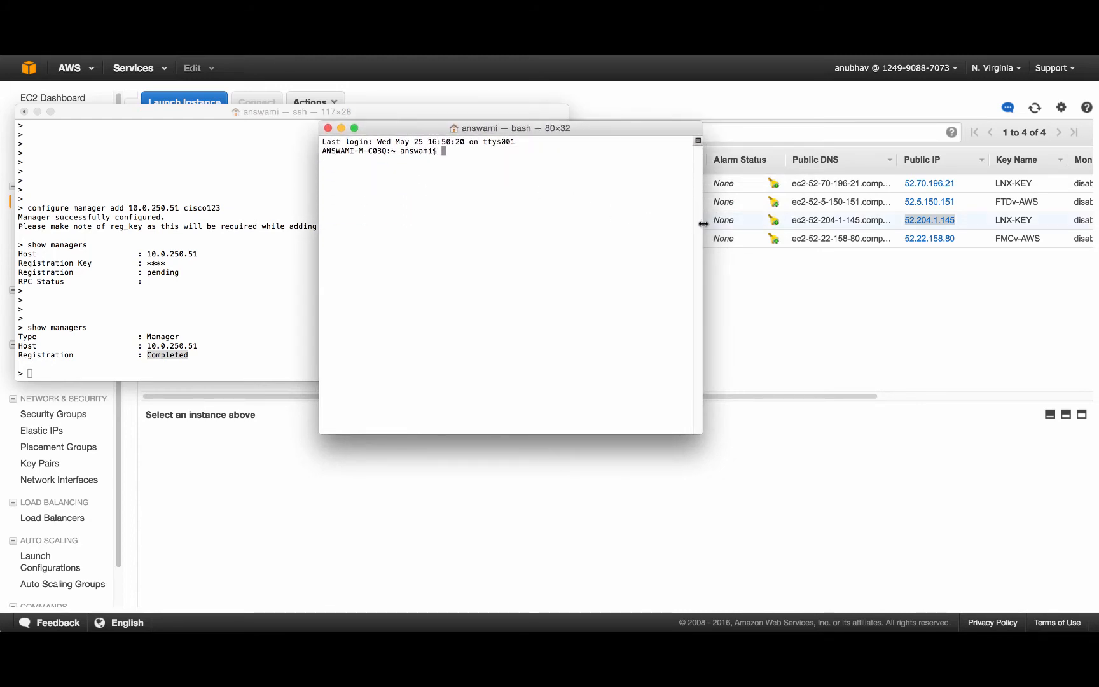
# SSH as ec2-user to 52.204.1.145 using Downloads/LNX-Key.pem
pyautogui.write('ssh')
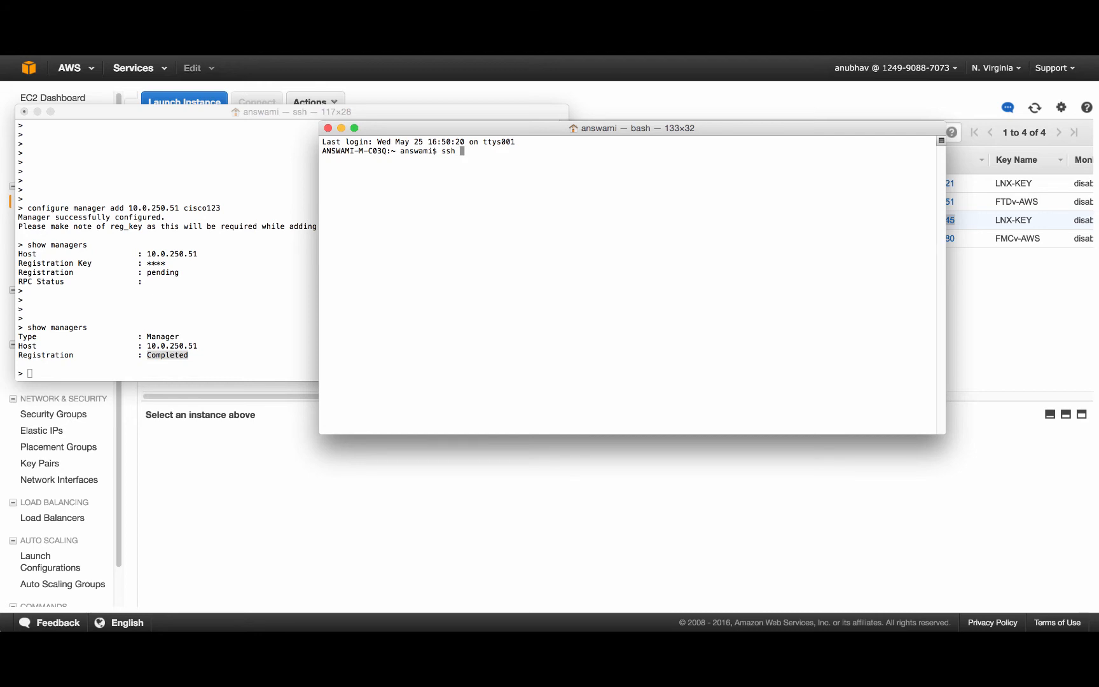
pyautogui.write('-i')
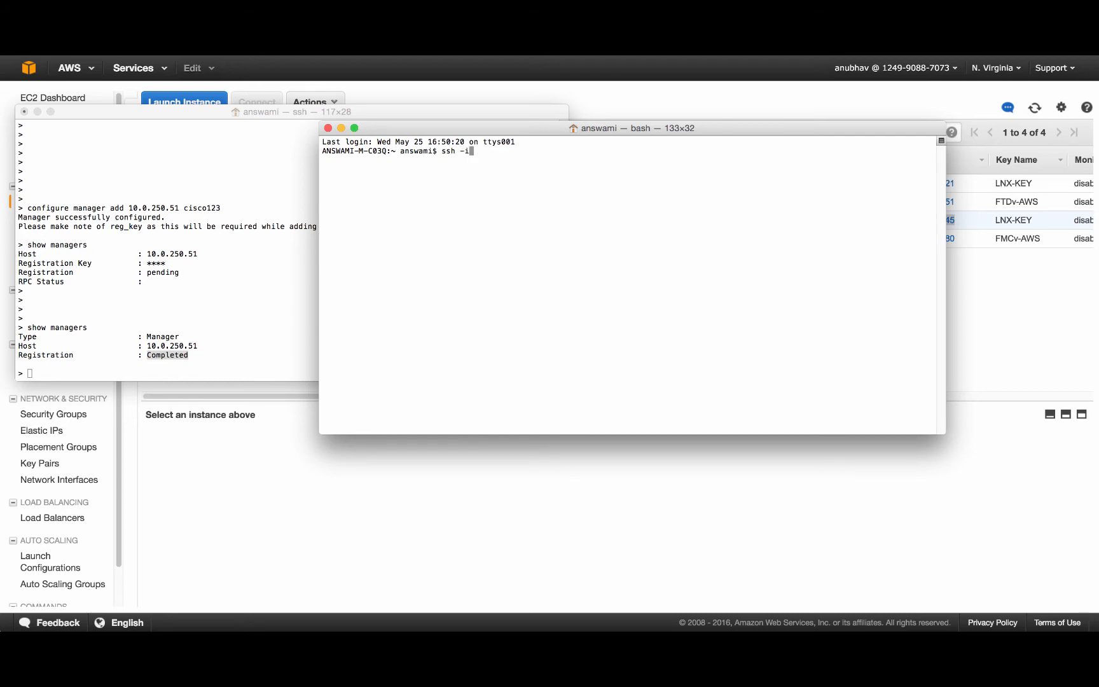
pyautogui.write('Dw')
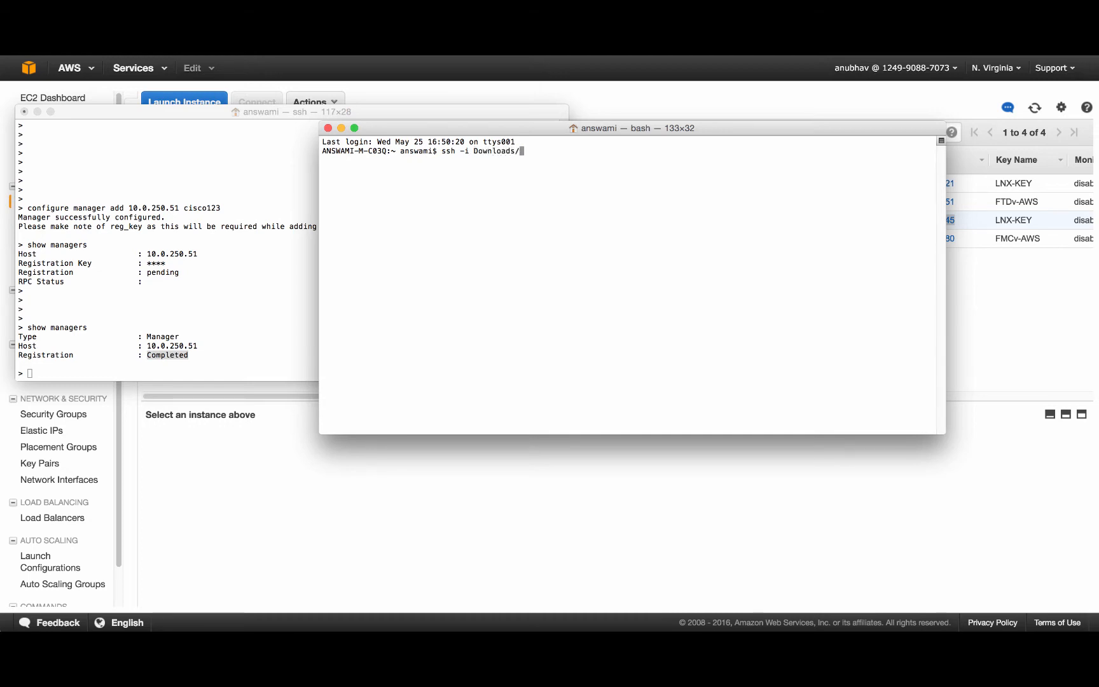
pyautogui.write('LNX-k')
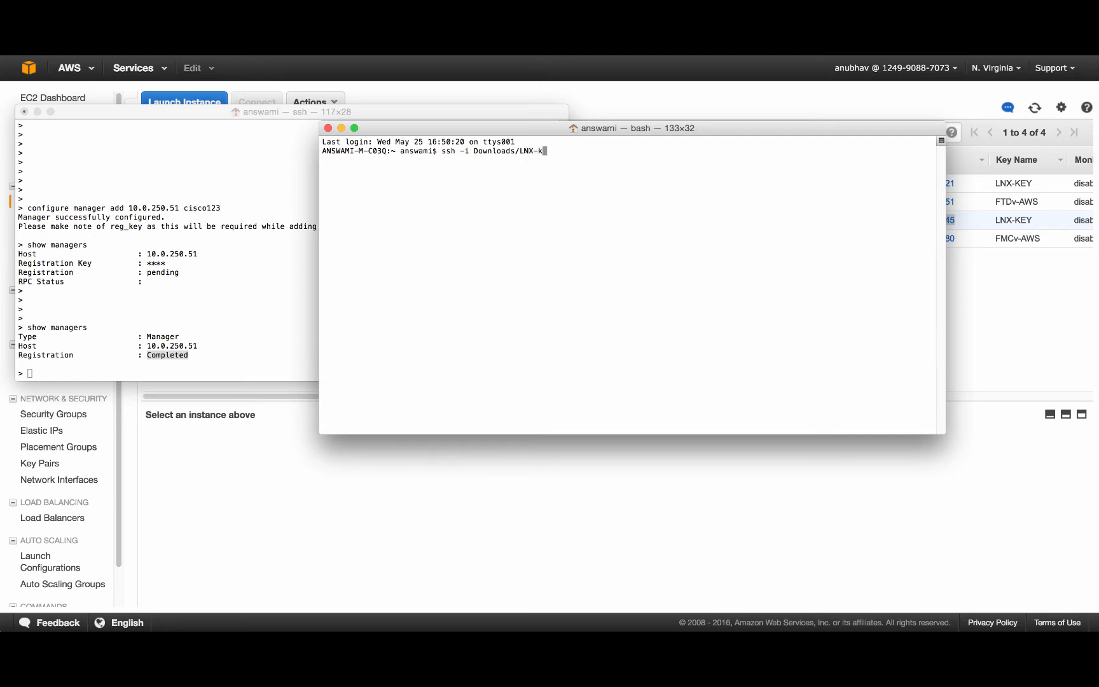
pyautogui.write('ey.pem')
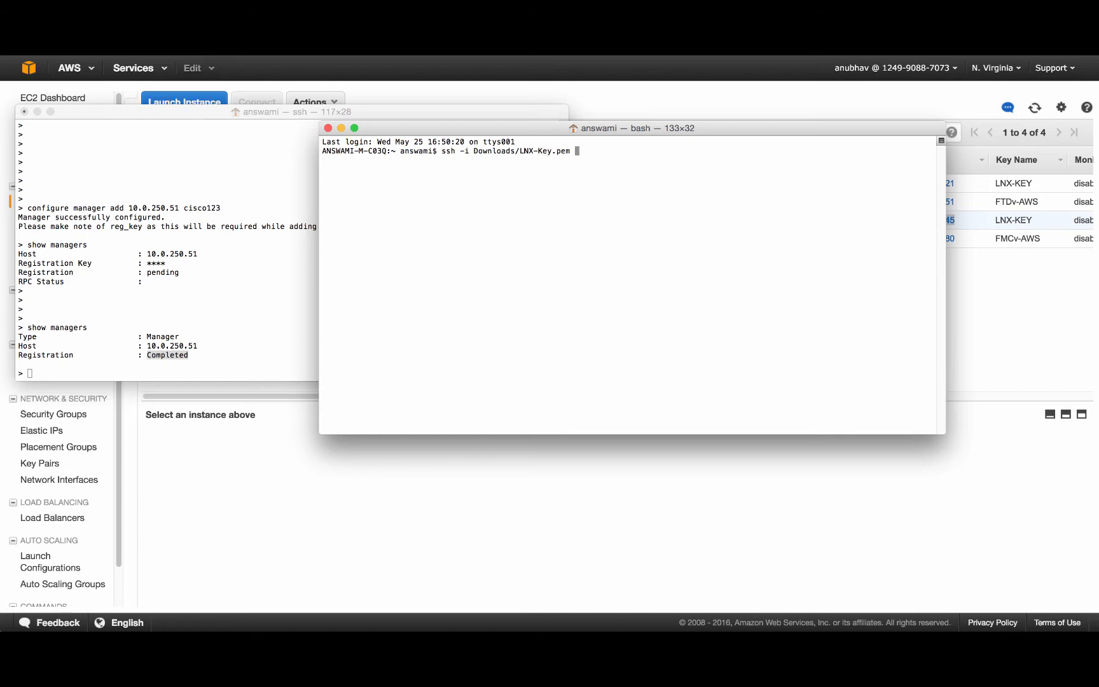
pyautogui.write('ec2-user')
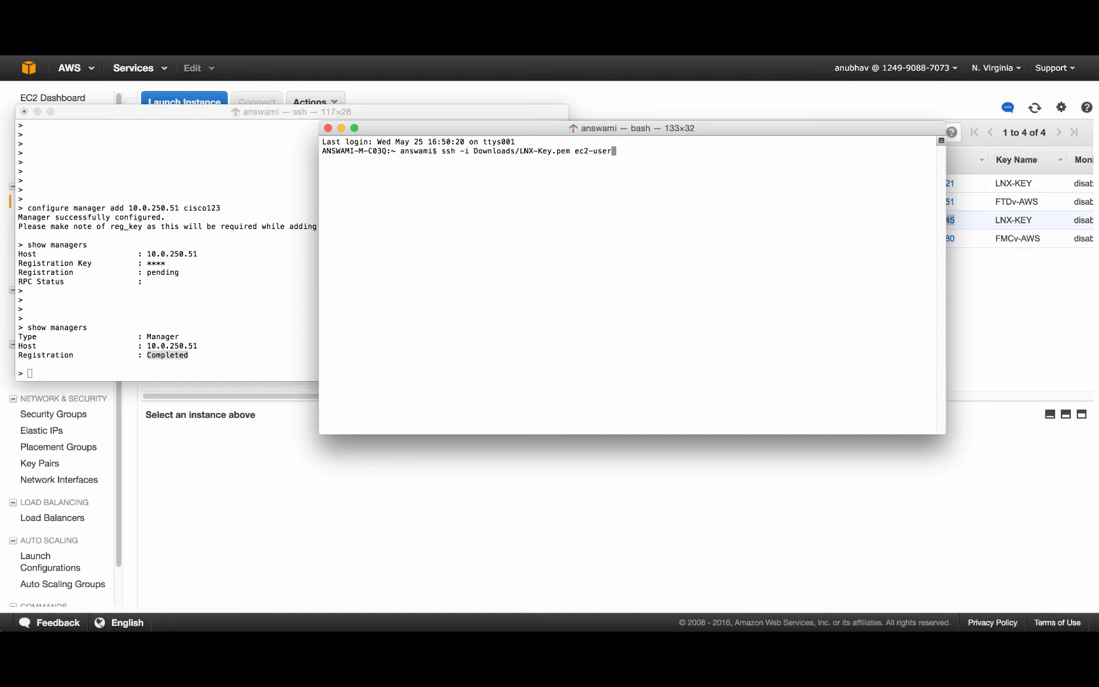
pyautogui.write('@')
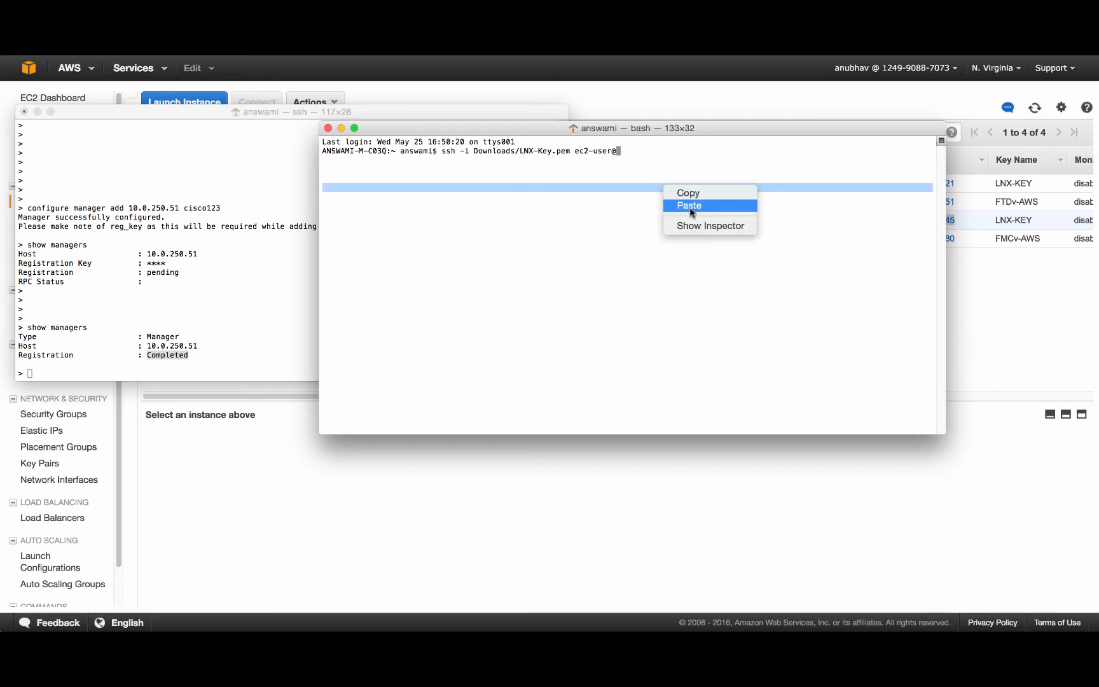
pyautogui.click(689, 204)
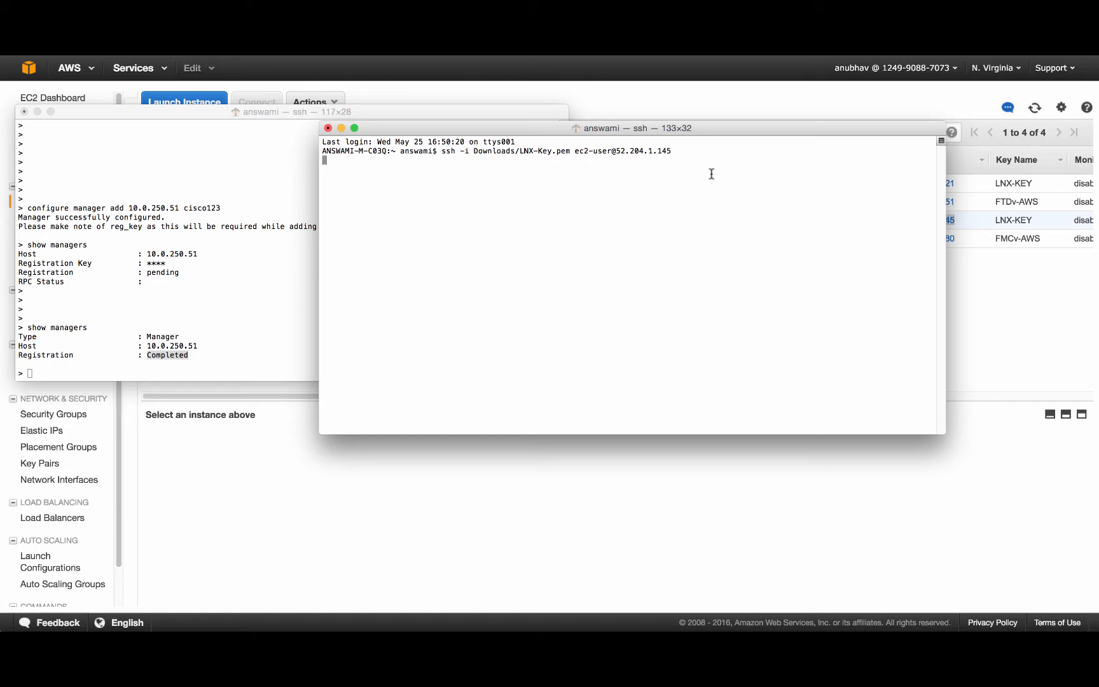
pyautogui.press('Return')
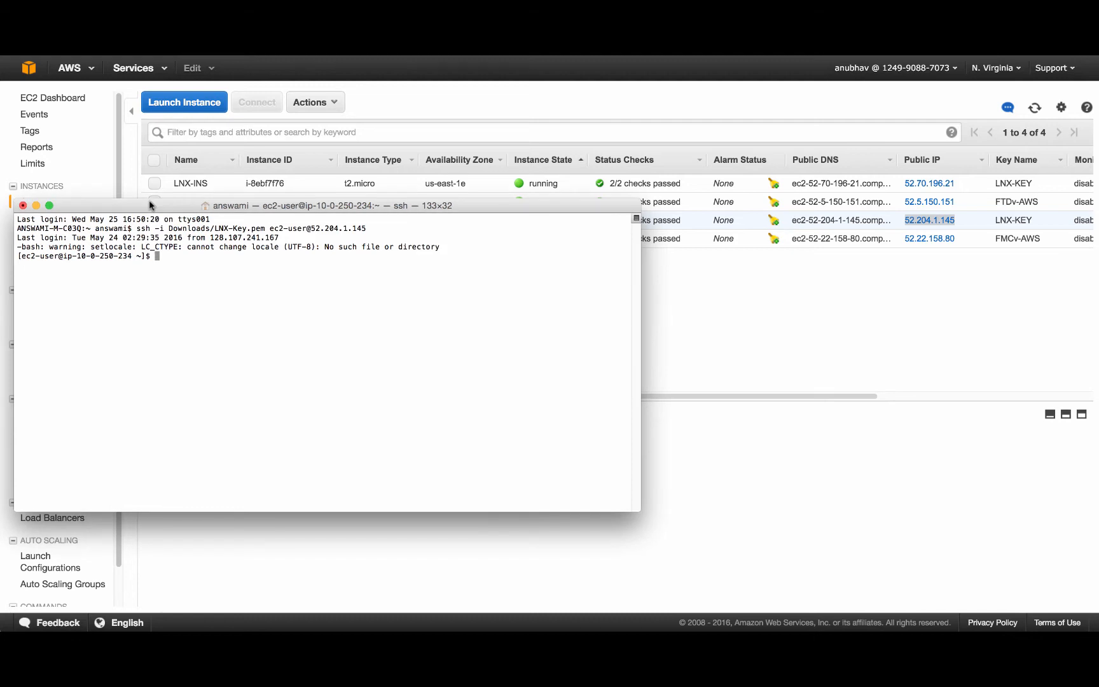
# Run ifconfig on the outside host and note eth0 10.0.250.234 and eth1 10.0.200.100
pyautogui.write('ifconfog')
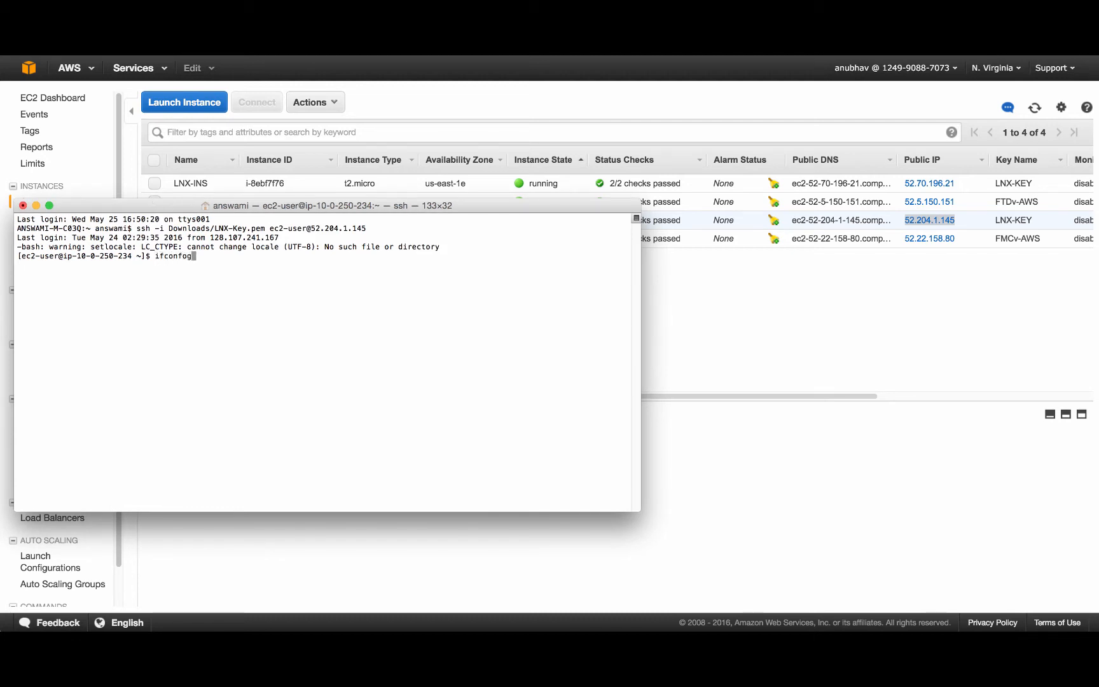
pyautogui.press('Return')
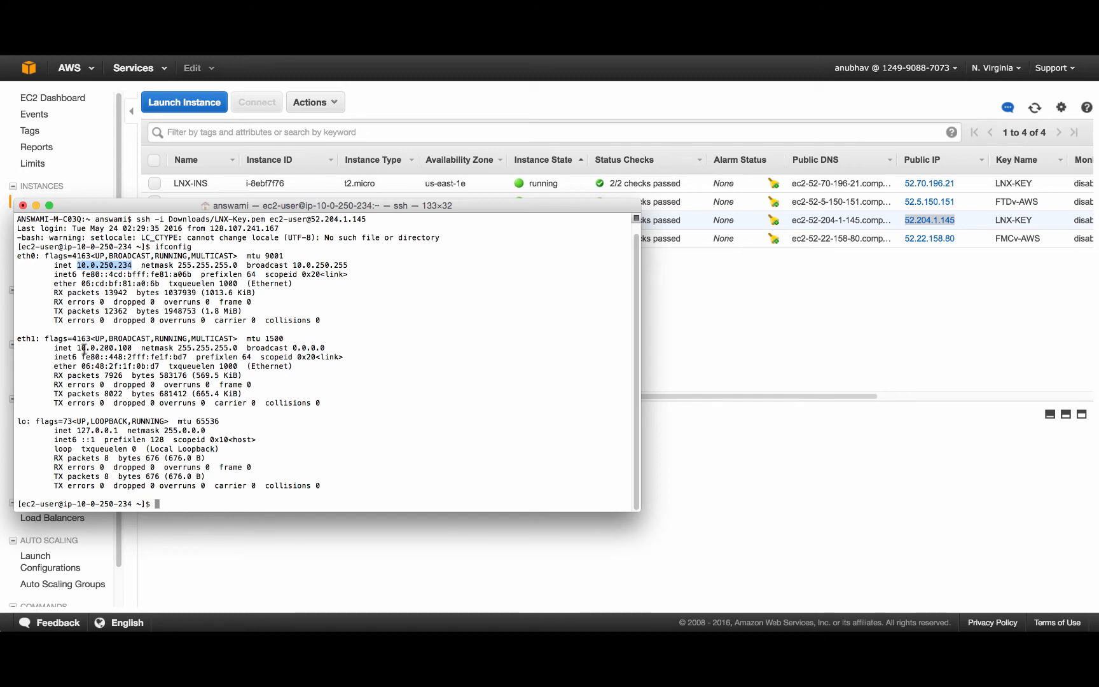
pyautogui.doubleClick(103, 347)
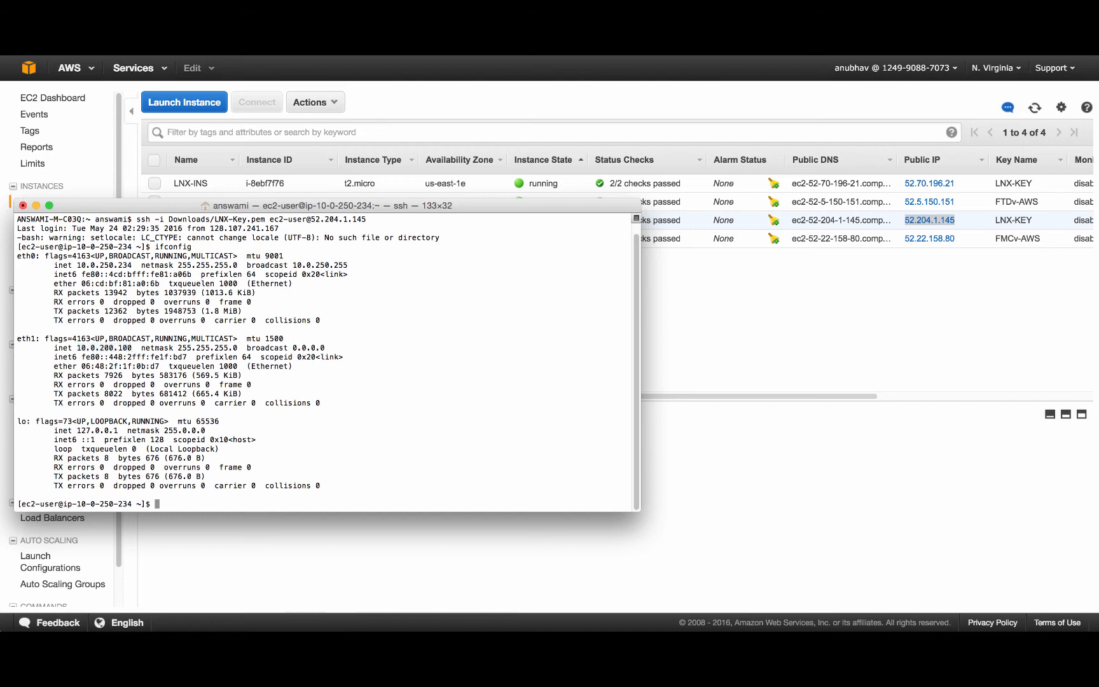
# Show the routing table and note the 10.0.100.0 route via ip-10-0-200-50
pyautogui.write('route')
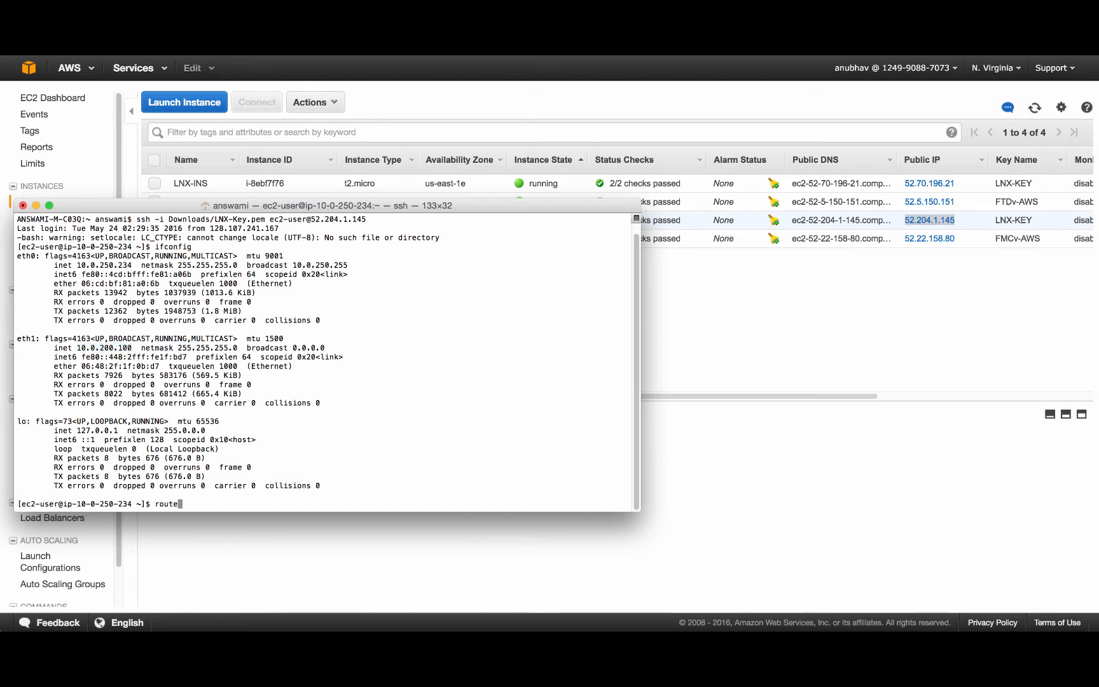
pyautogui.press('Return')
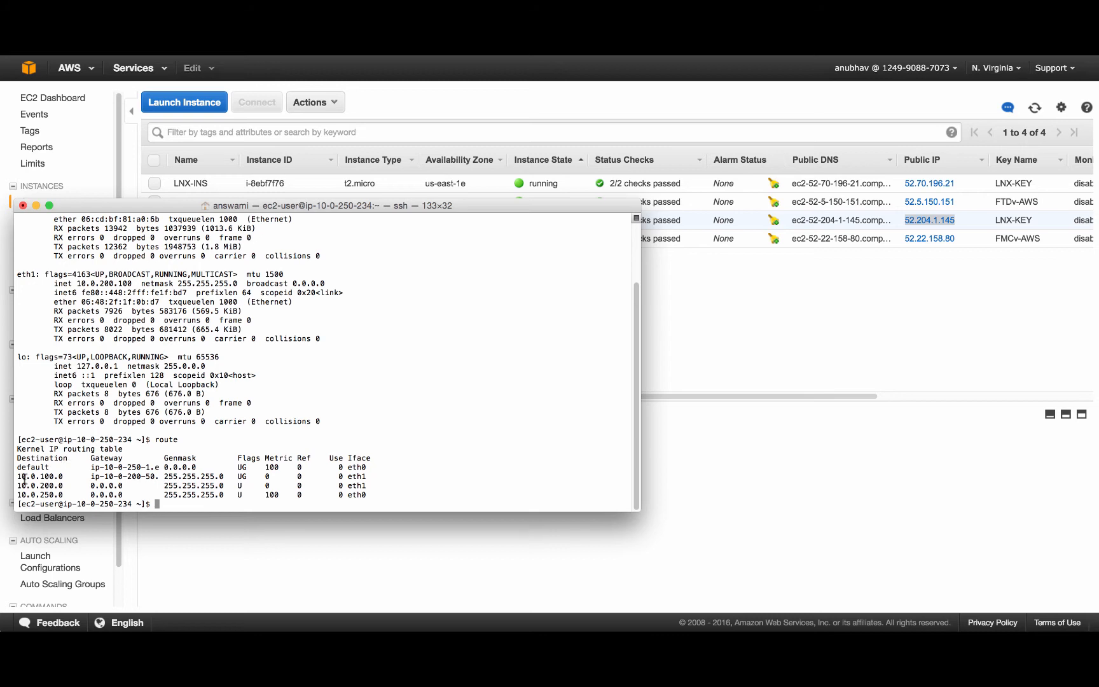
pyautogui.doubleClick(38, 477)
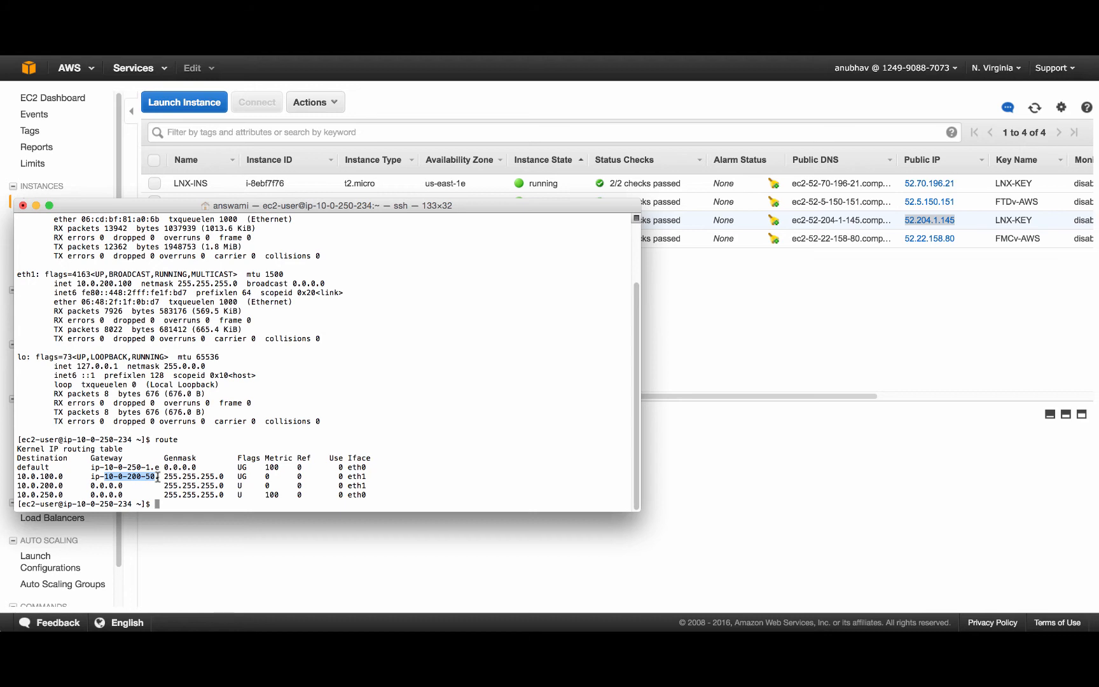
pyautogui.moveTo(901, 623)
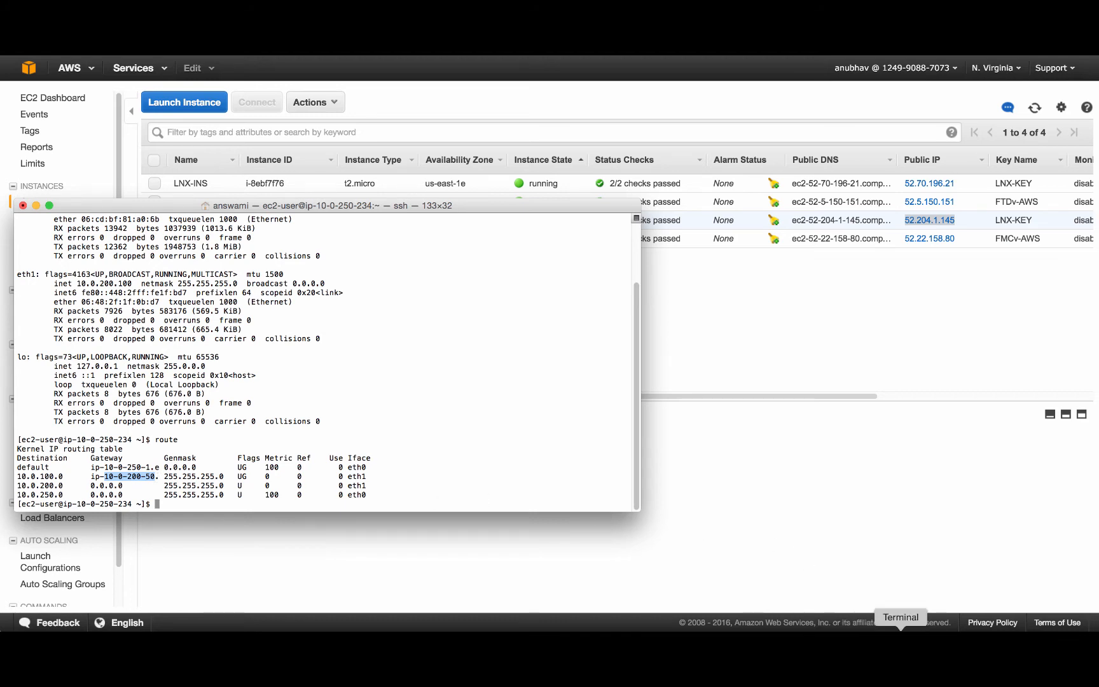
pyautogui.moveTo(282, 492)
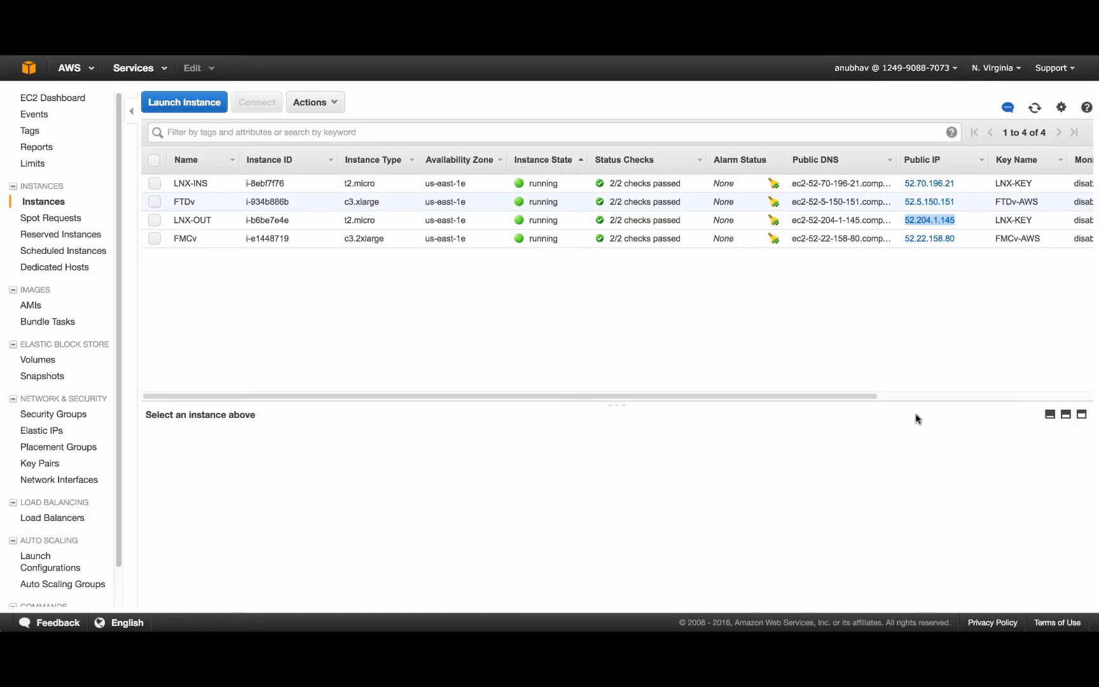
pyautogui.moveTo(958, 183)
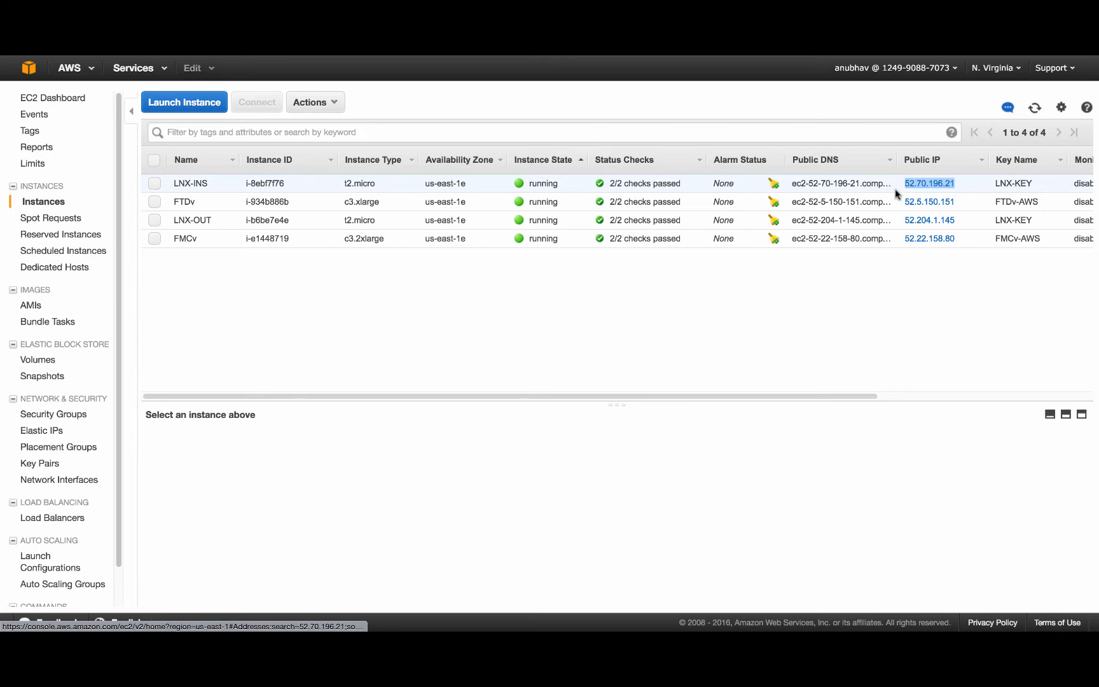
pyautogui.moveTo(924, 324)
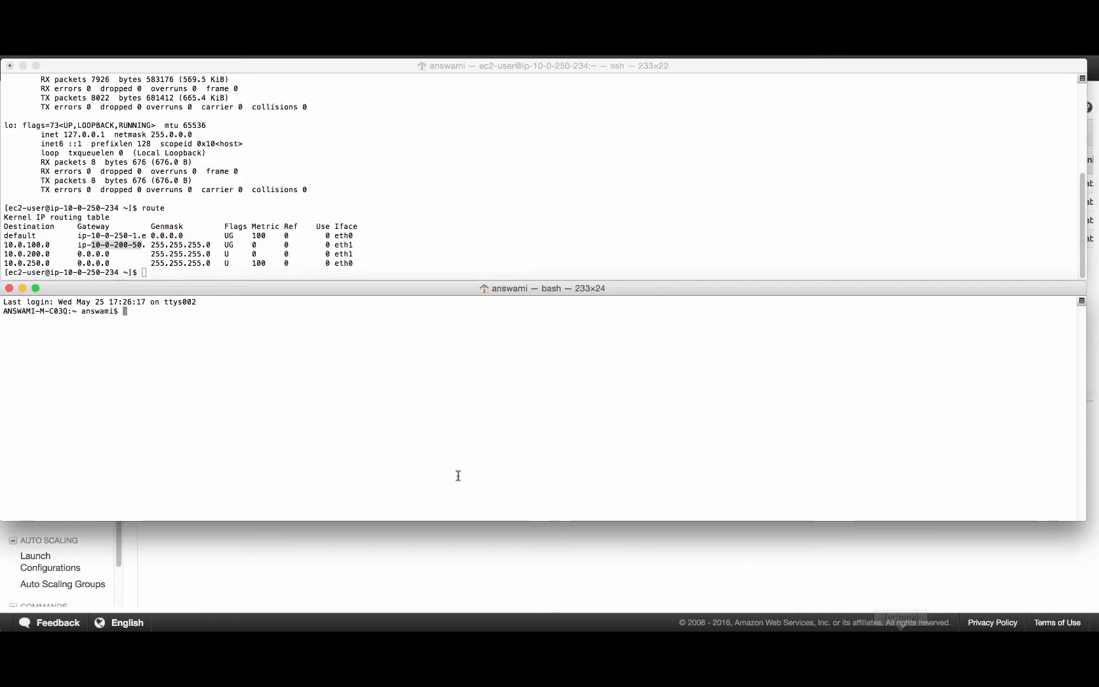
pyautogui.write('ssh')
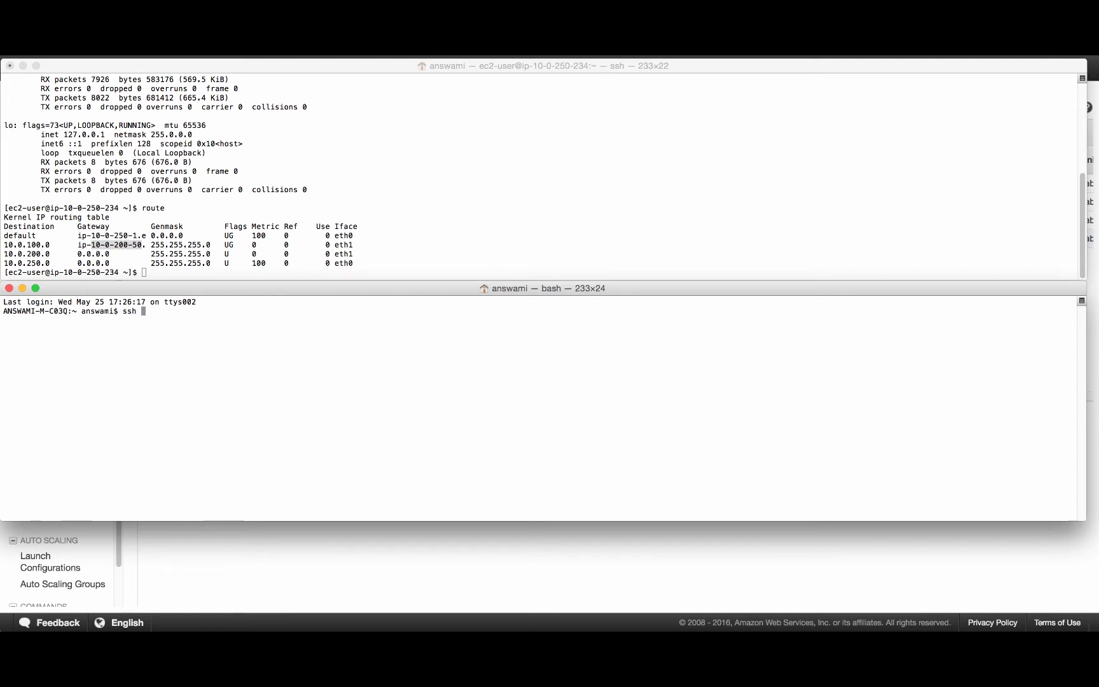
pyautogui.write('-i')
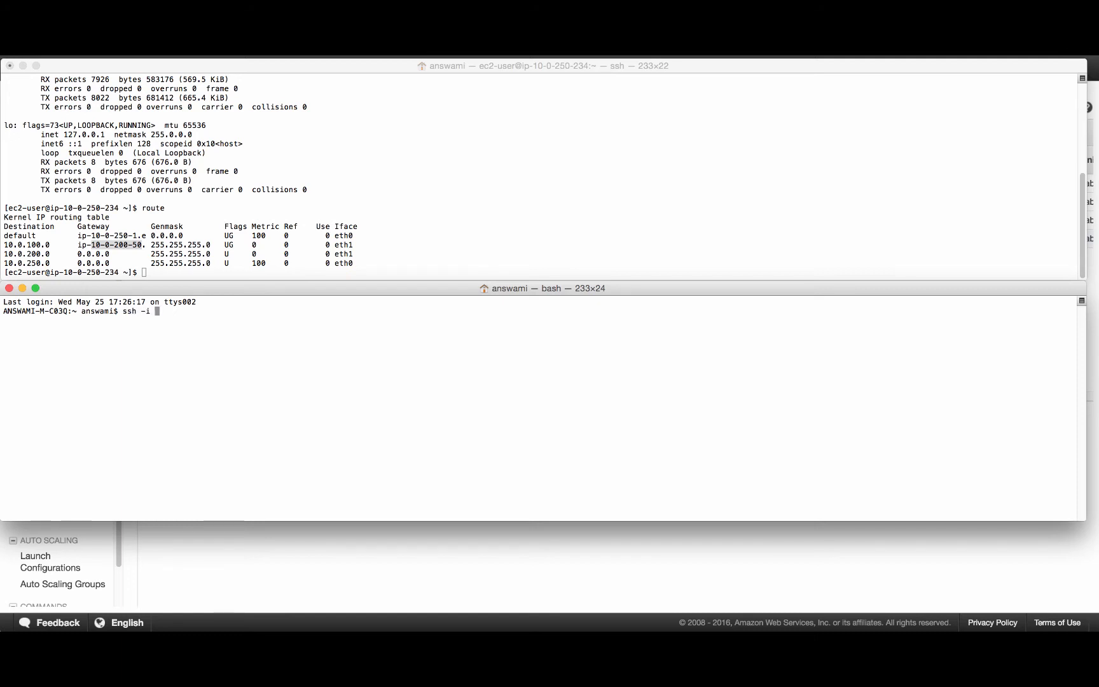
pyautogui.write('Down')
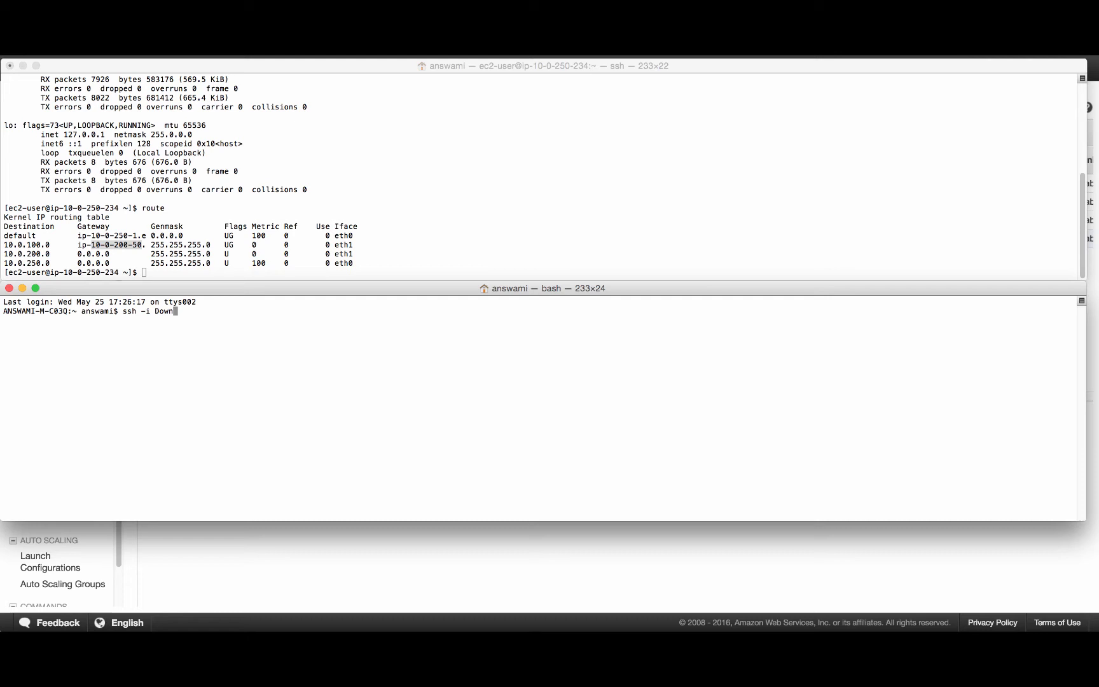
pyautogui.write('oads?')
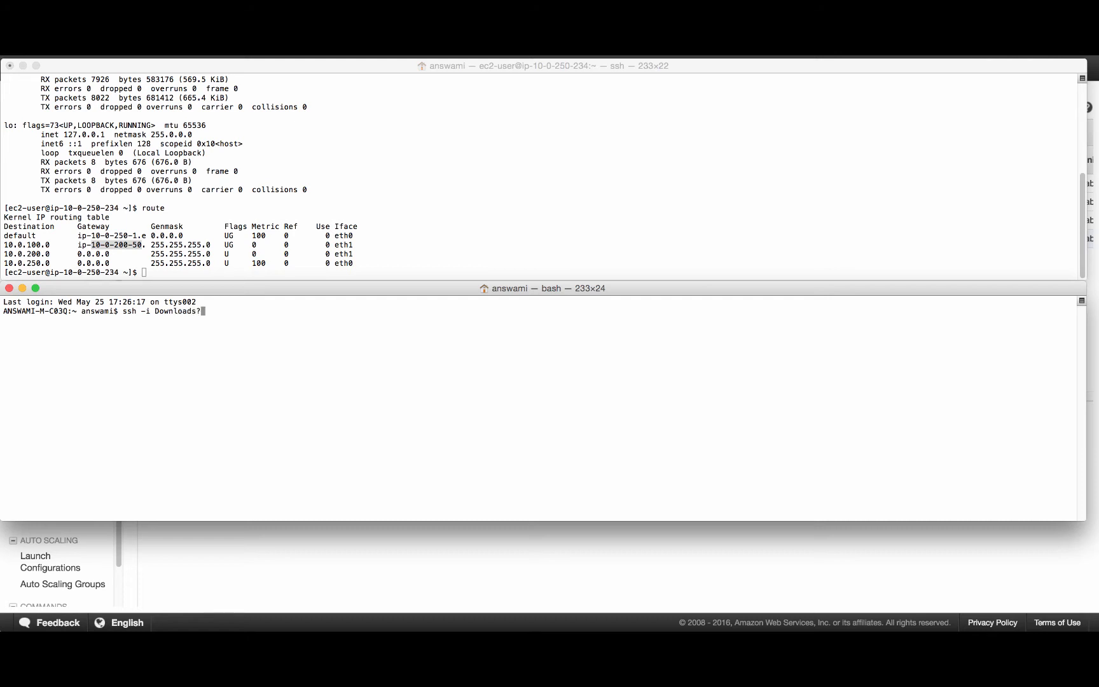
pyautogui.write('/LN')
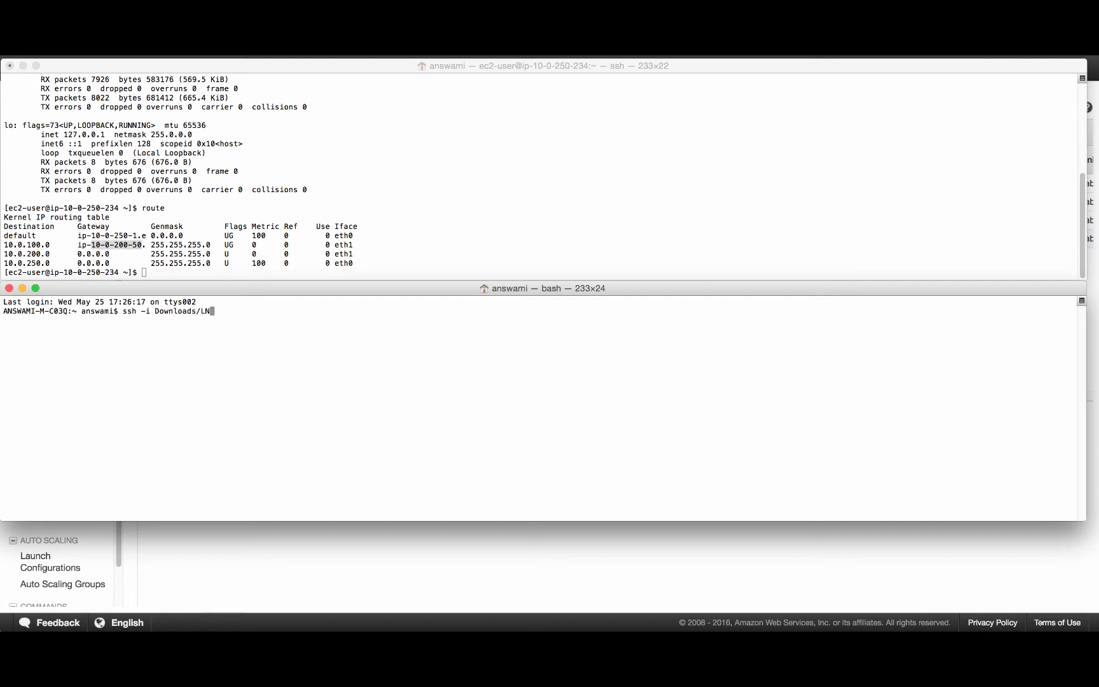
pyautogui.write('-Key')
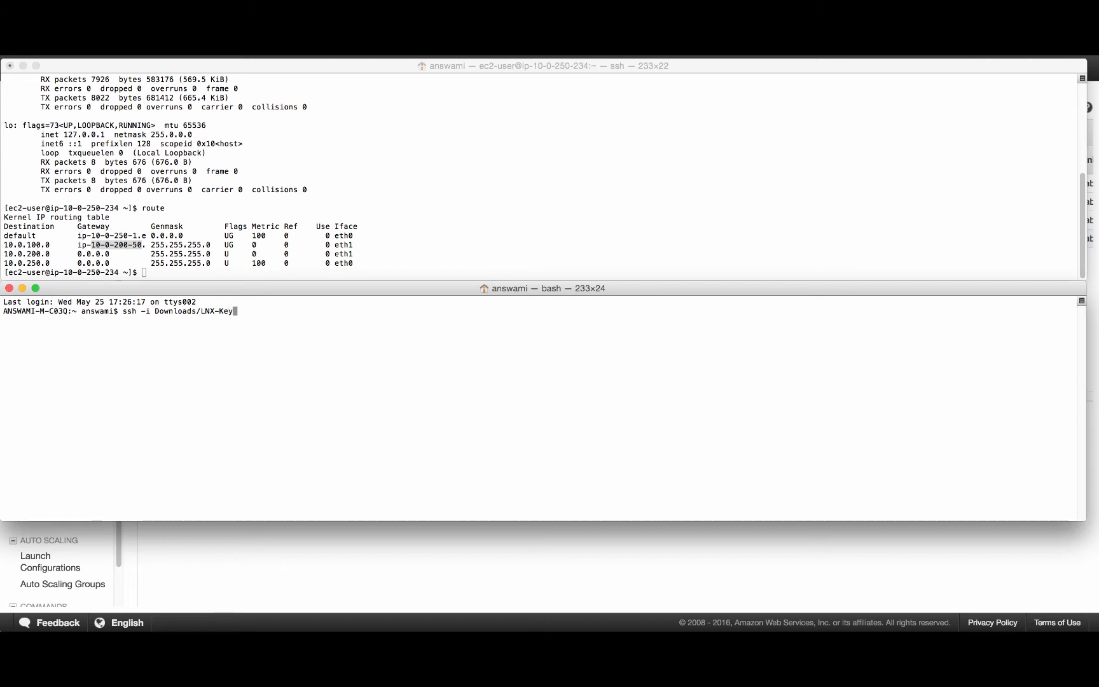
pyautogui.write('.pem')
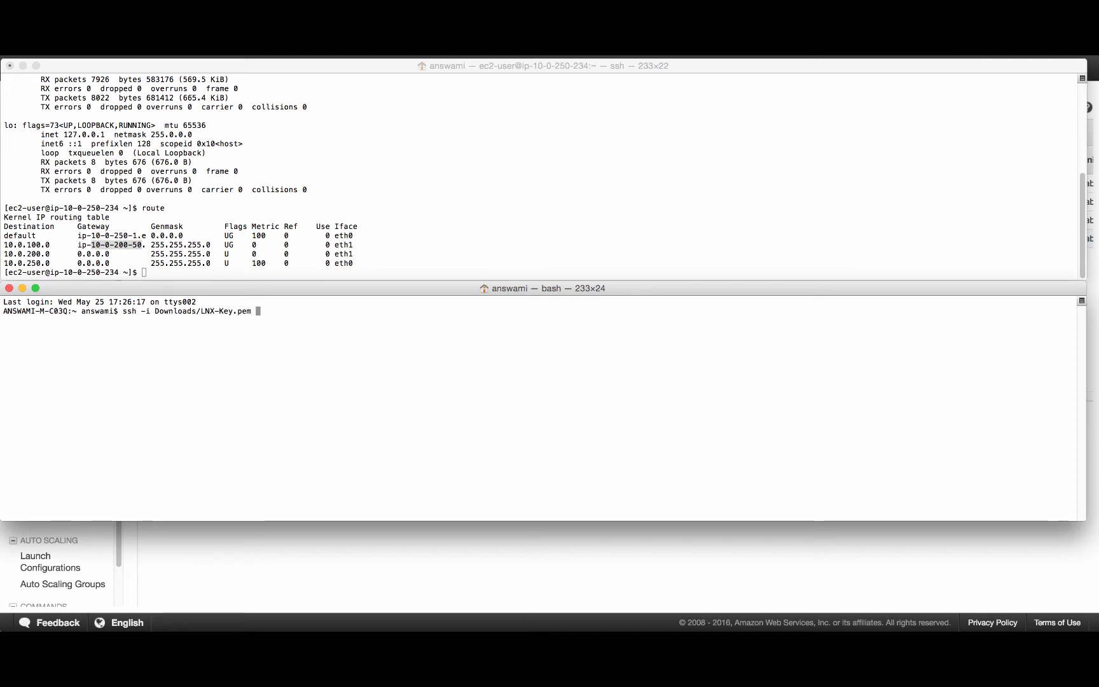
pyautogui.write('ec2-user@')
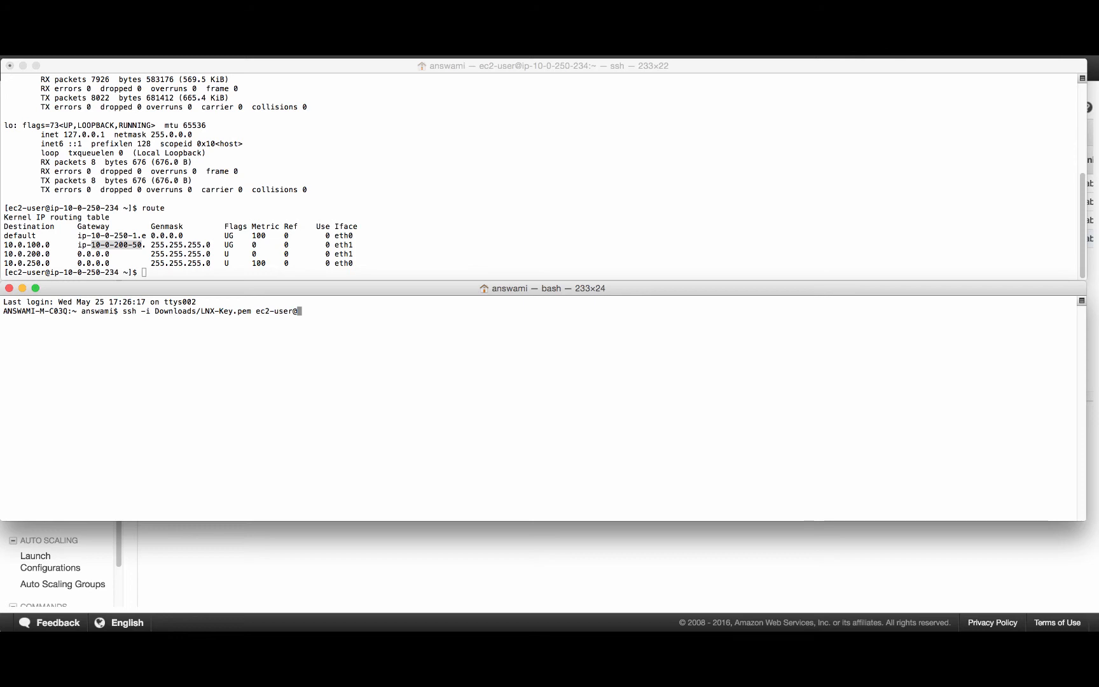
pyautogui.write('52.70.196.21')
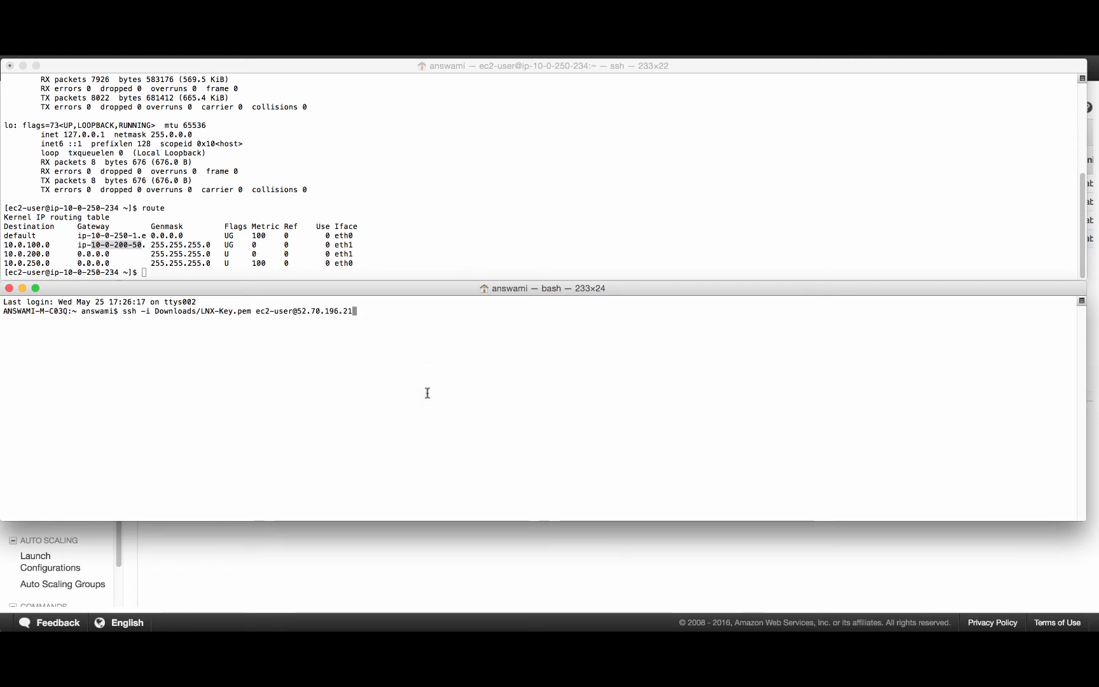
pyautogui.press('Return')
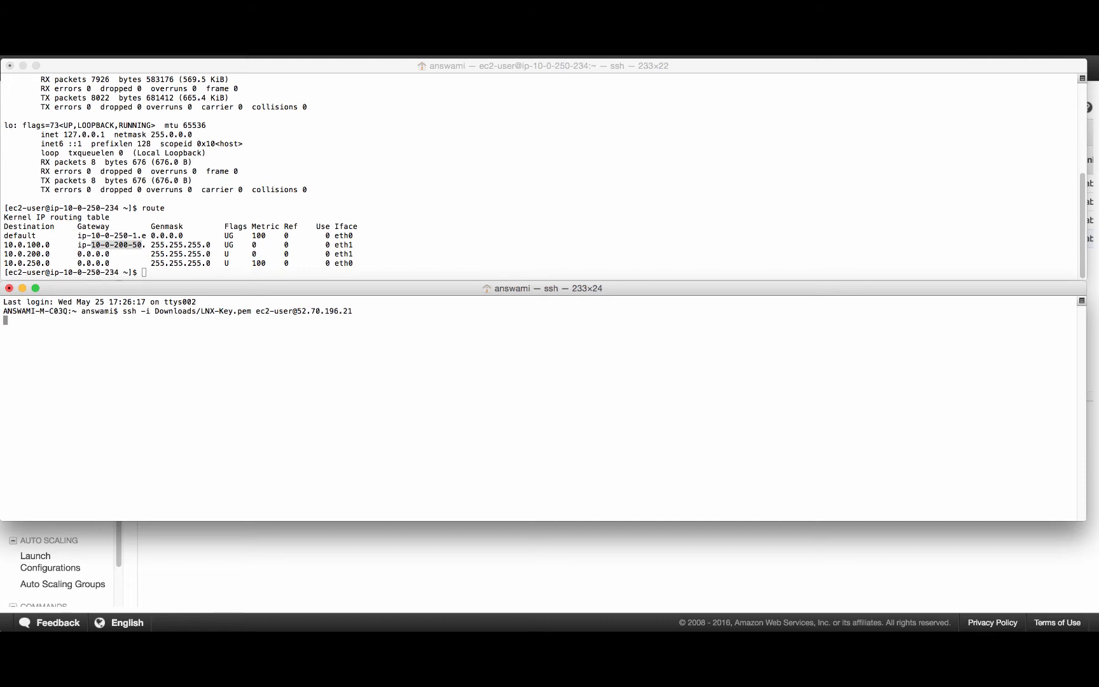
pyautogui.press('Return')
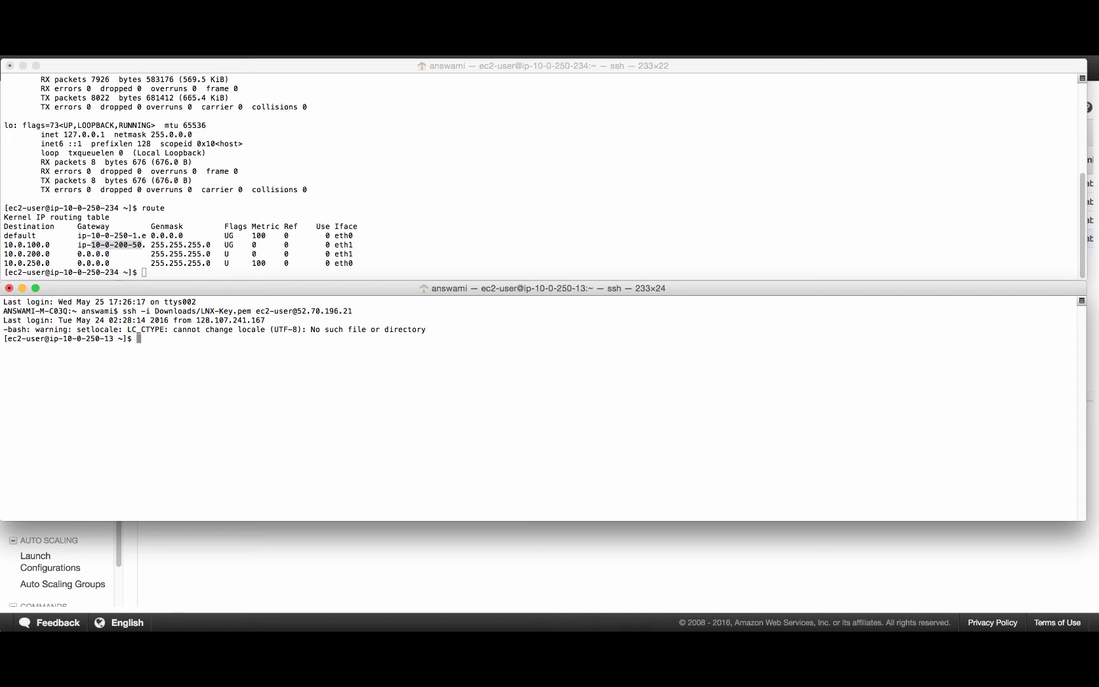
pyautogui.press('Return')
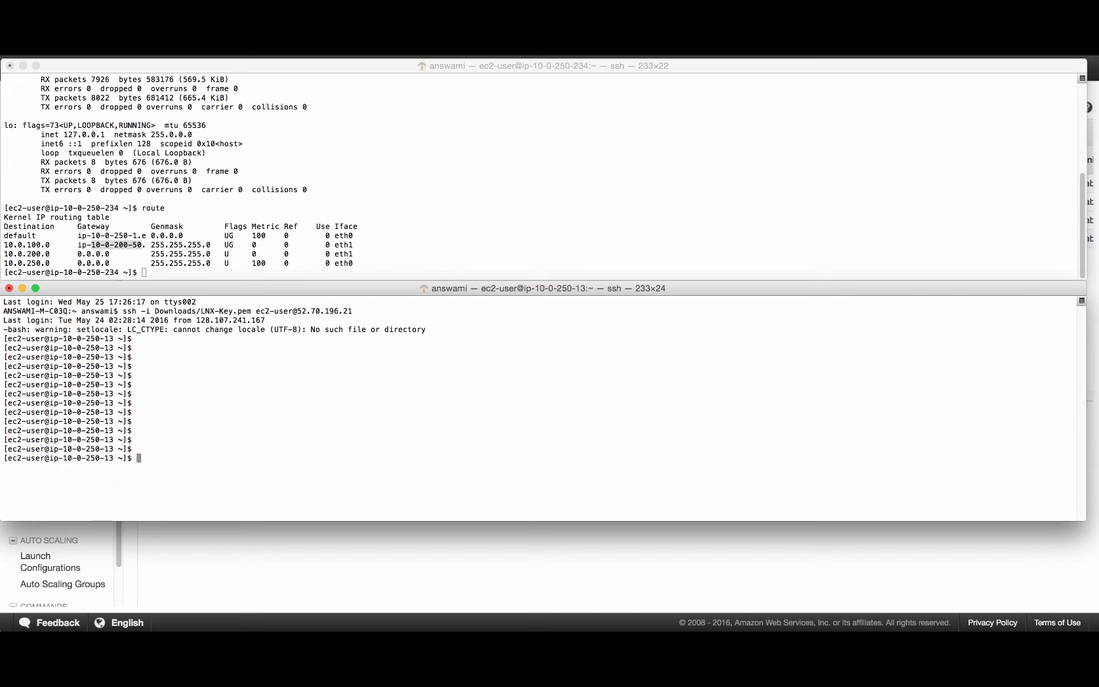
# Run ifconfig on the inside host, showing eth1 at 10.0.100.100
pyautogui.write('i')
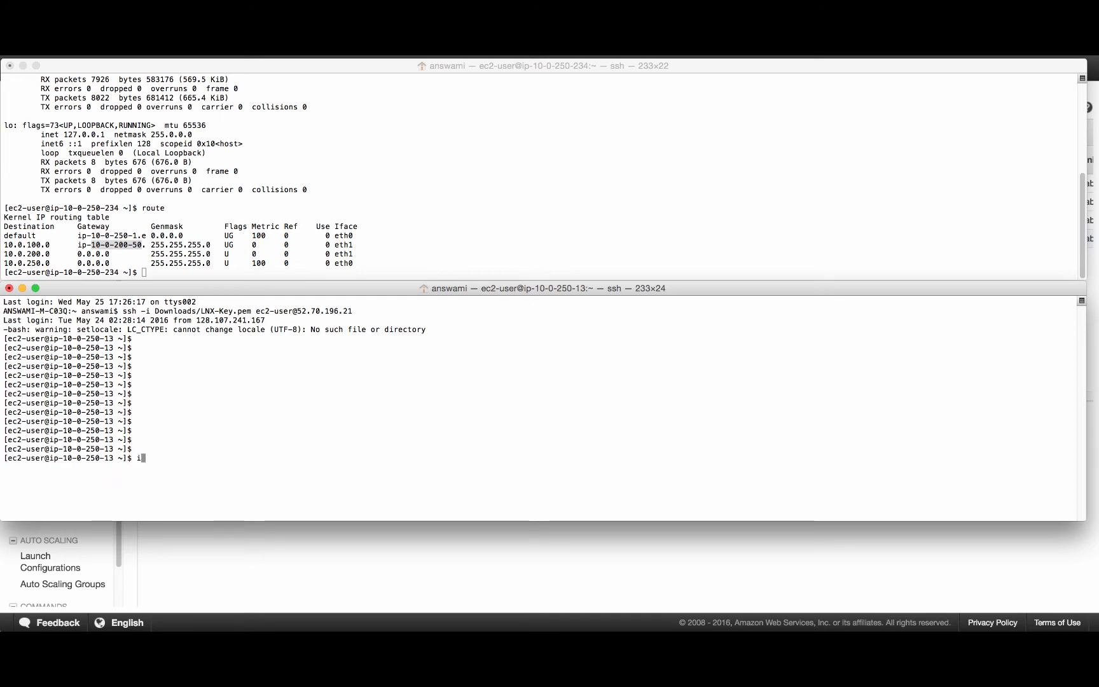
pyautogui.write('fconfig')
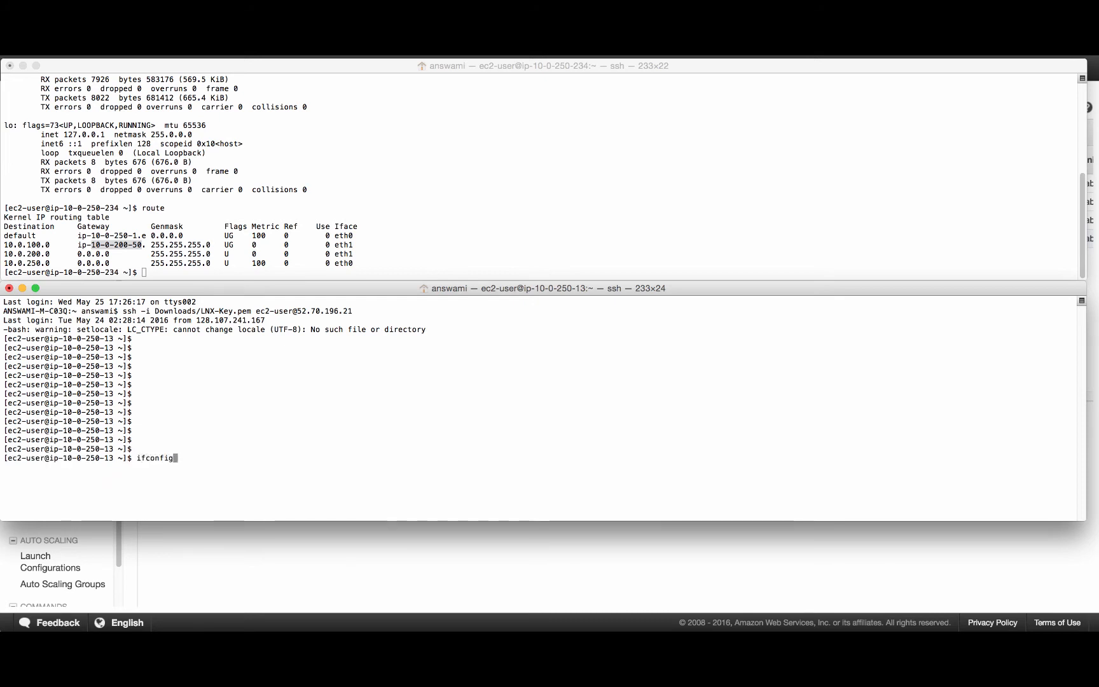
pyautogui.press('Return')
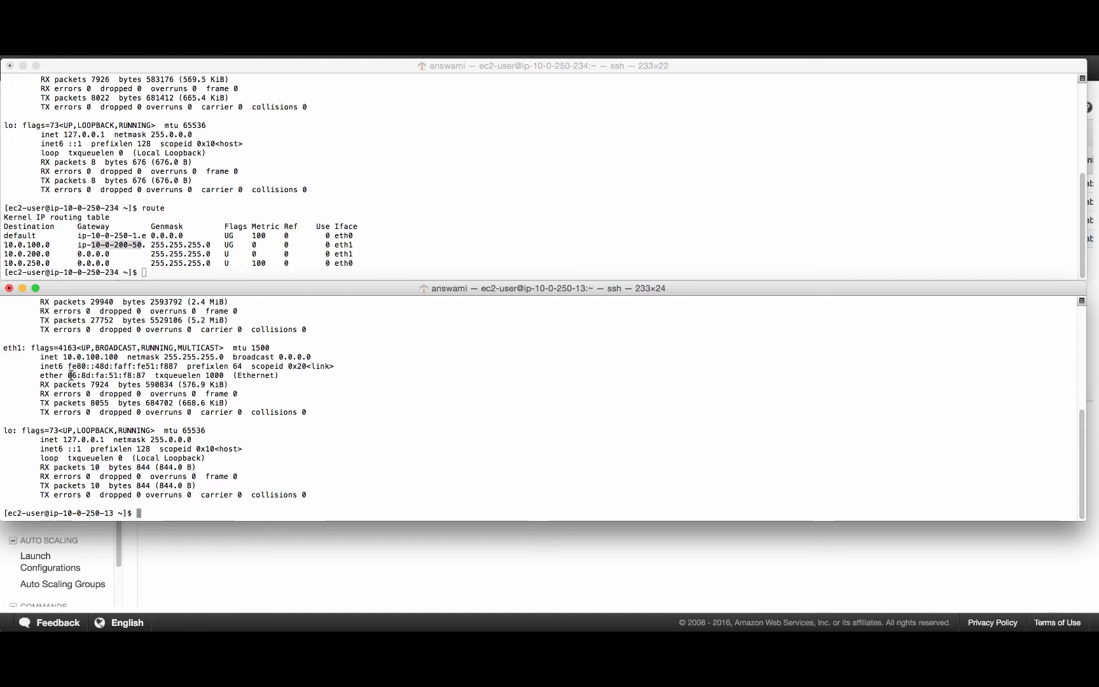
pyautogui.doubleClick(88, 356)
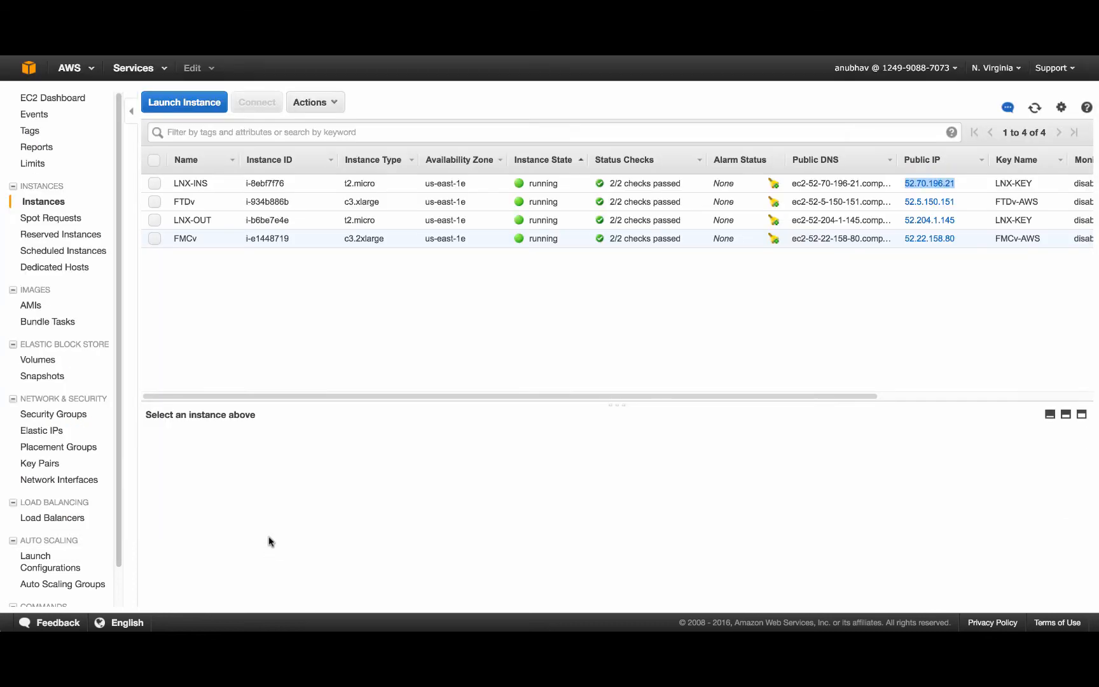
pyautogui.moveTo(60, 235)
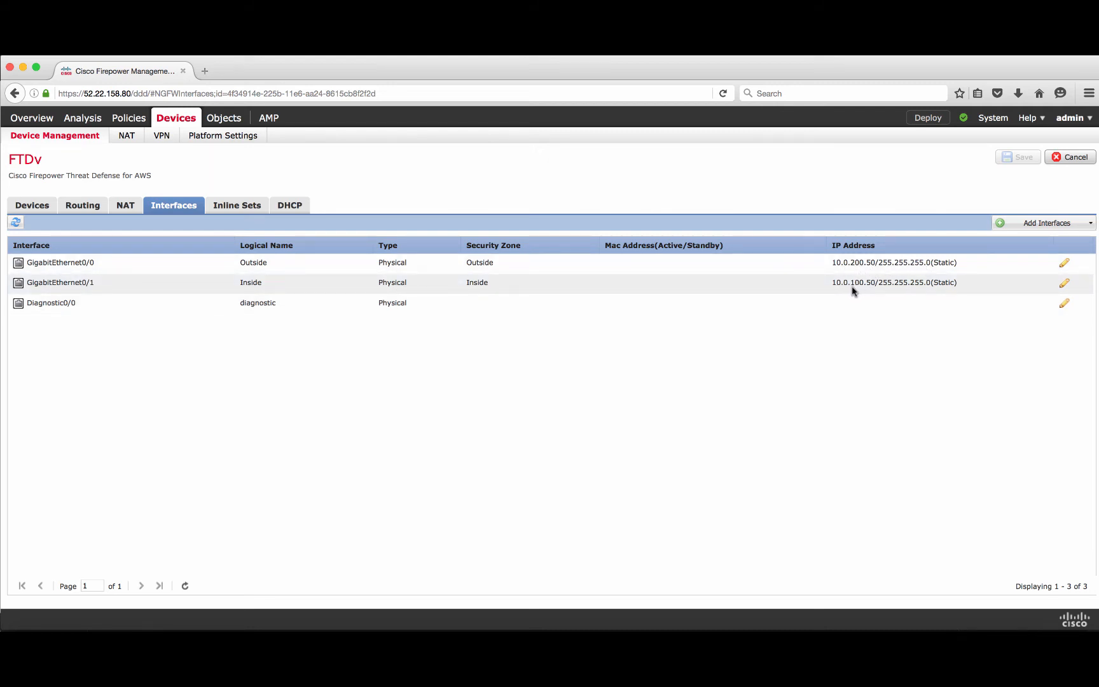
pyautogui.moveTo(870, 292)
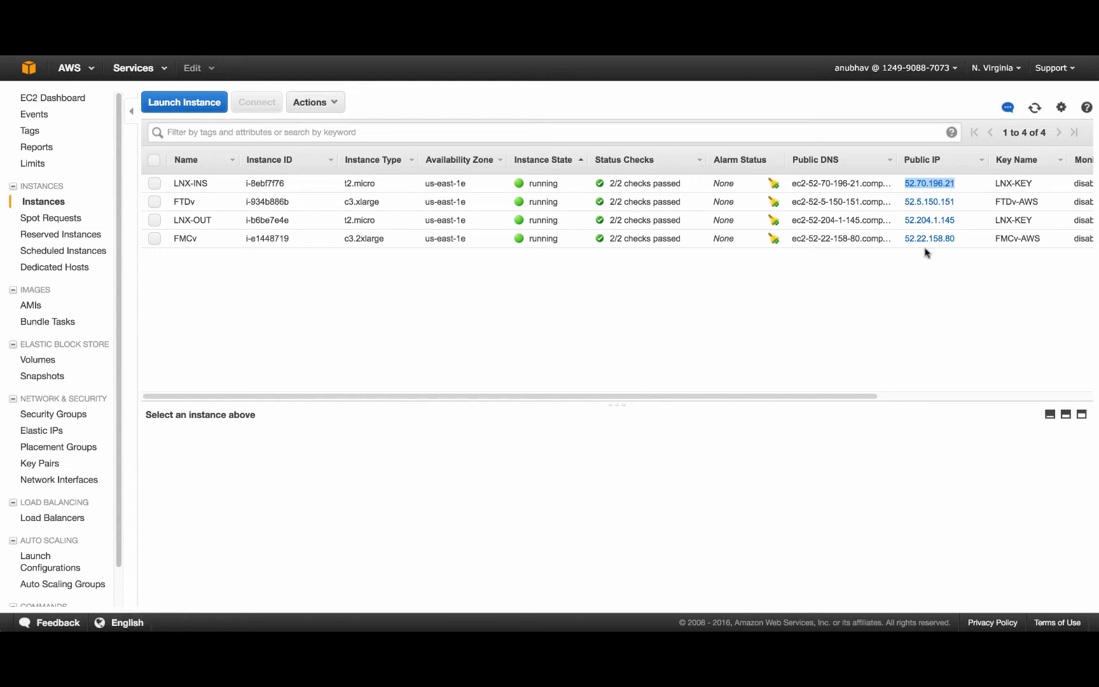
pyautogui.moveTo(981, 214)
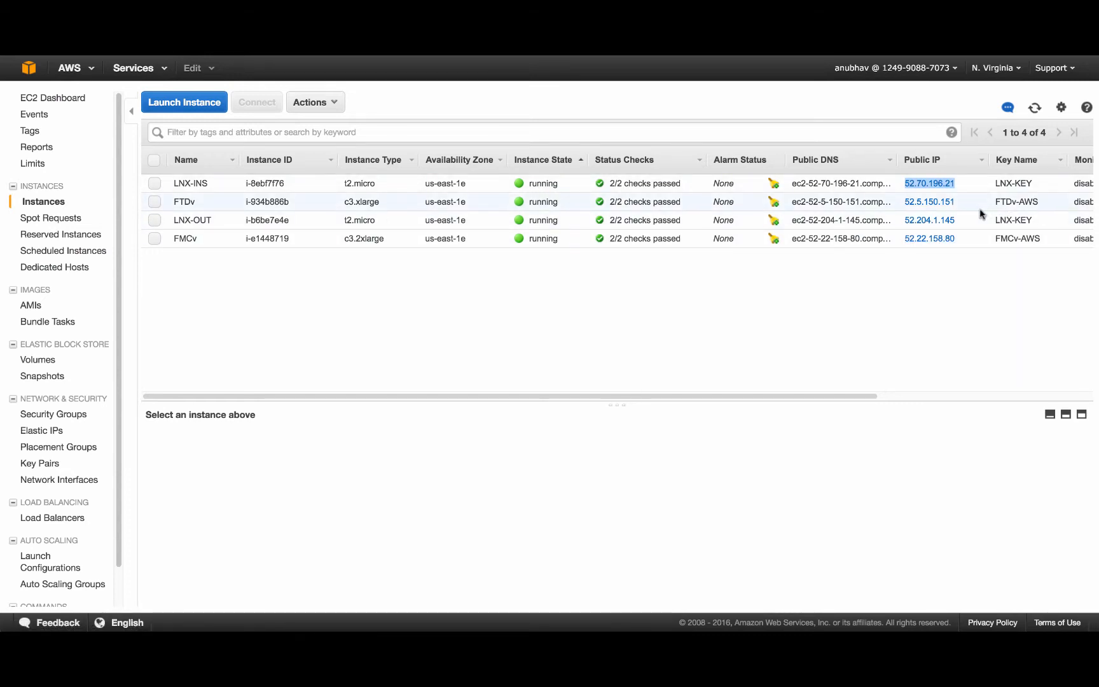
pyautogui.moveTo(928, 202)
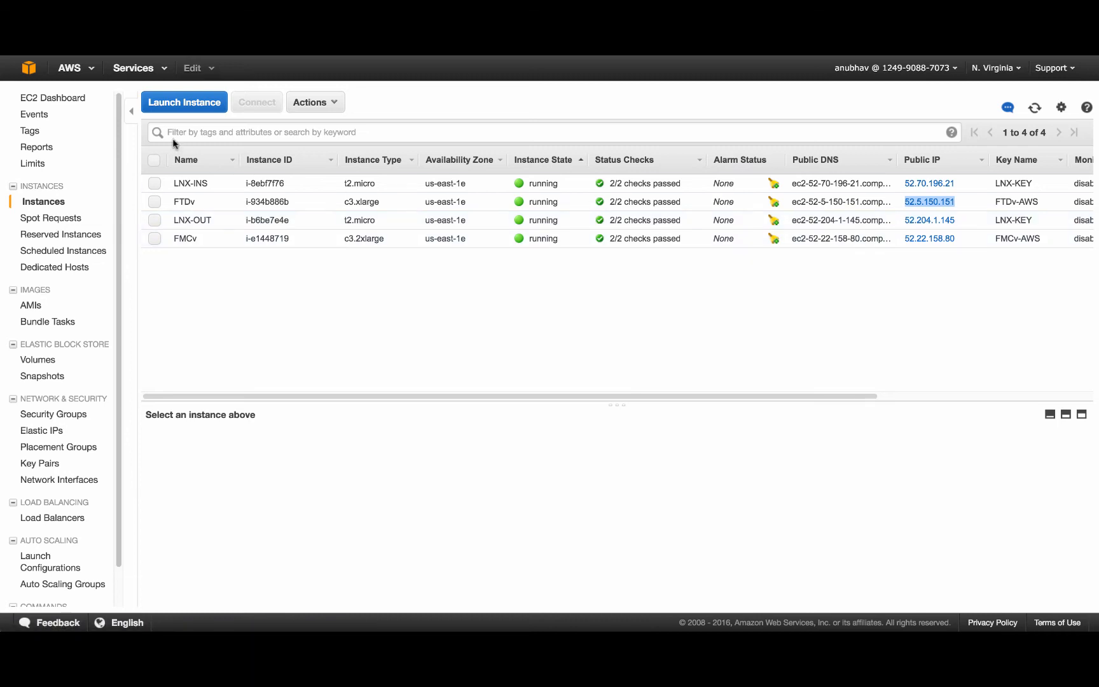
# Return to a fresh local Terminal shell after noting the FTDv public IP 52.5.150.151
pyautogui.click(901, 622)
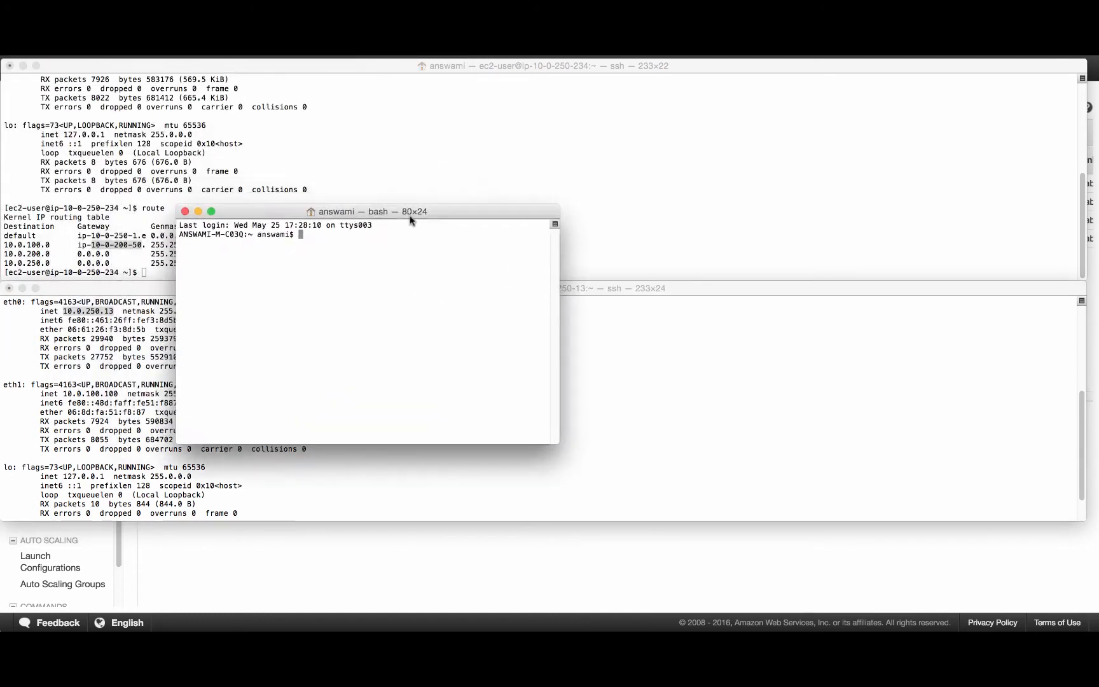
pyautogui.write('ssh')
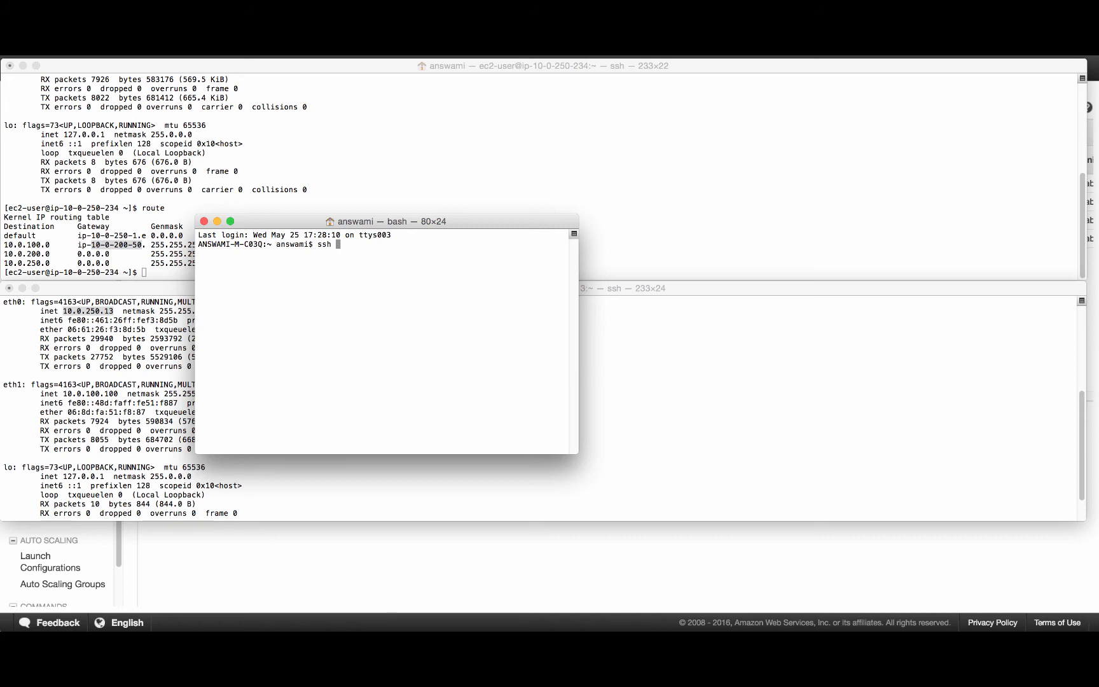
pyautogui.write('-')
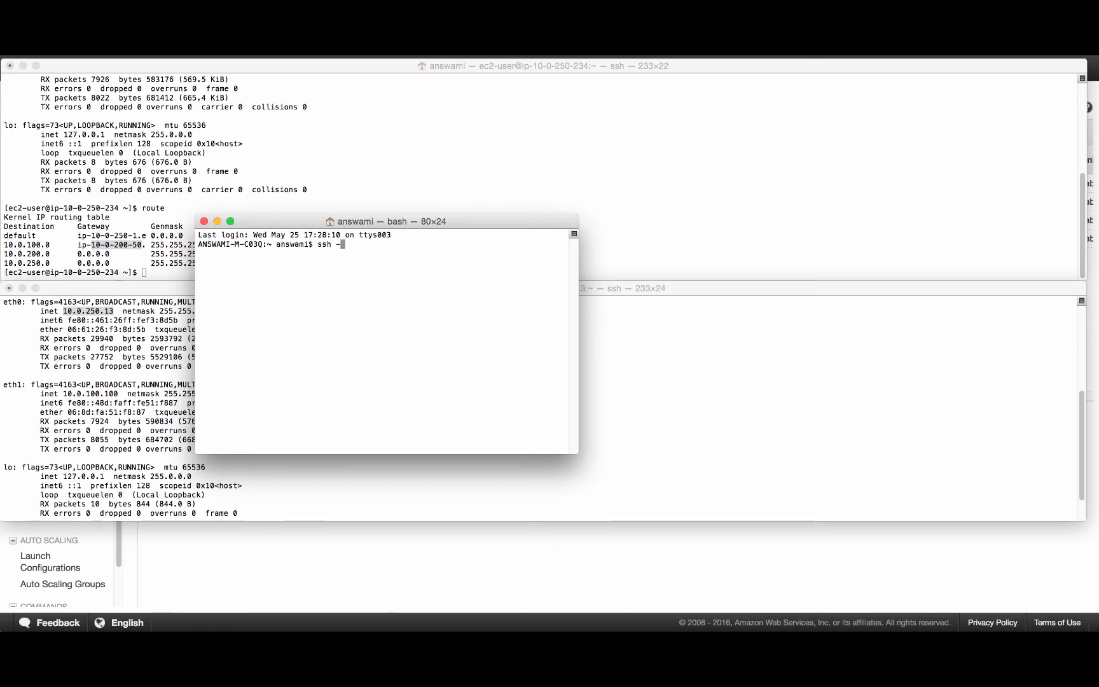
pyautogui.write('-i')
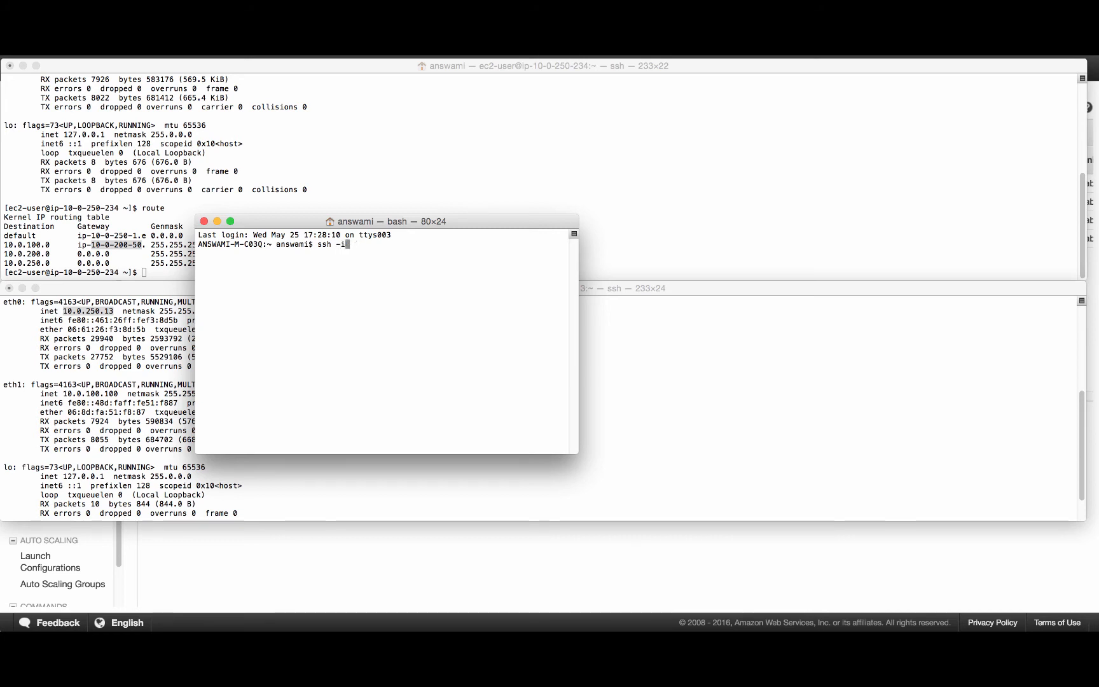
pyautogui.write('Downloads/')
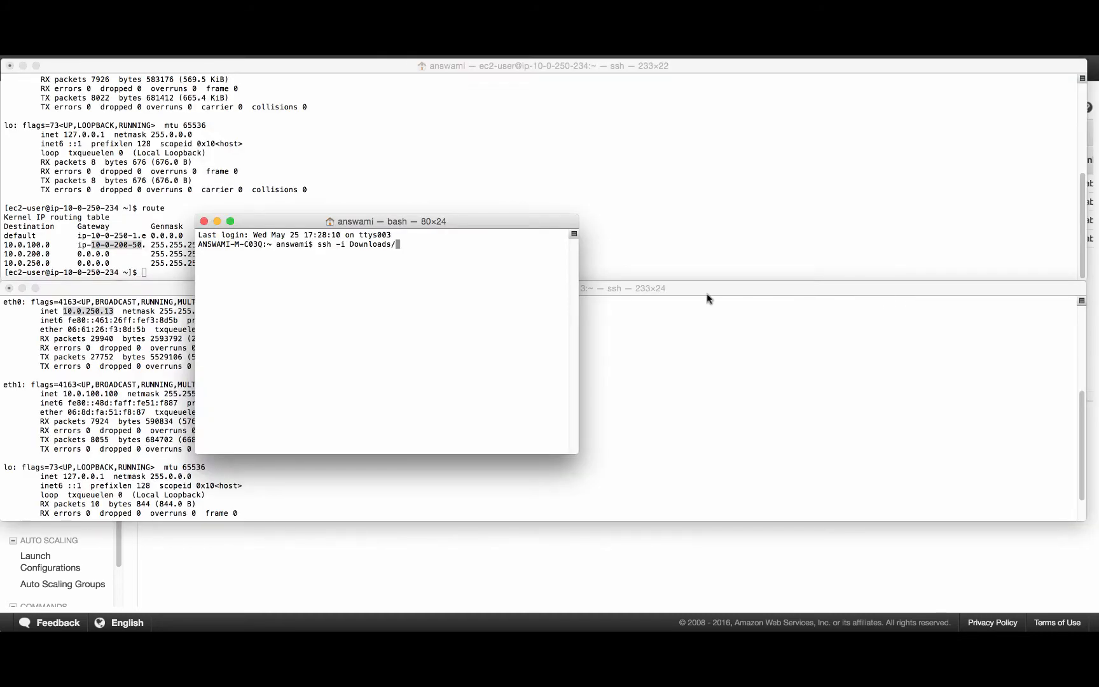
pyautogui.write('FR')
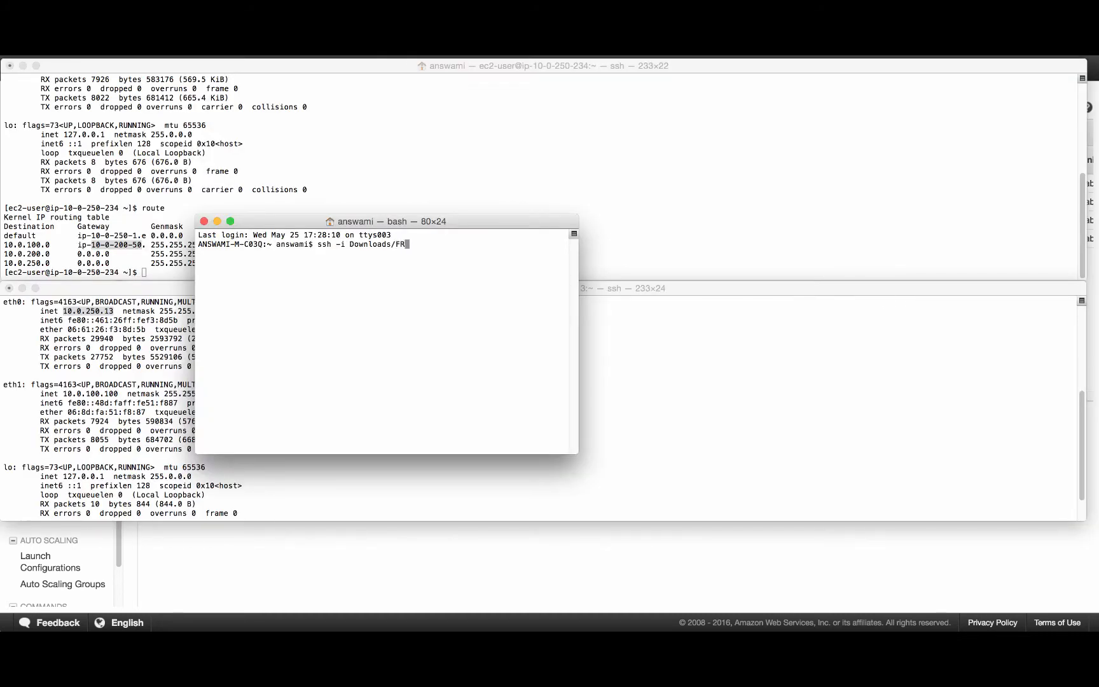
pyautogui.write('TDv-AWS')
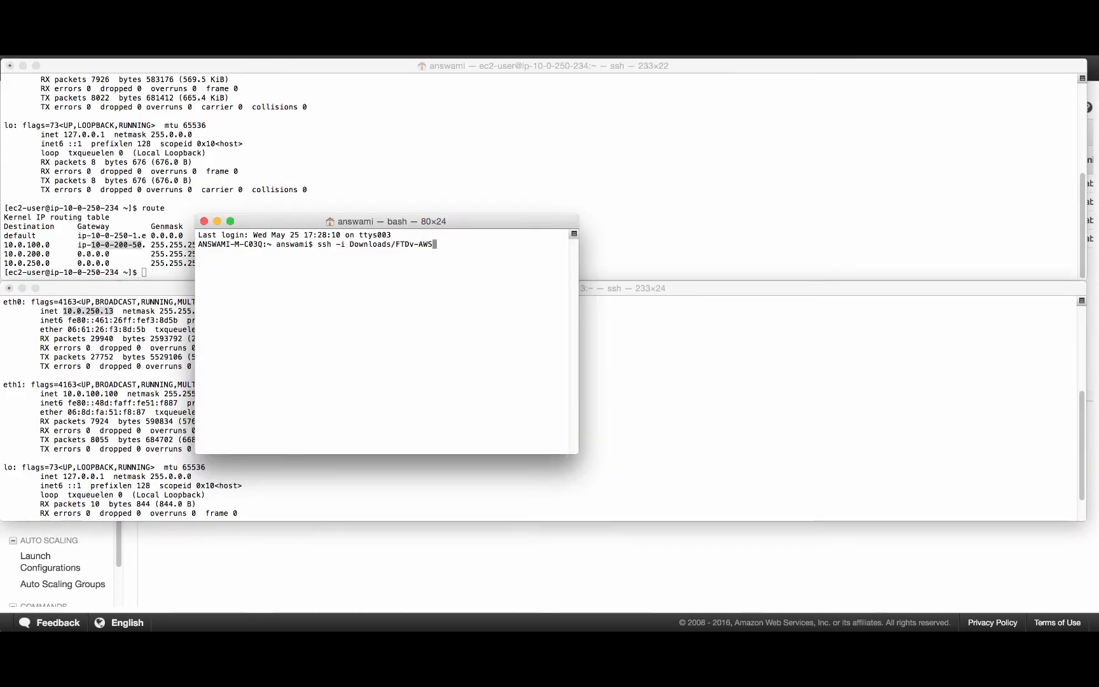
pyautogui.write('.pem')
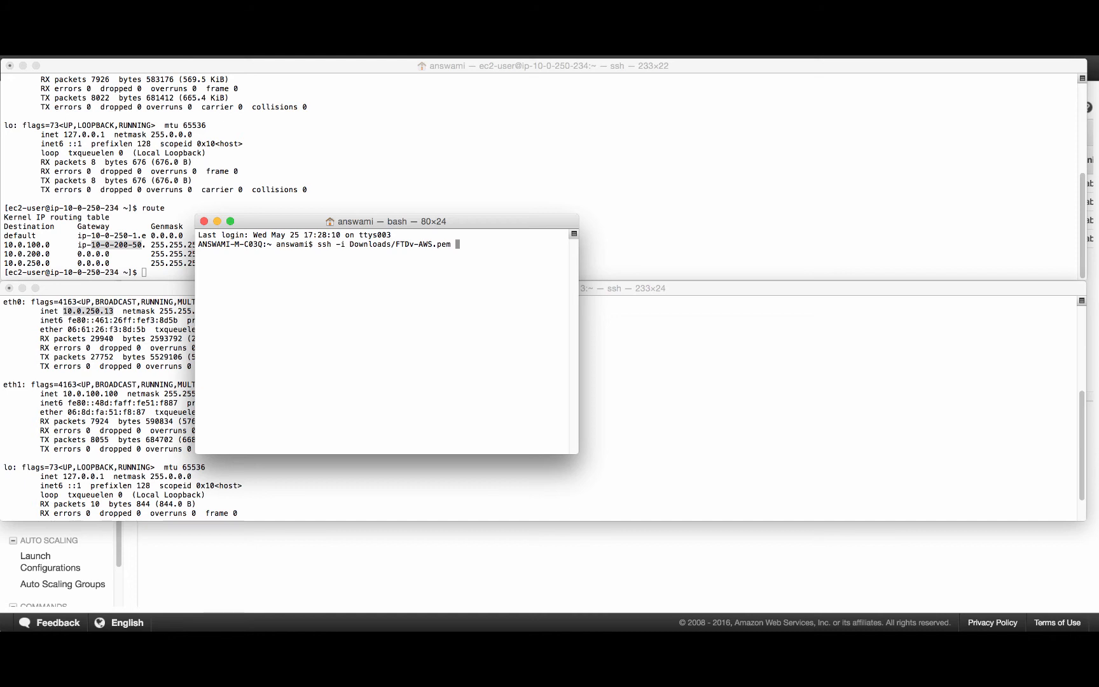
pyautogui.write('admin@')
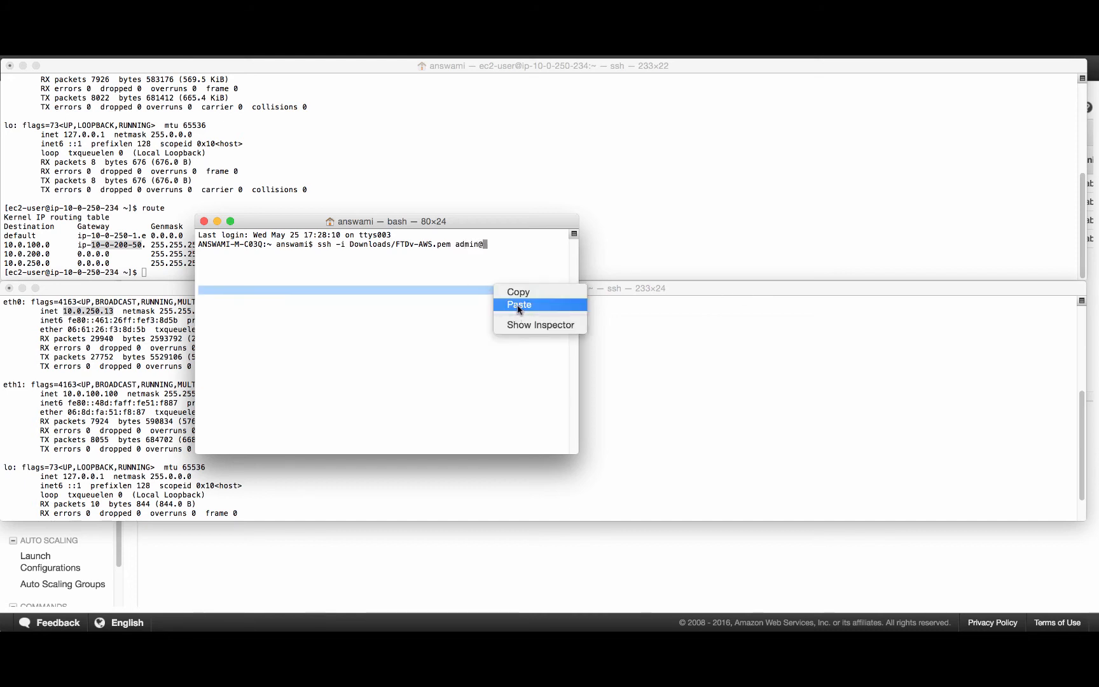
pyautogui.click(519, 304)
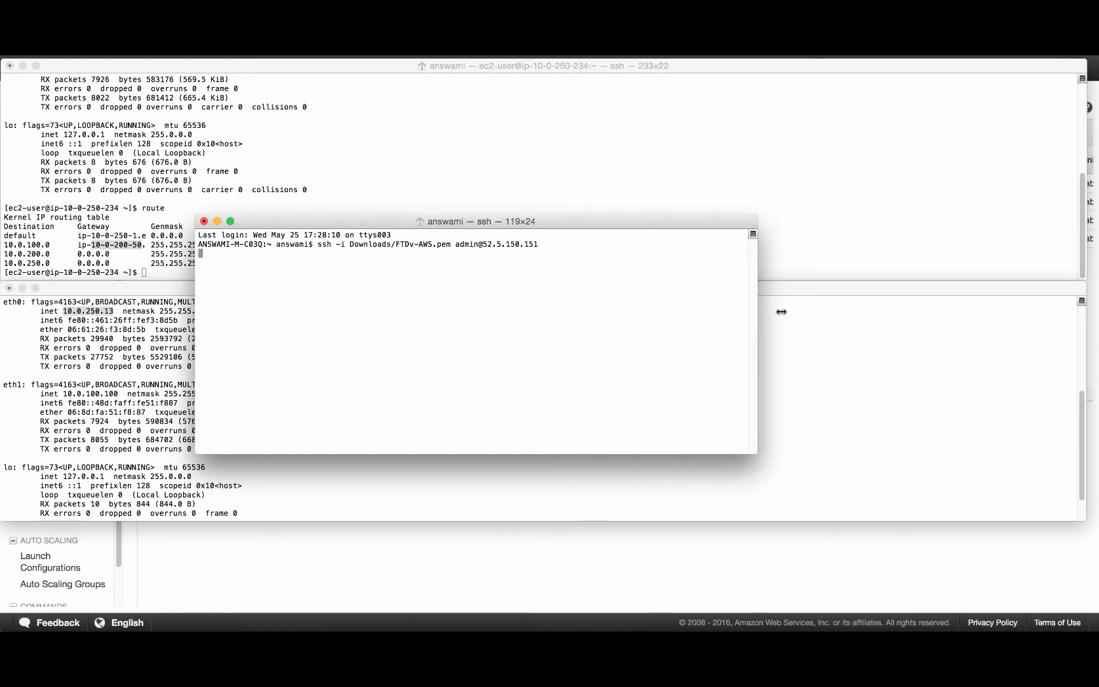
pyautogui.press('Return')
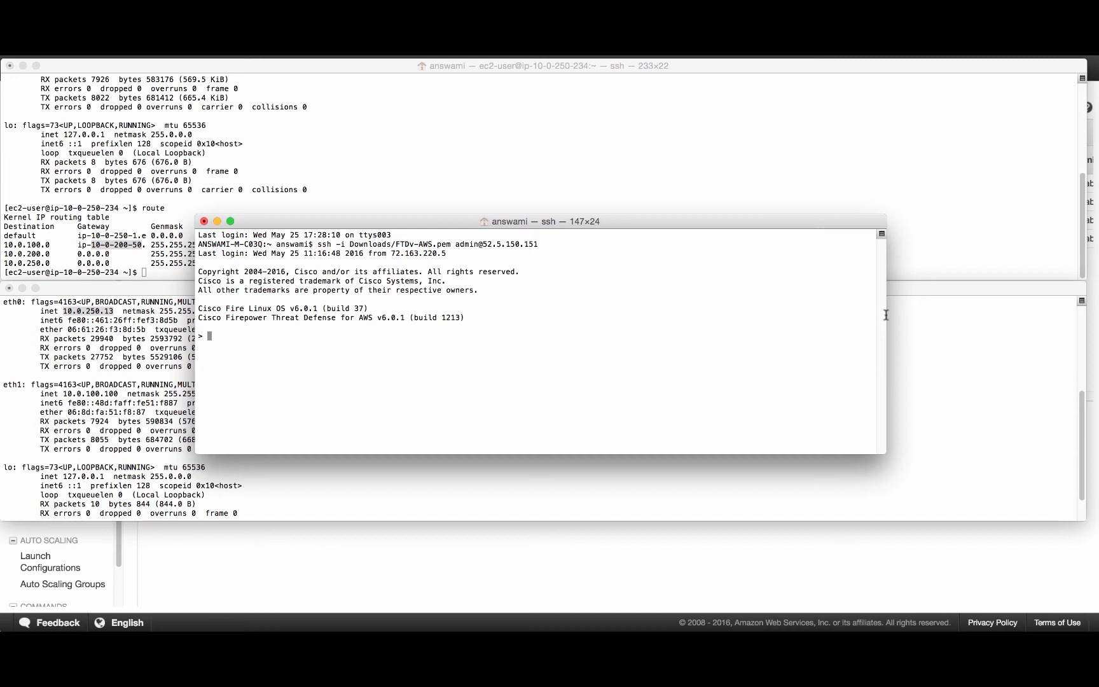
# Enter system support diagnostic-cli and enable privileged mode with an empty password
pyautogui.write('s')
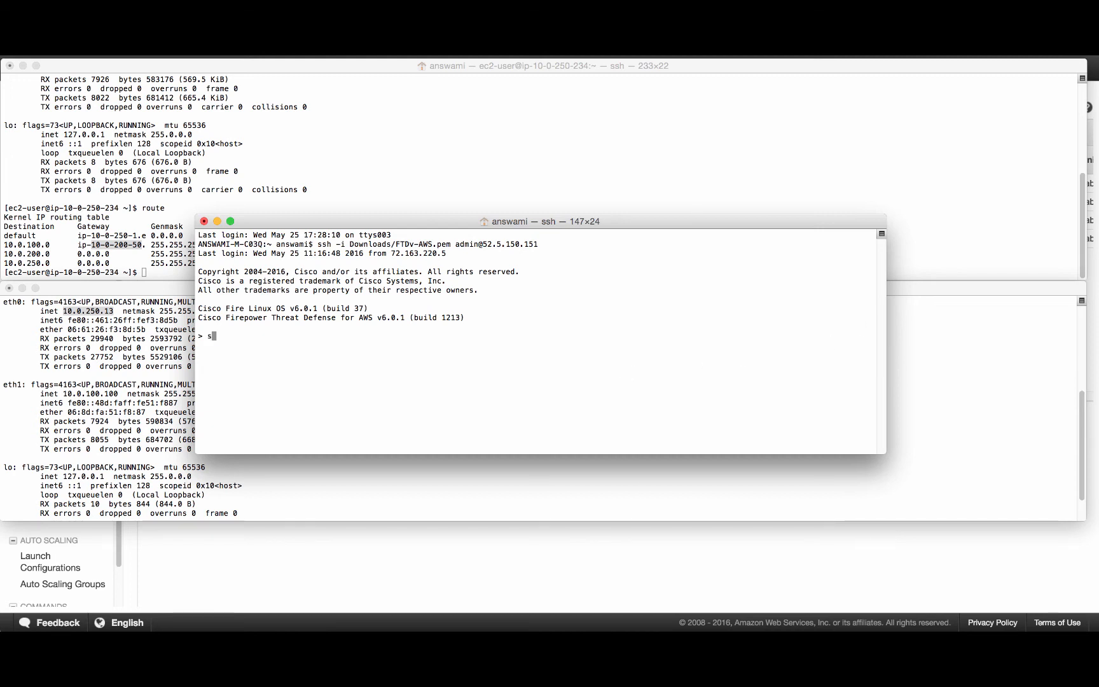
pyautogui.write('ystem c')
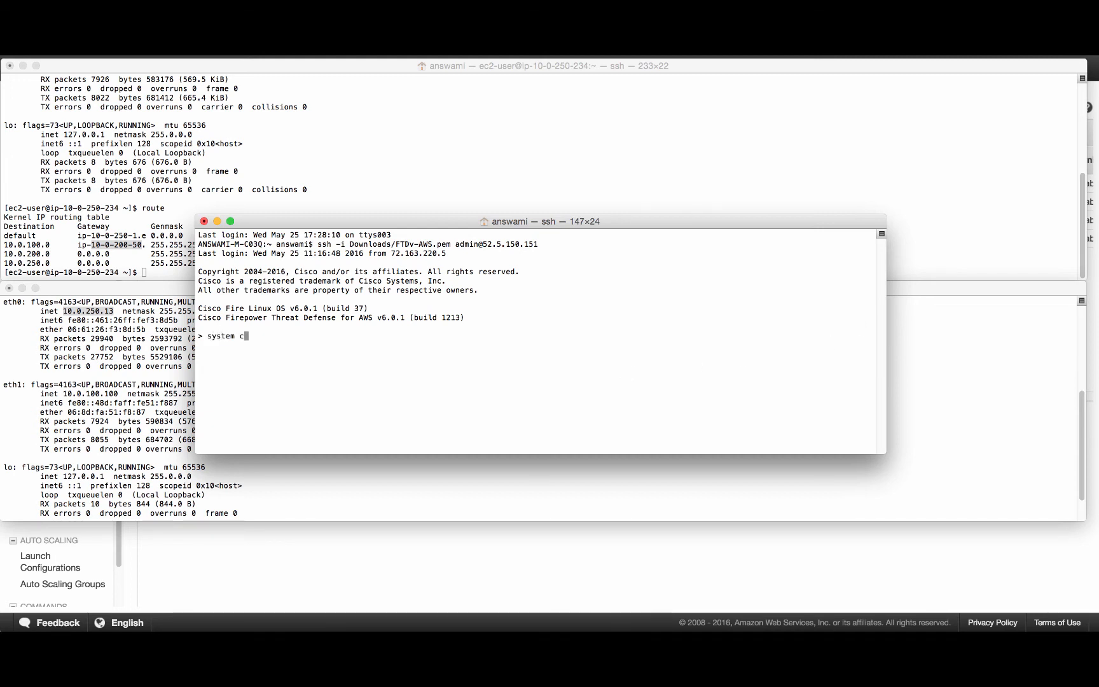
pyautogui.write('upport')
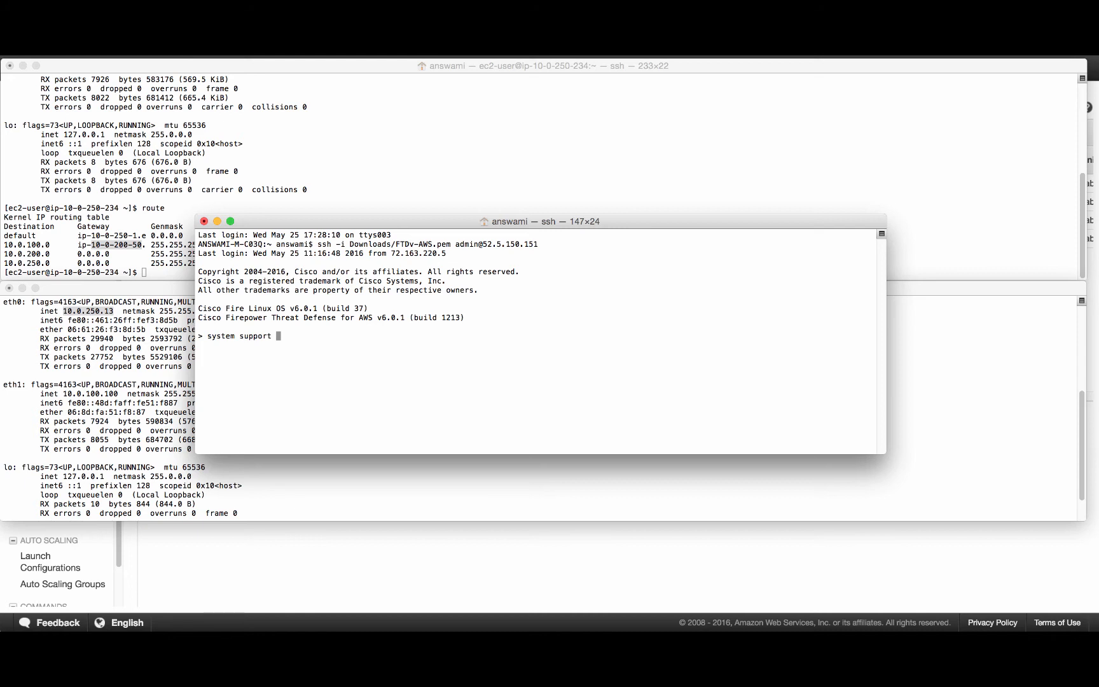
pyautogui.write('diagnostic-cli')
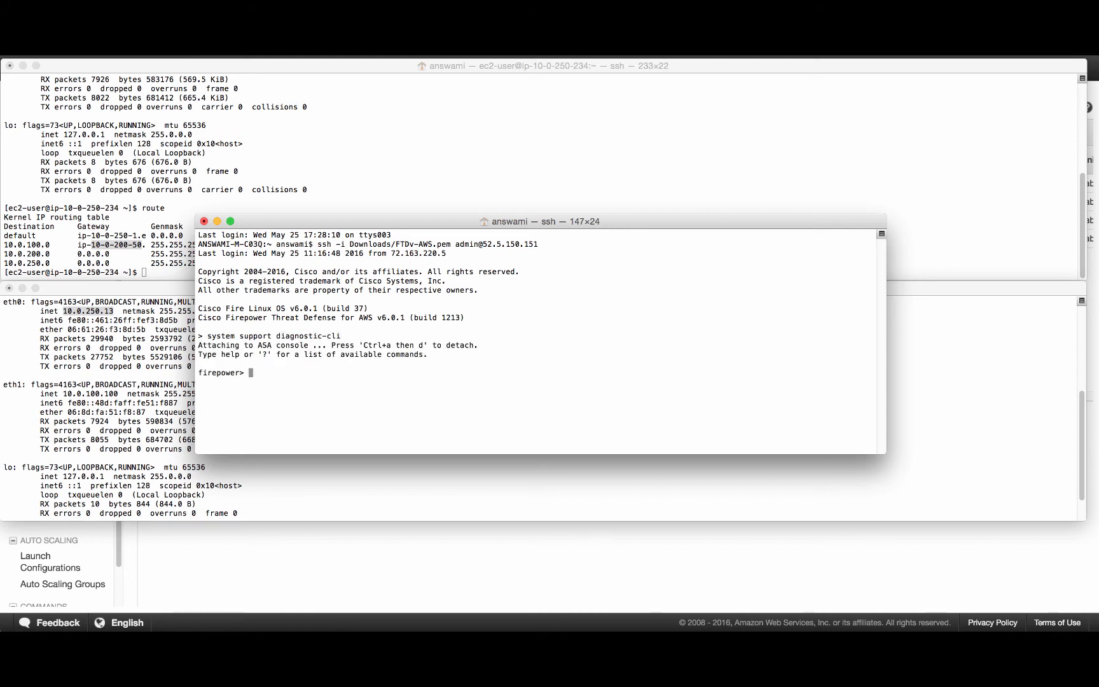
pyautogui.write('en')
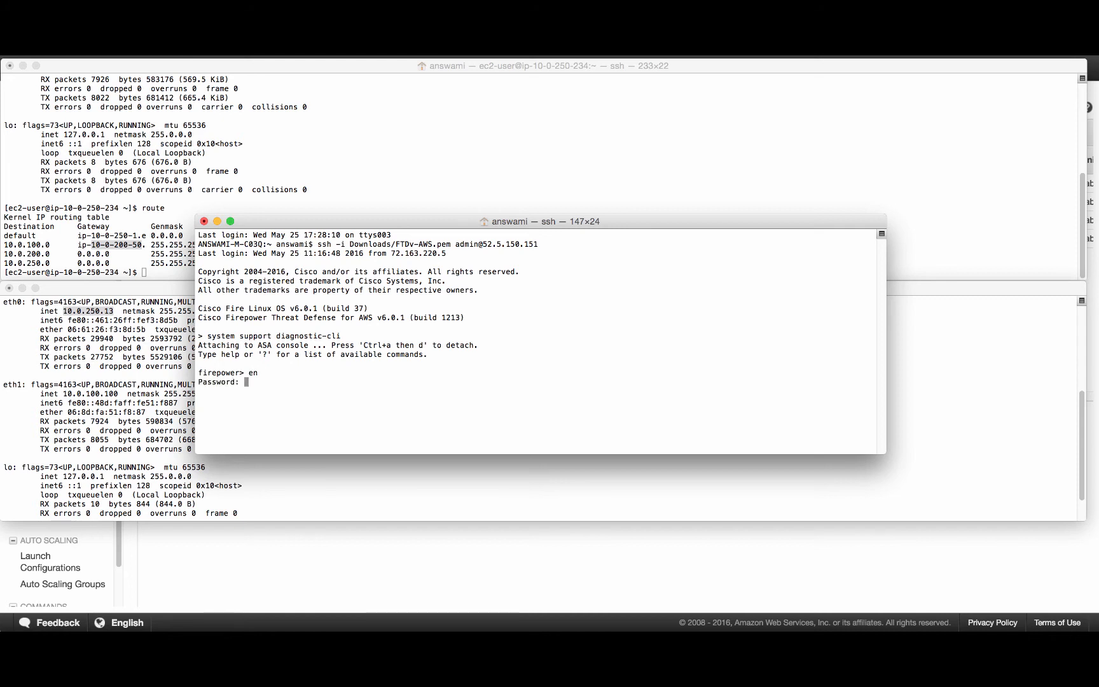
pyautogui.press('Return')
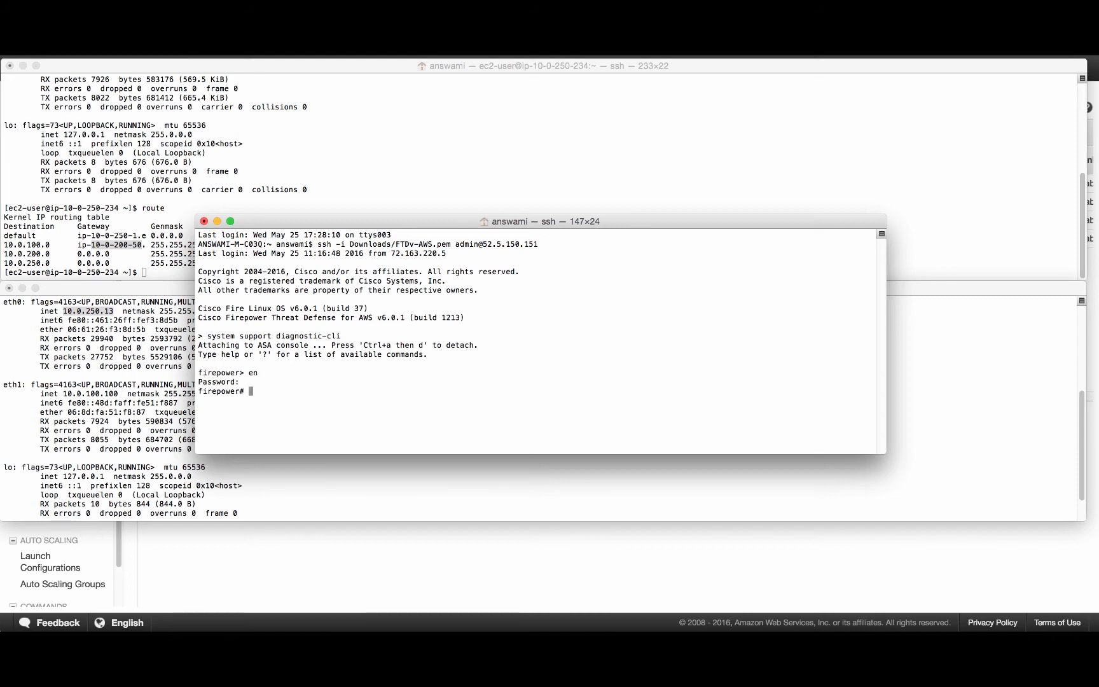
# Show the Outside 10.0.200.50 and Inside 10.0.100.50 addresses, then enable debug icmp trace
pyautogui.write('sh ip')
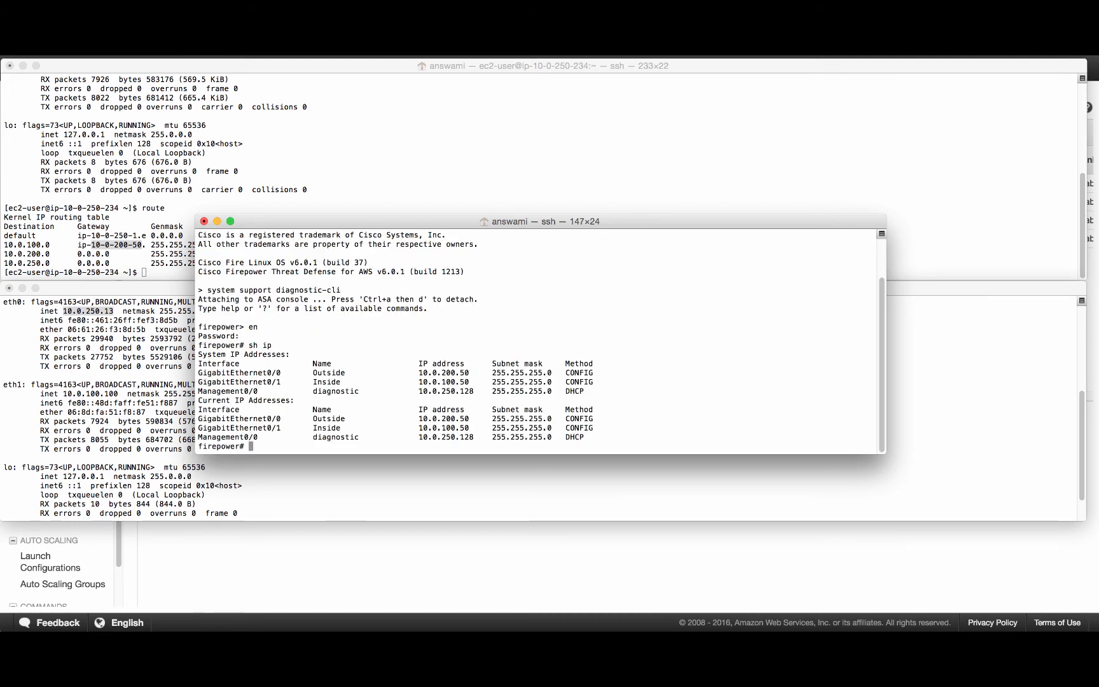
pyautogui.write('debug')
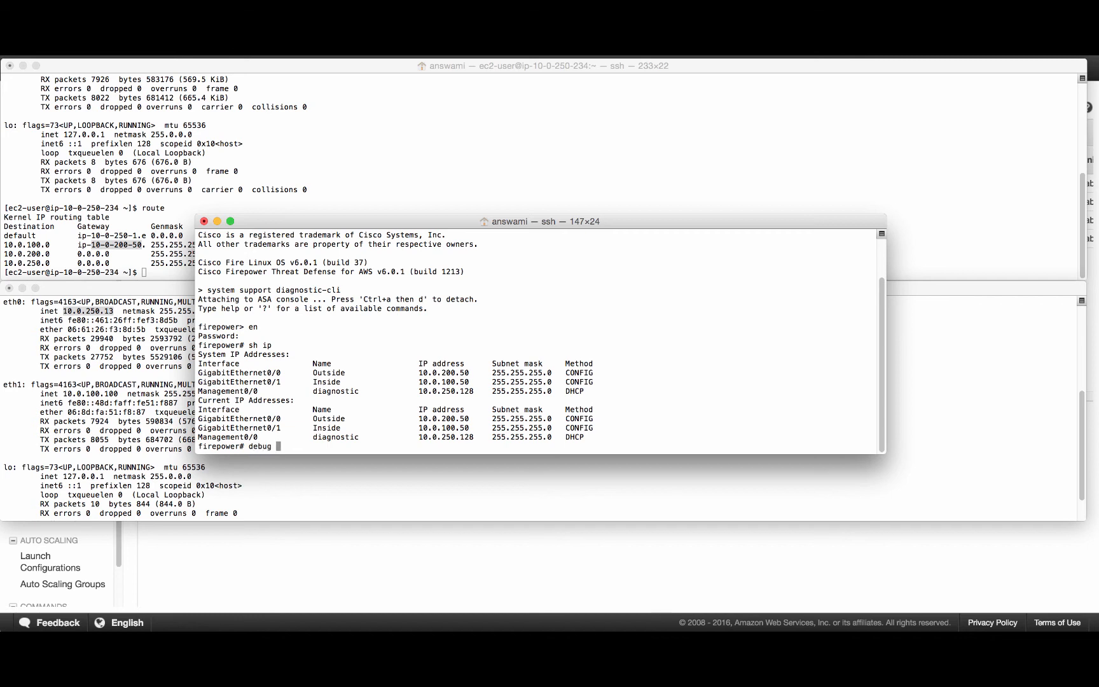
pyautogui.write('icmp tra')
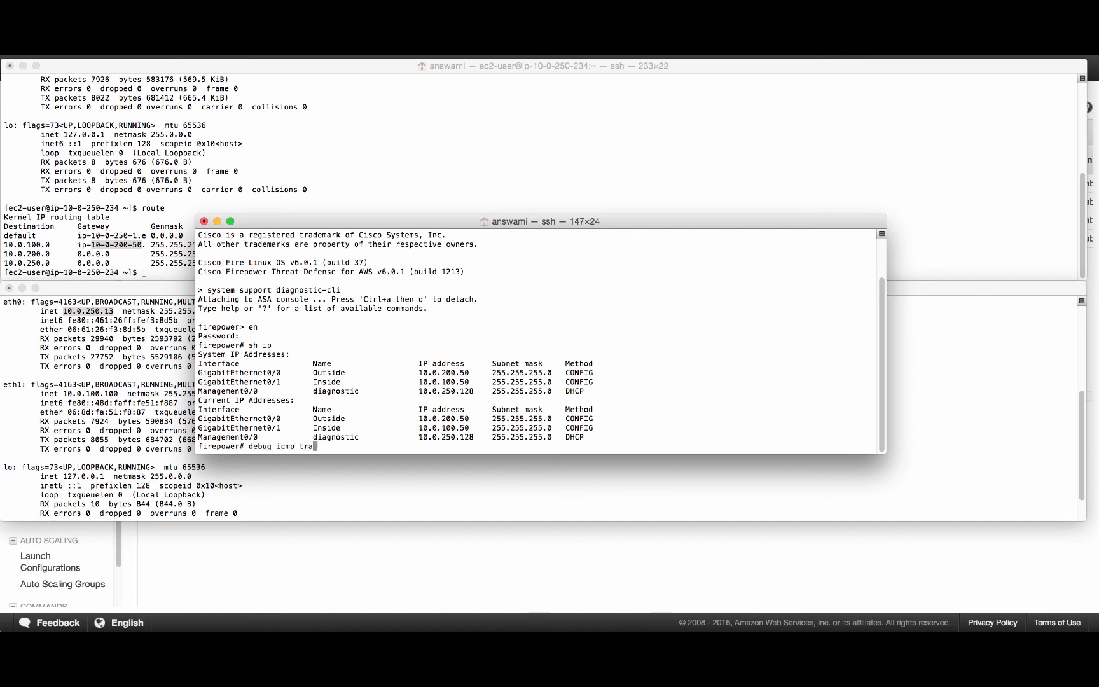
pyautogui.press('Return')
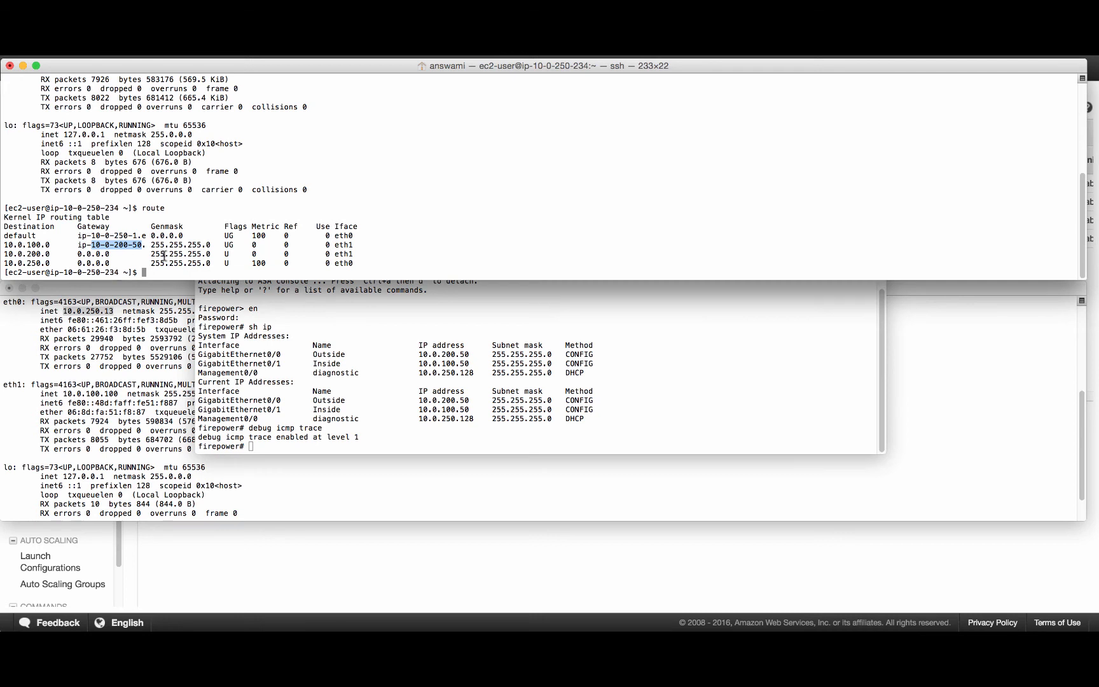
# Ping the firewall's Outside interface 10.0.200.50 from the outside host
pyautogui.write('ping 1')
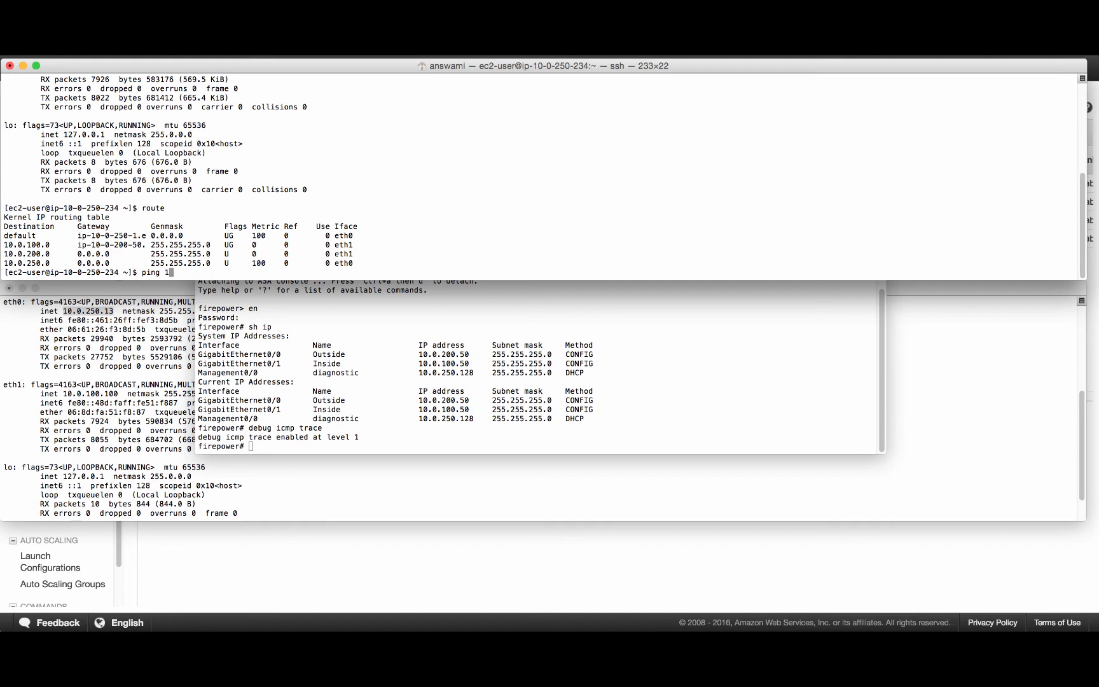
pyautogui.write('0.0')
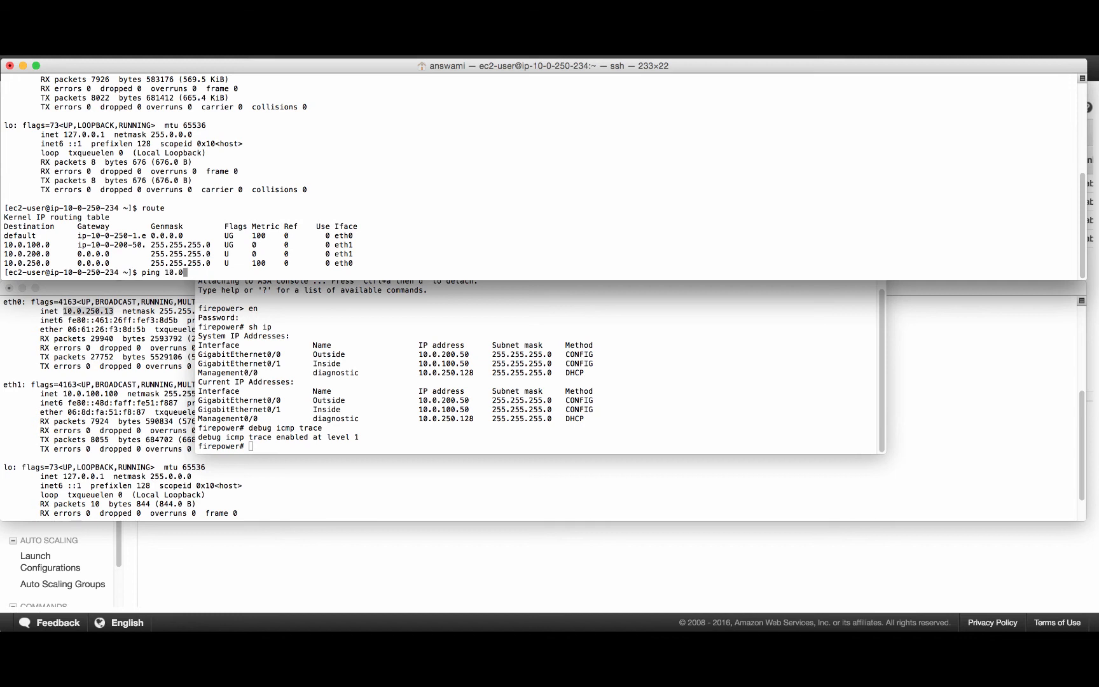
pyautogui.write('200.')
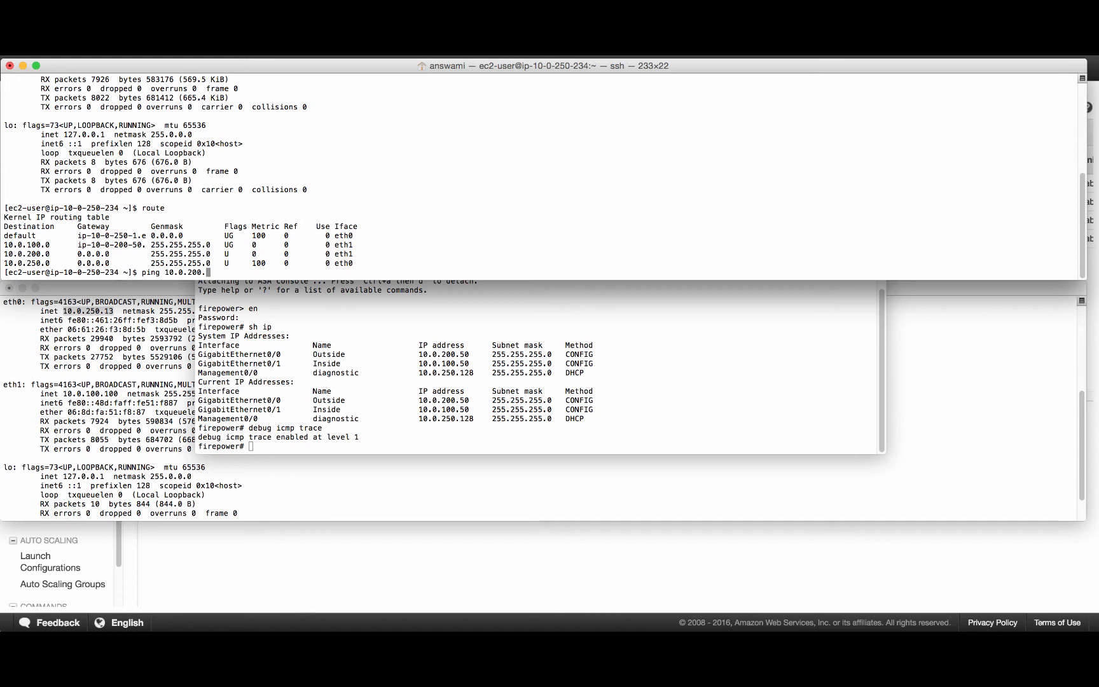
pyautogui.press('Return')
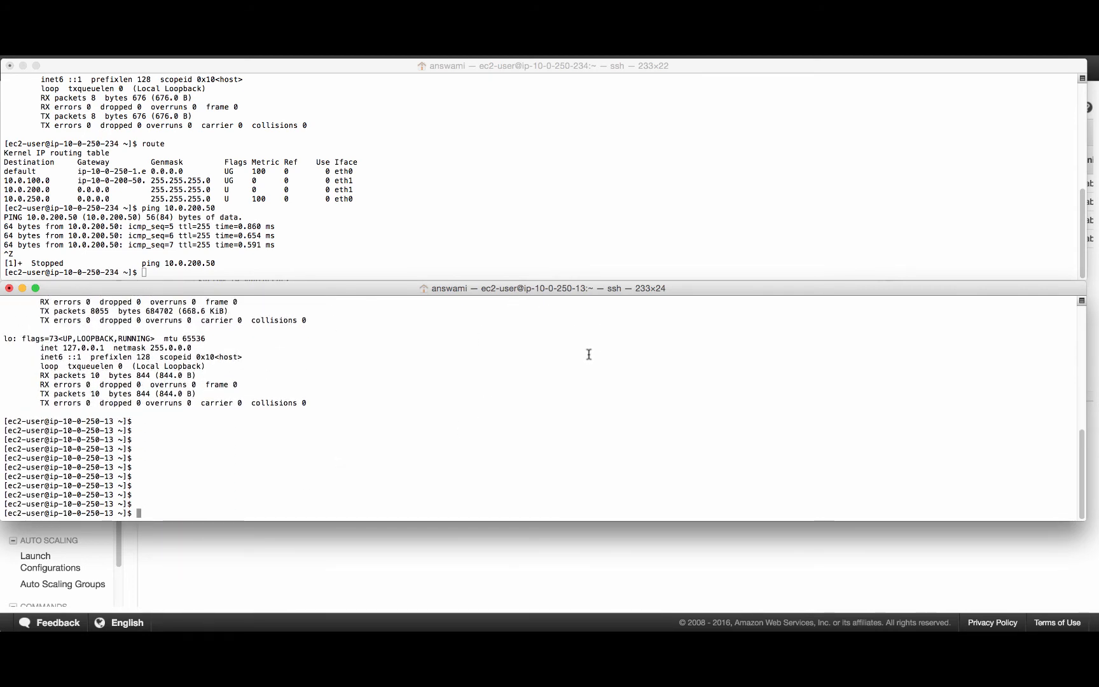
# Ping the Inside interface 10.0.100.50 from the inside host, then stop it with Ctrl+Z
pyautogui.write('ping 10.0.')
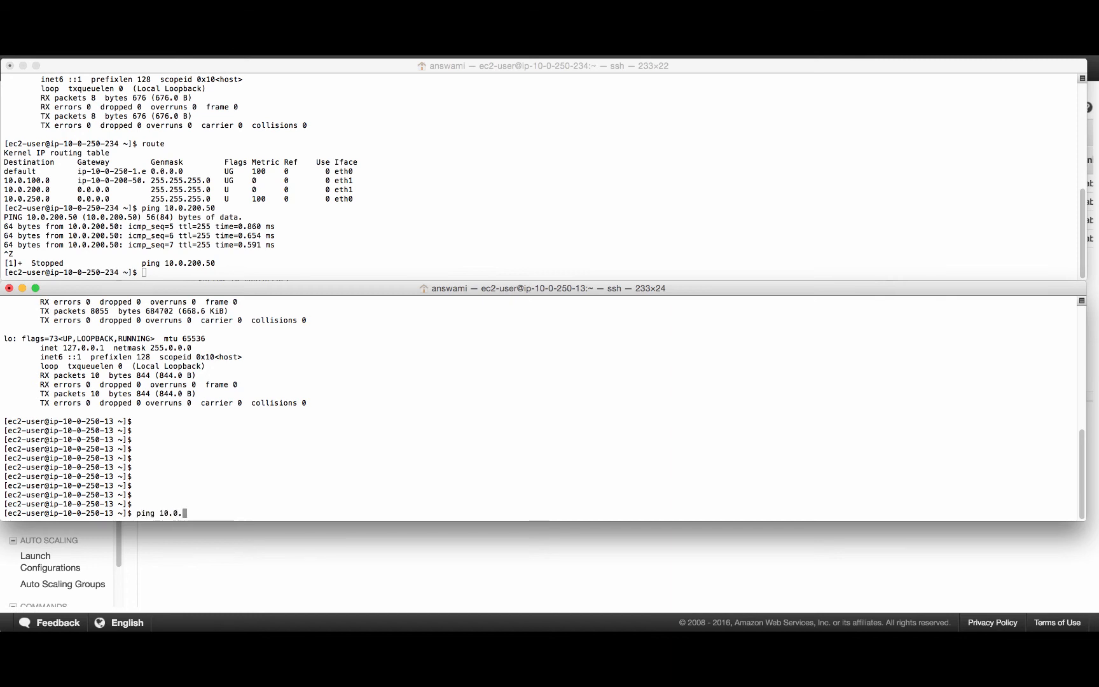
pyautogui.write('100.5')
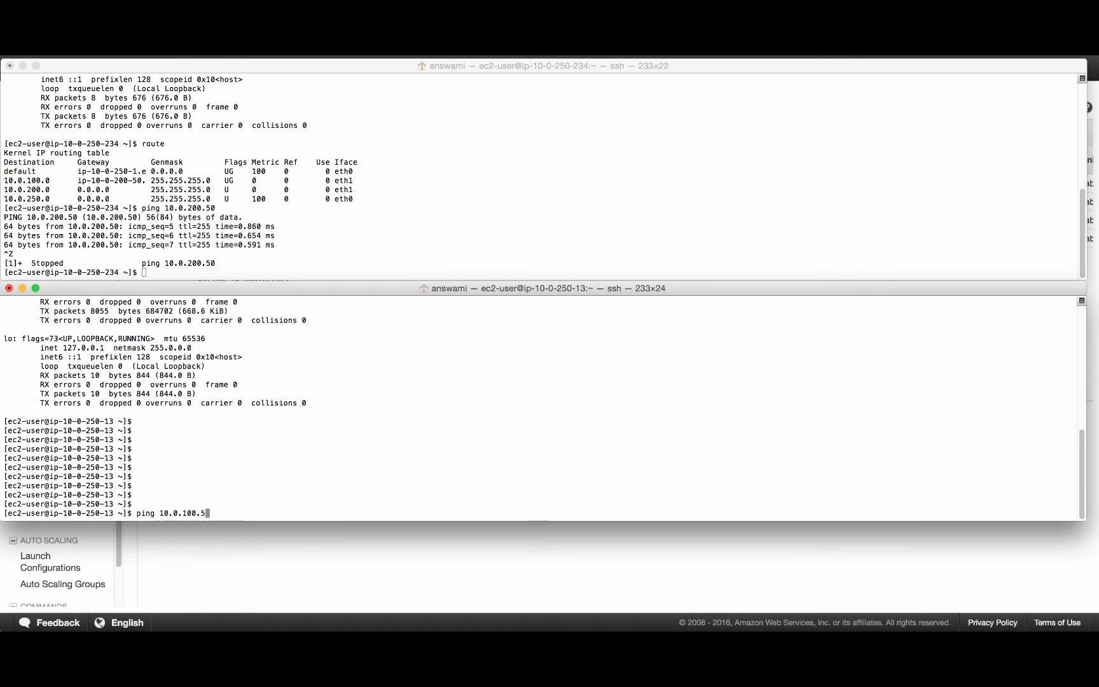
pyautogui.press('Return')
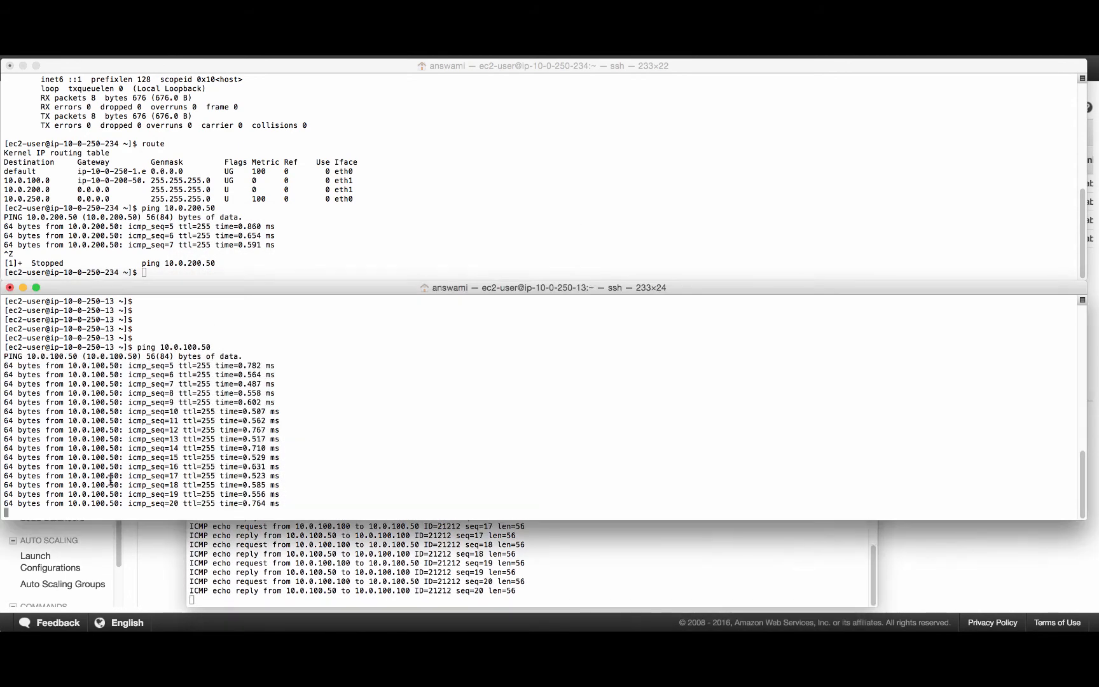
pyautogui.press('ctrl+z')
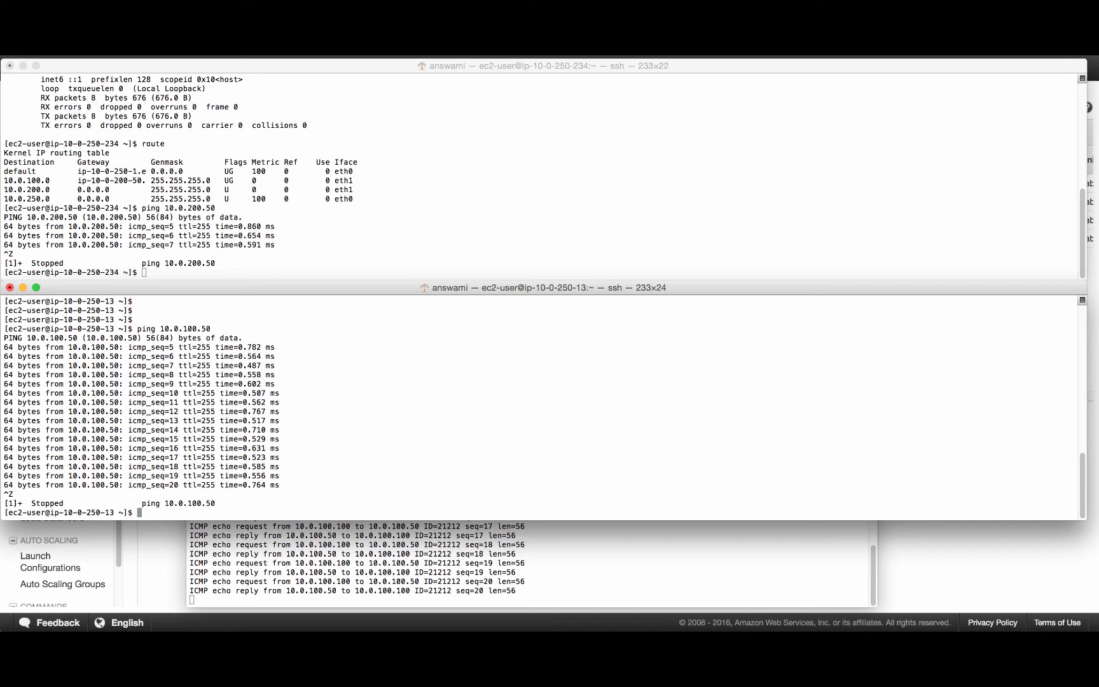
# Ping the outside host 10.0.200.100 through the firewall while the ICMP trace logs requests and replies
pyautogui.write('ping 10')
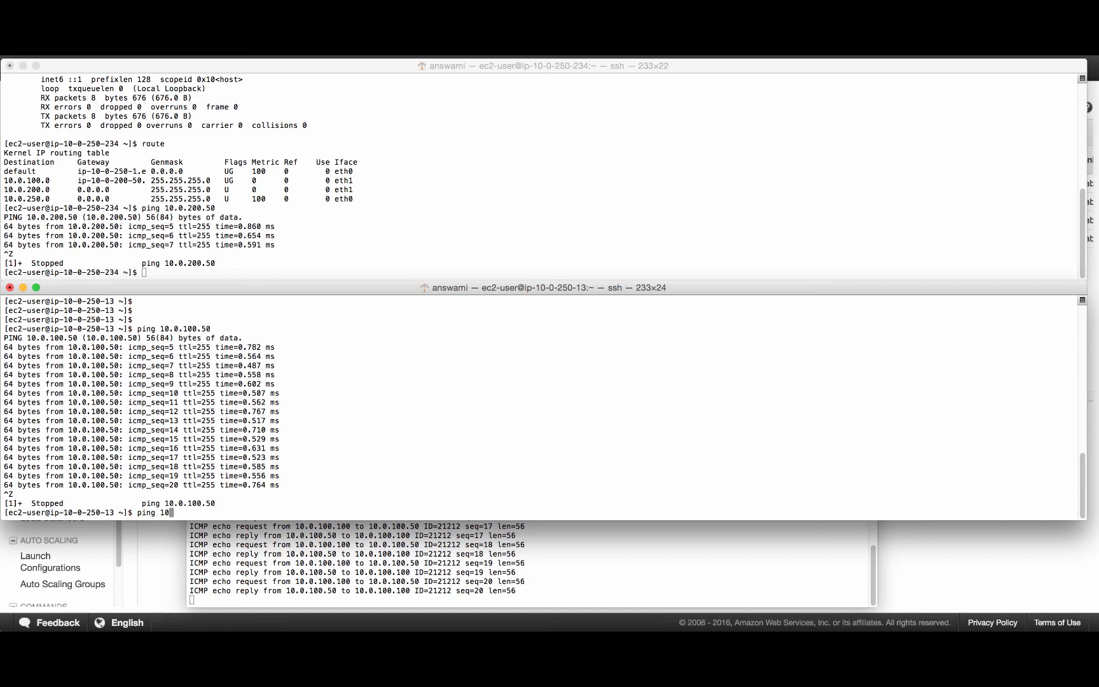
pyautogui.write('.0.20')
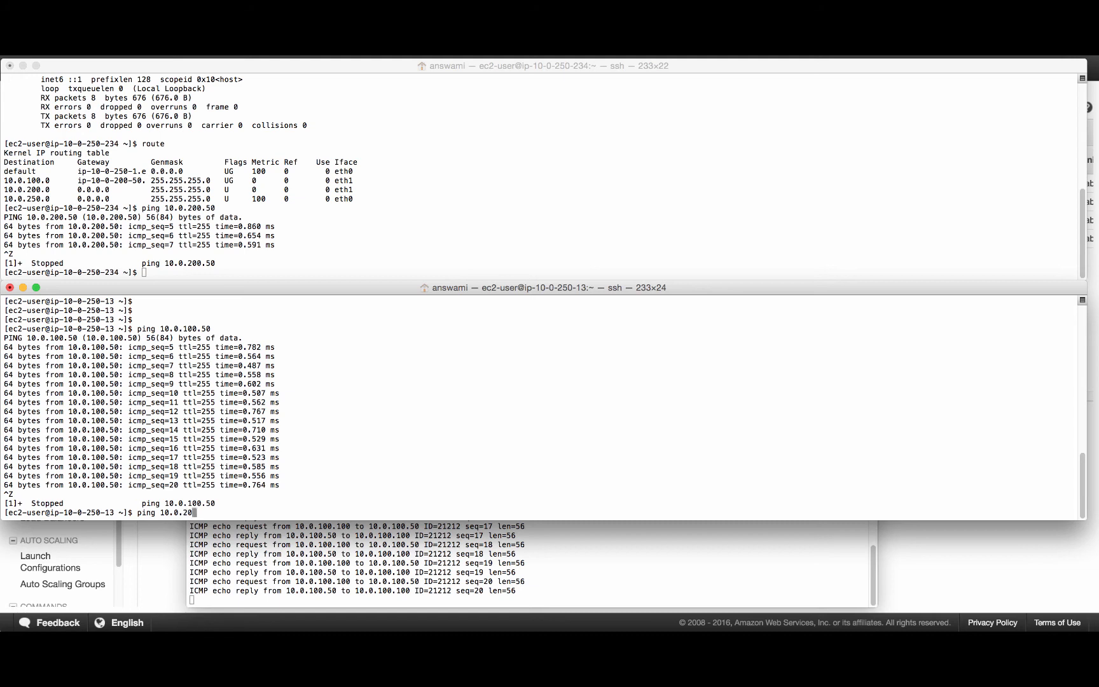
pyautogui.write('0.')
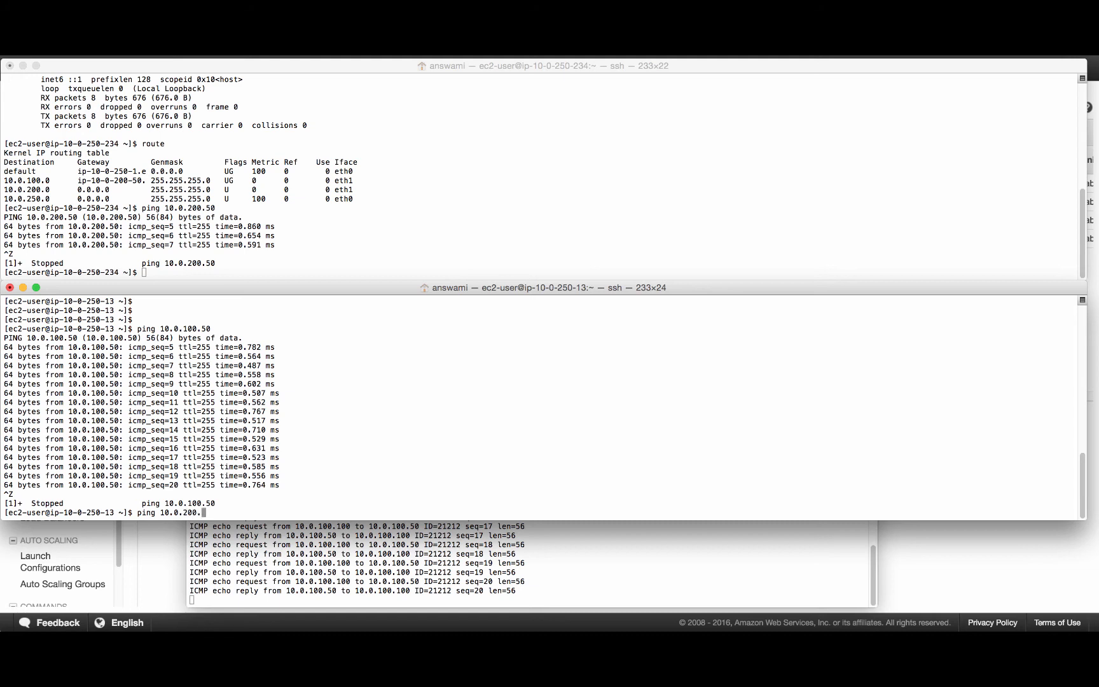
pyautogui.write('100')
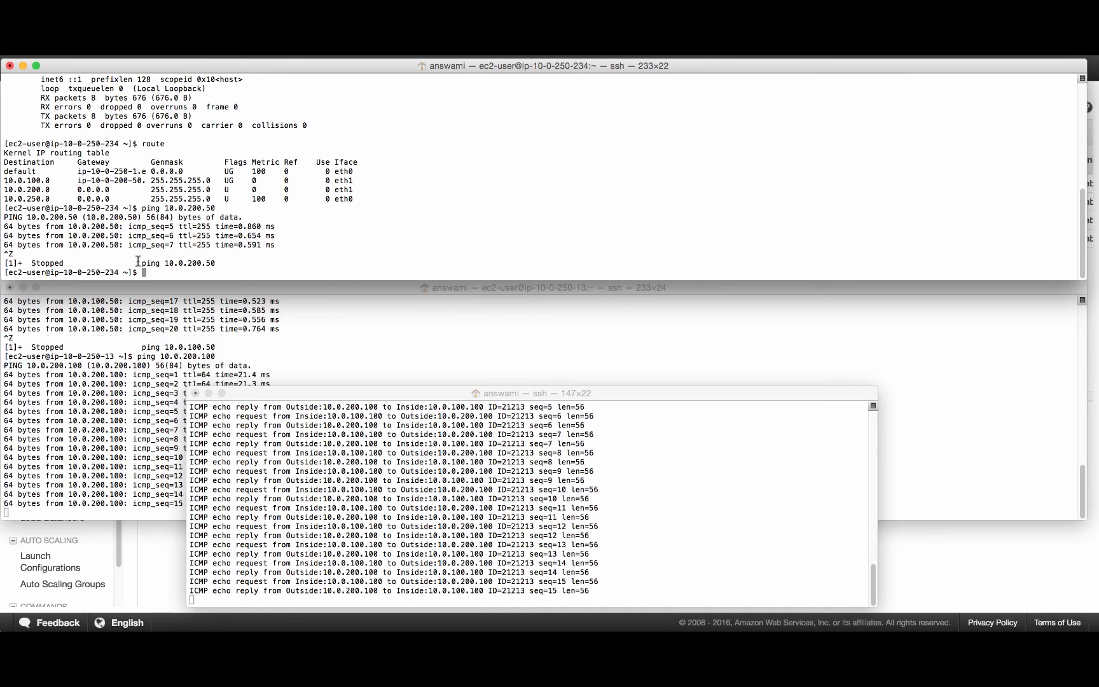
pyautogui.write('ping')
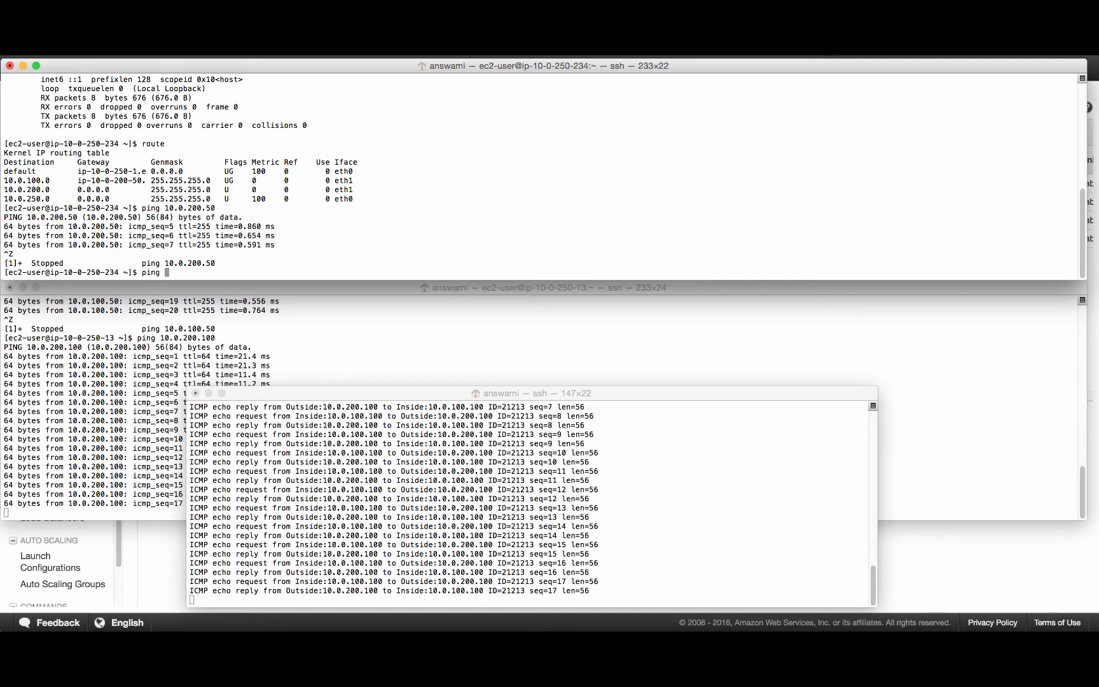
pyautogui.write('10.0.')
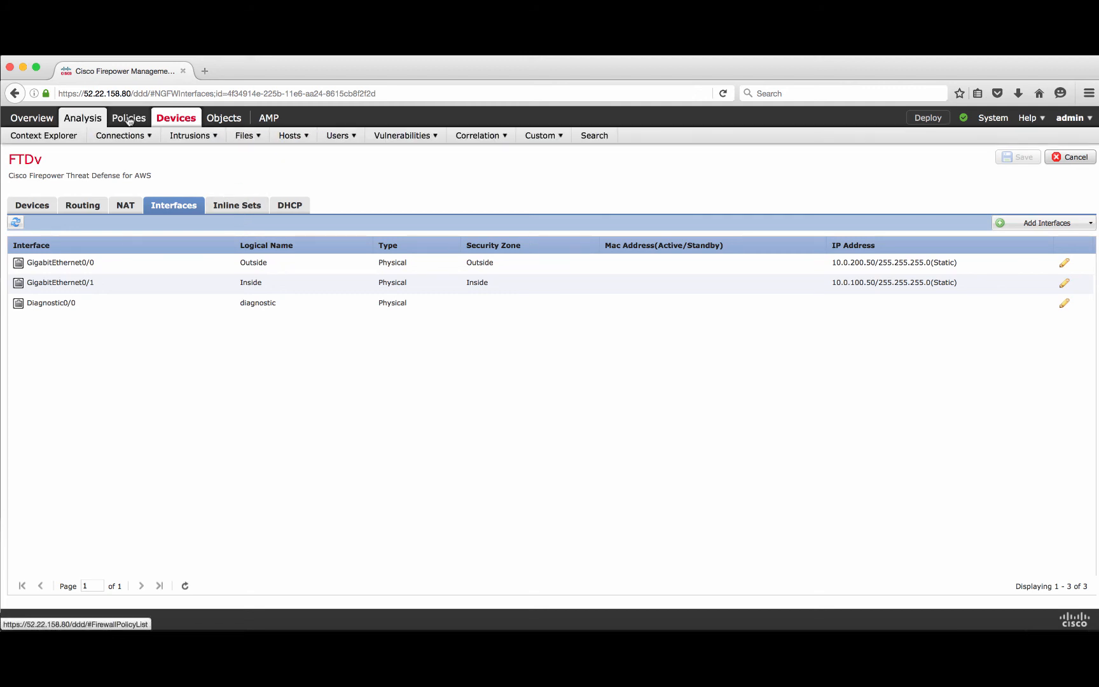
pyautogui.moveTo(82, 118)
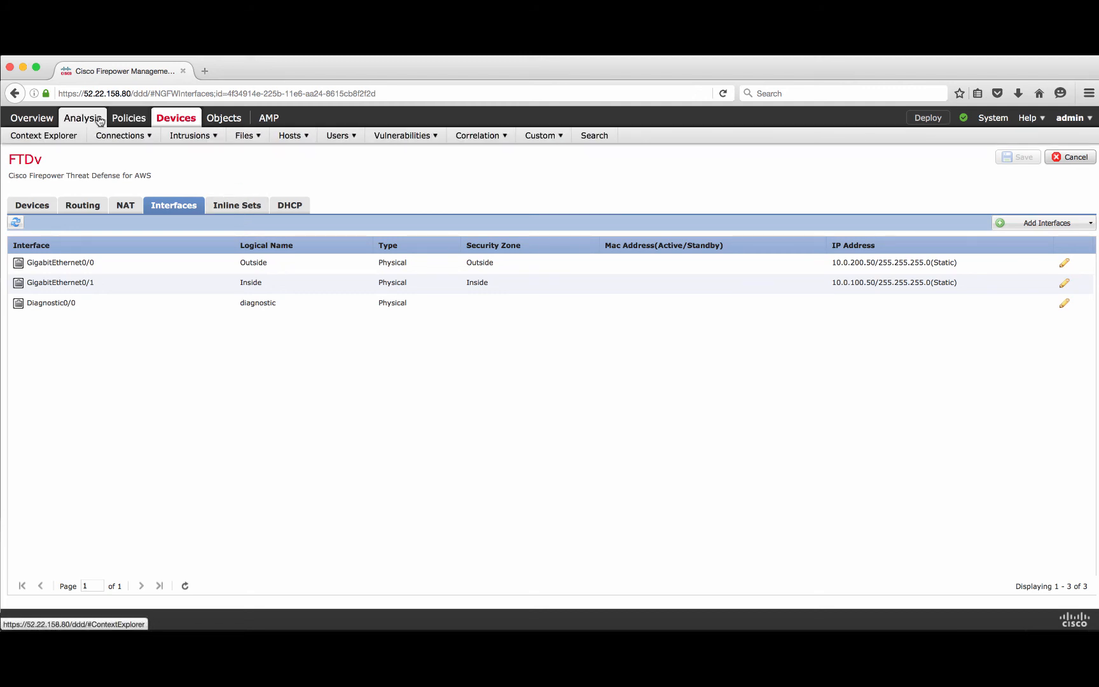
# View Analysis > Connections > Events listing the allowed ICMP echoes between 10.0.100.100 and 10.0.200.100
pyautogui.click(121, 135)
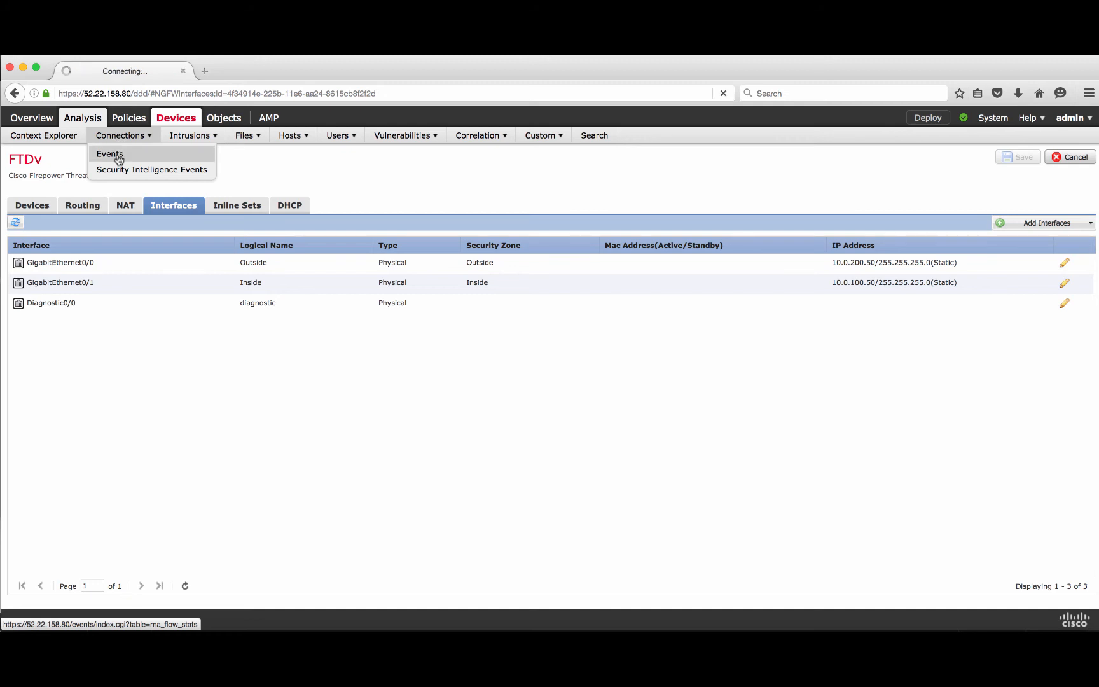
pyautogui.click(109, 153)
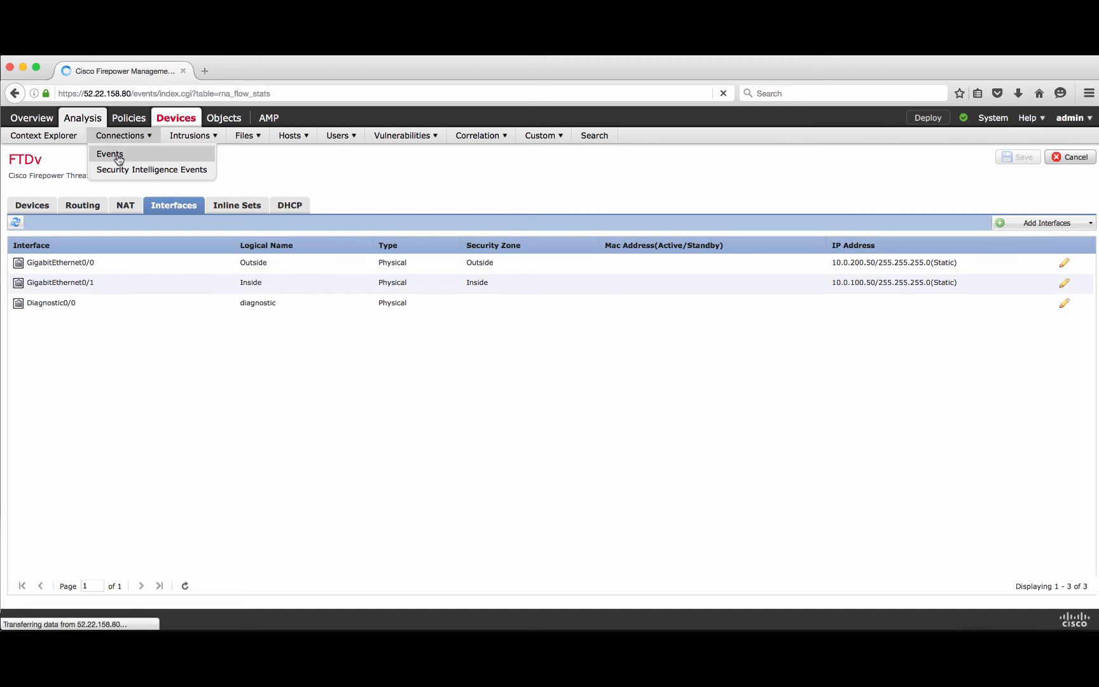
pyautogui.click(111, 154)
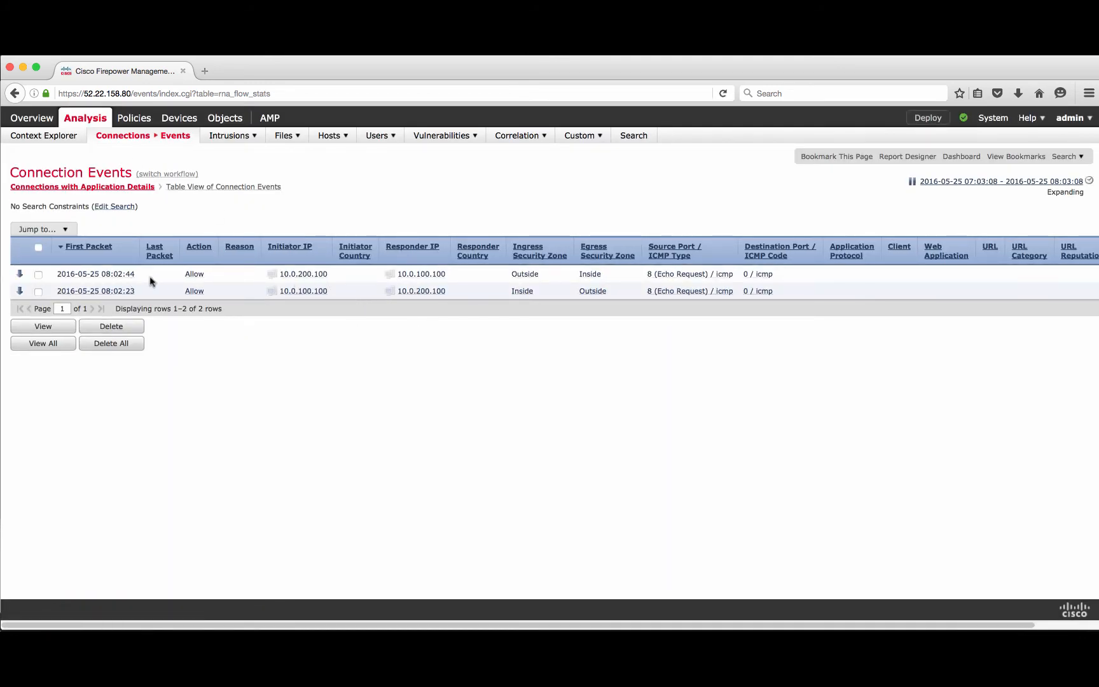
pyautogui.moveTo(302, 284)
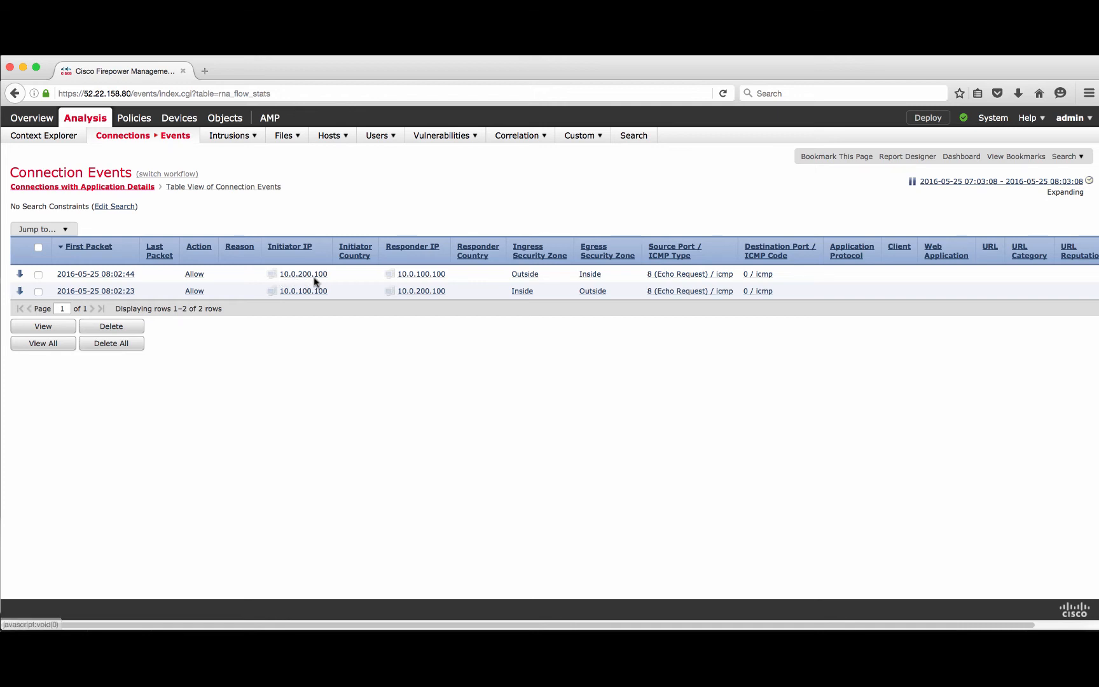
pyautogui.moveTo(422, 282)
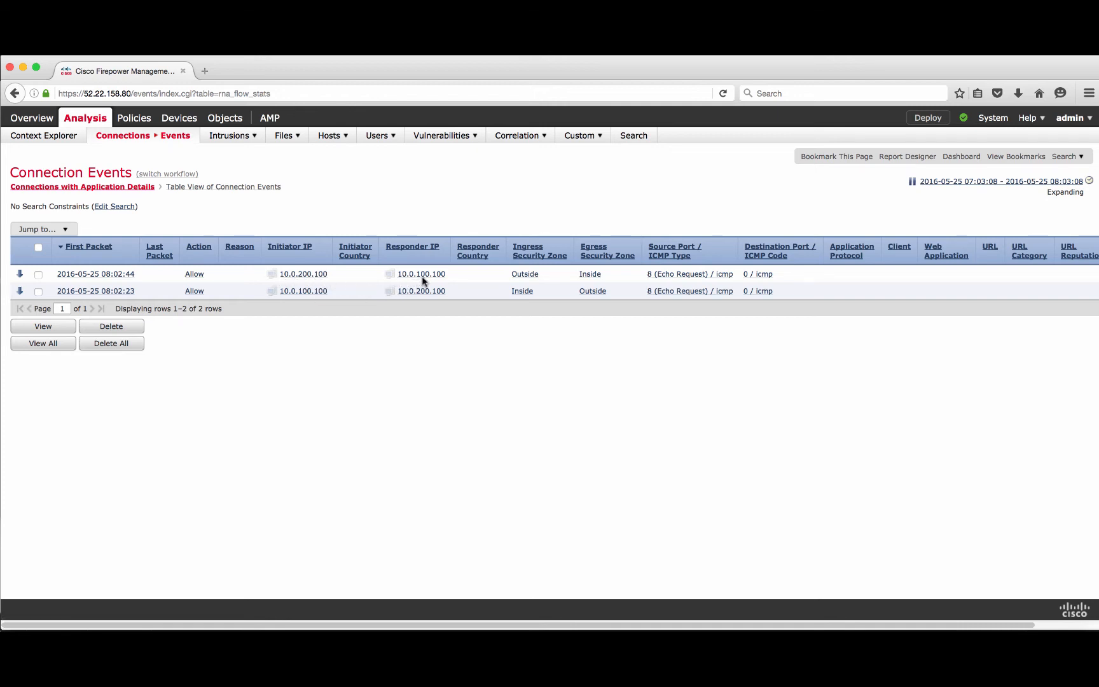
pyautogui.moveTo(297, 299)
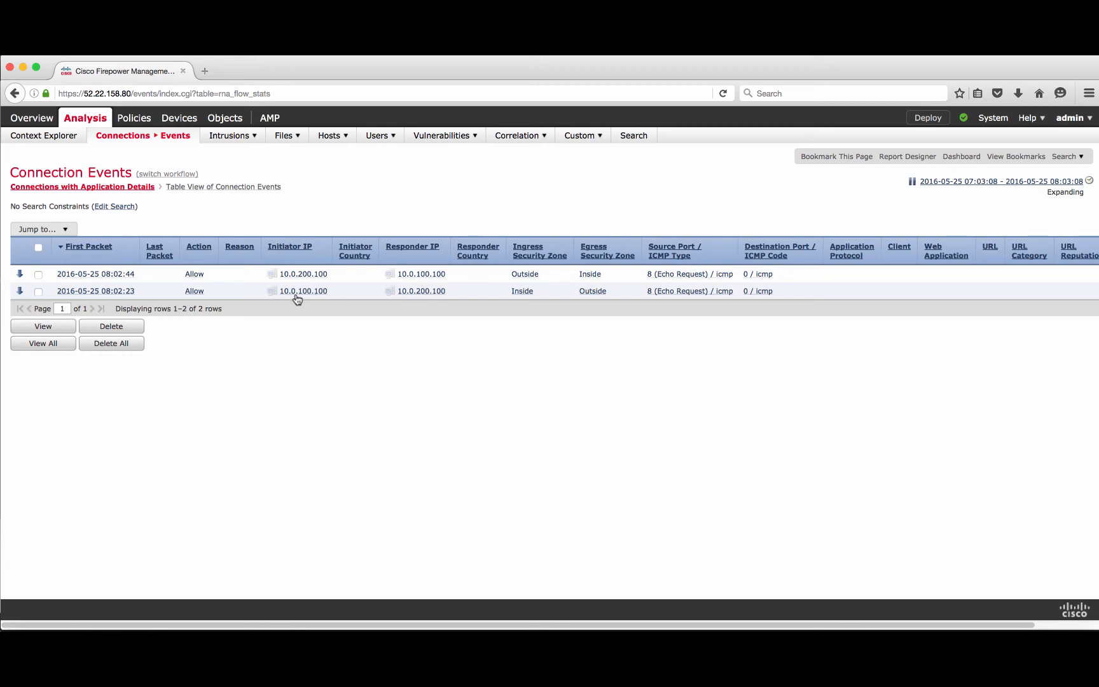
pyautogui.moveTo(720, 306)
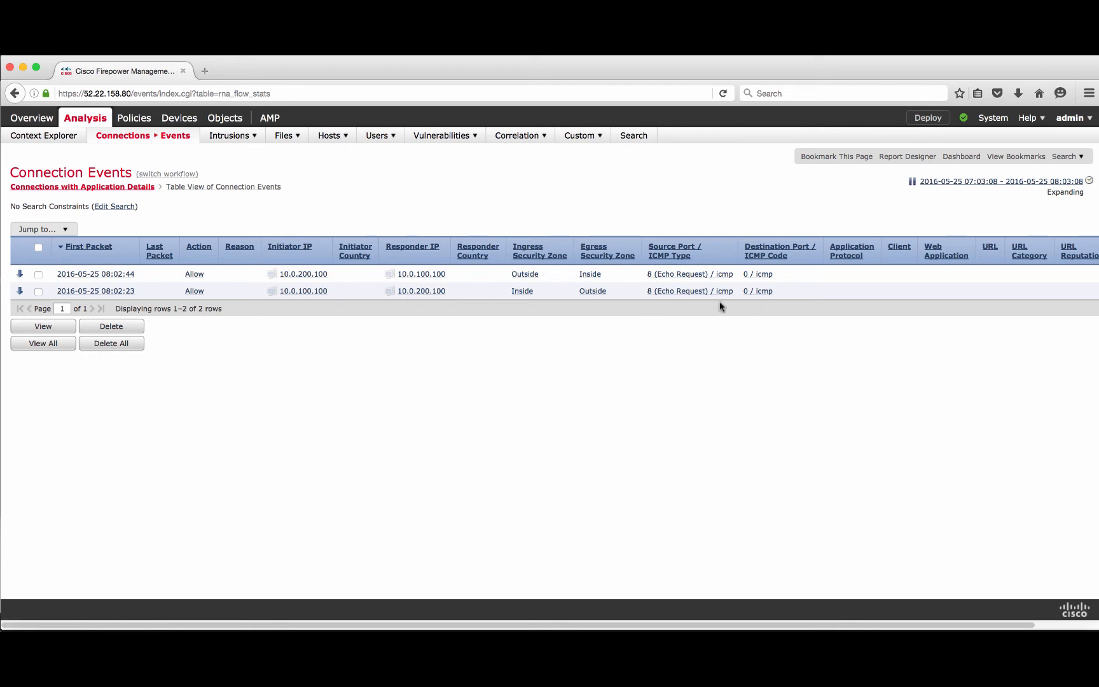
pyautogui.moveTo(901, 630)
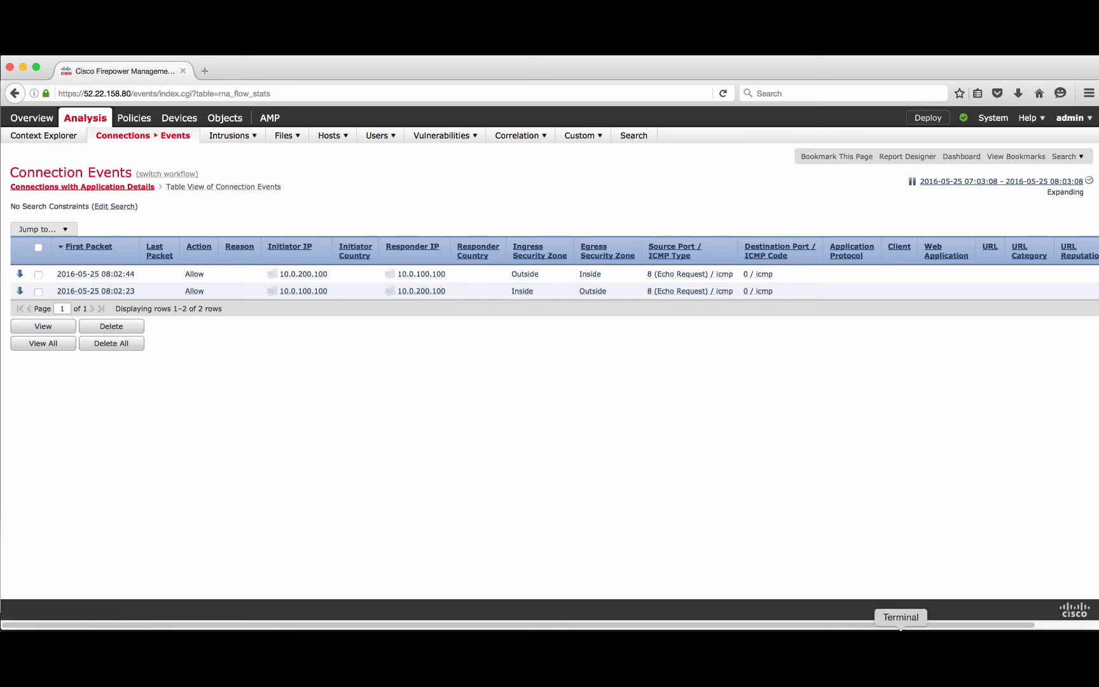
pyautogui.click(901, 618)
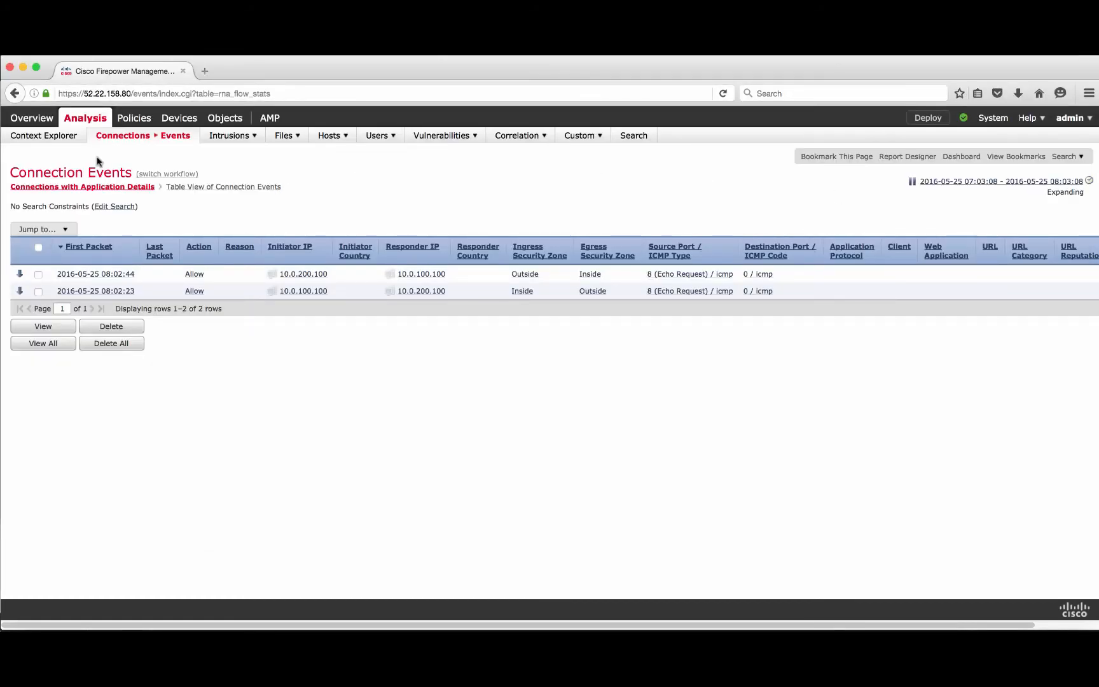
# Go to Policies > Access Control and edit Rule-1 of FTDv-Policy
pyautogui.click(133, 118)
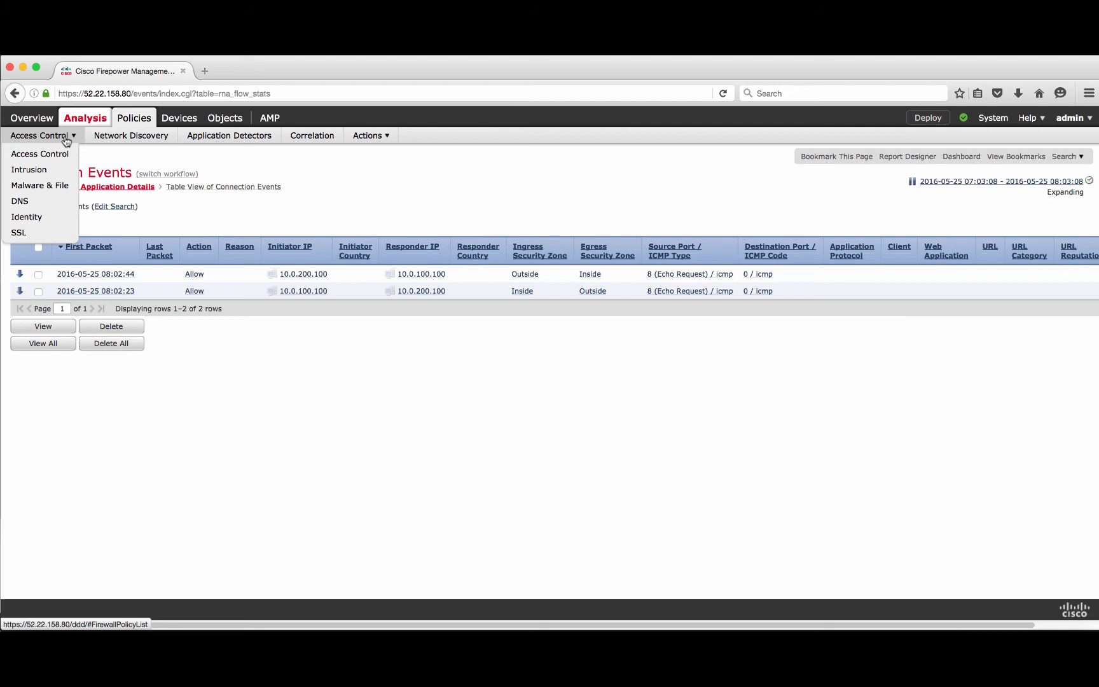
pyautogui.moveTo(39, 154)
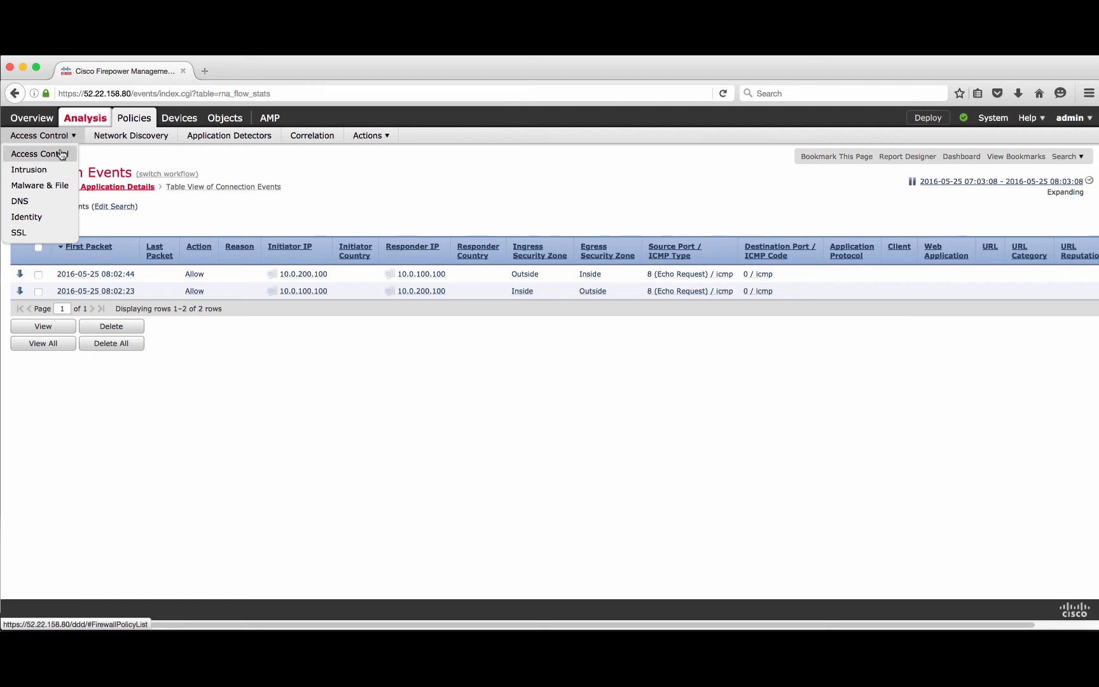
pyautogui.click(40, 154)
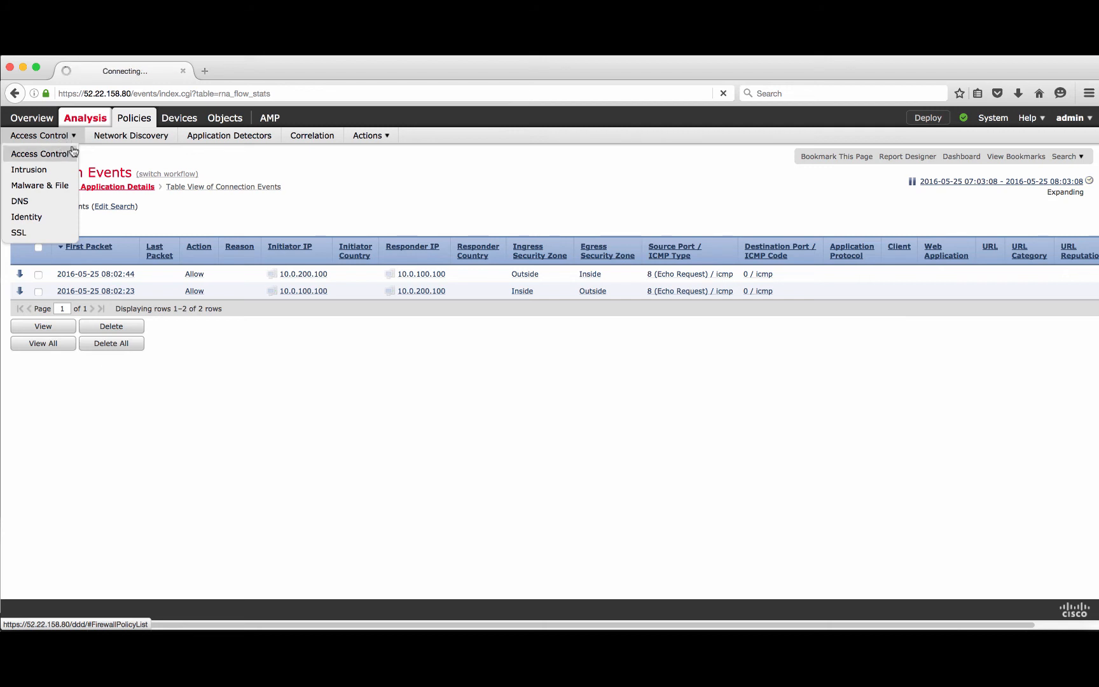
pyautogui.click(39, 153)
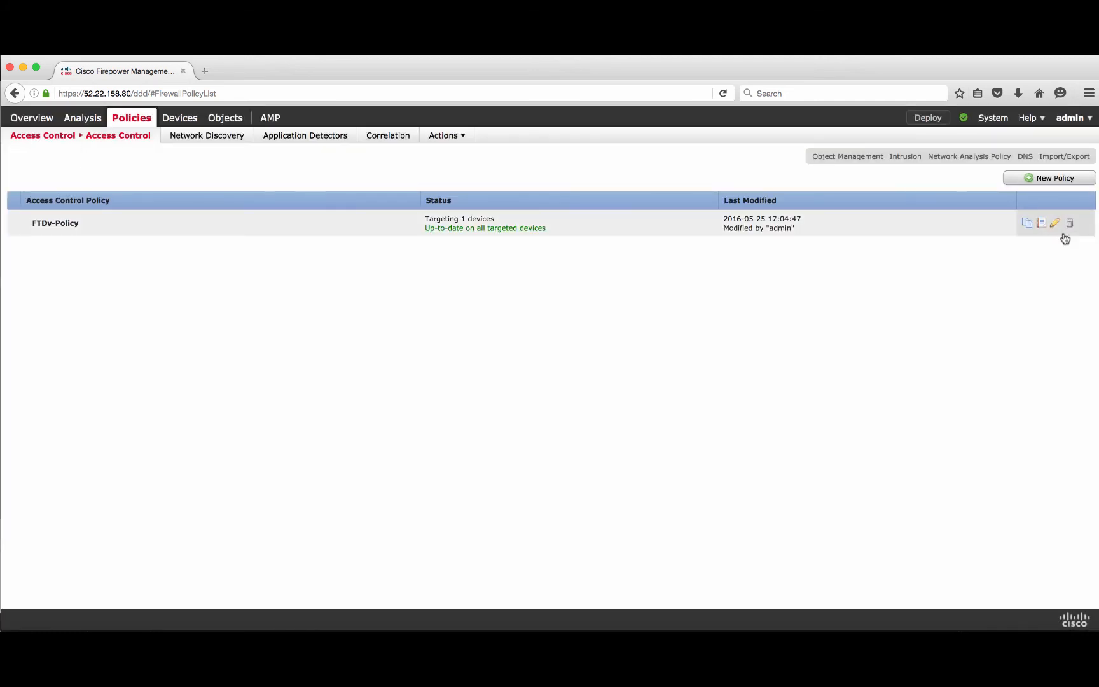
pyautogui.moveTo(1055, 224)
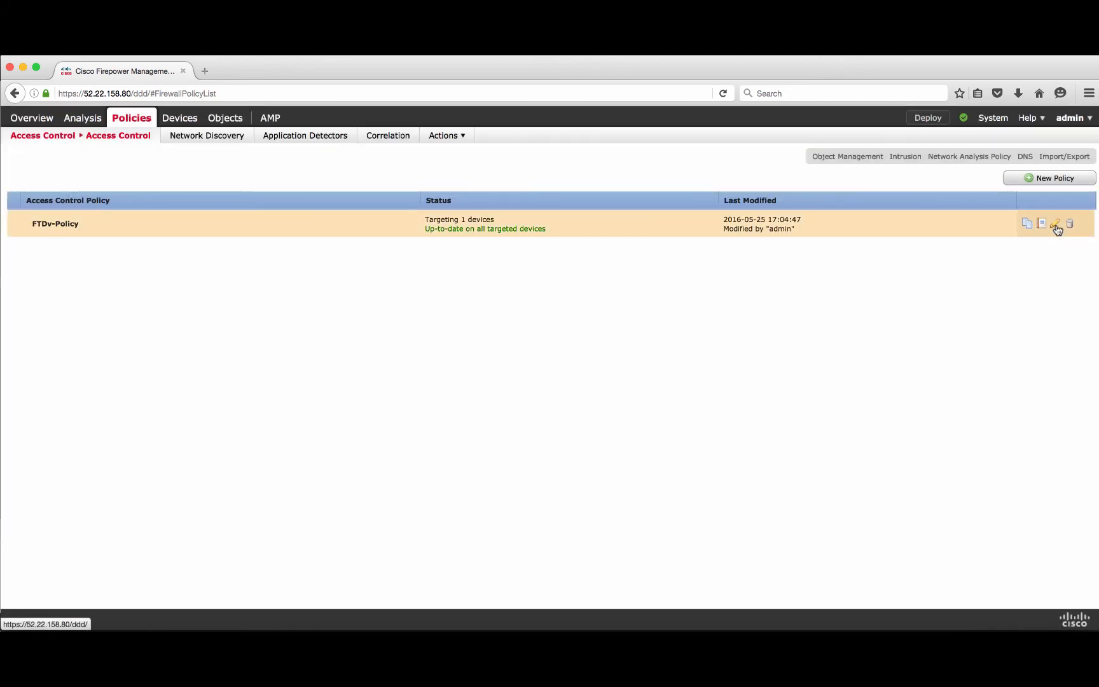
pyautogui.click(1057, 223)
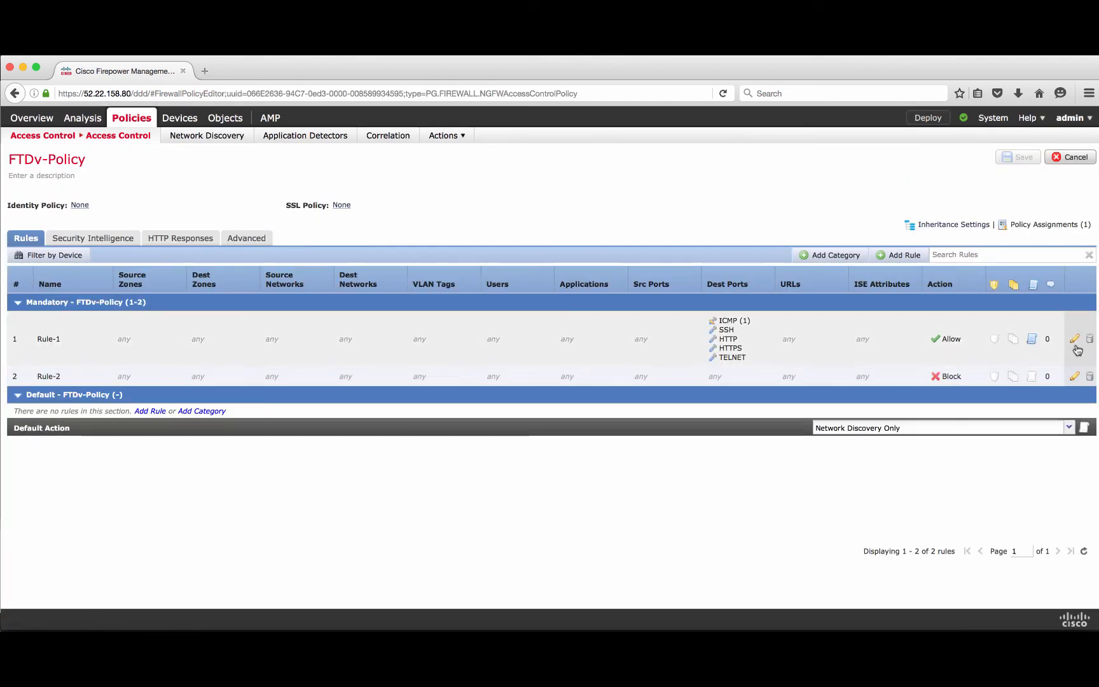
pyautogui.click(1075, 339)
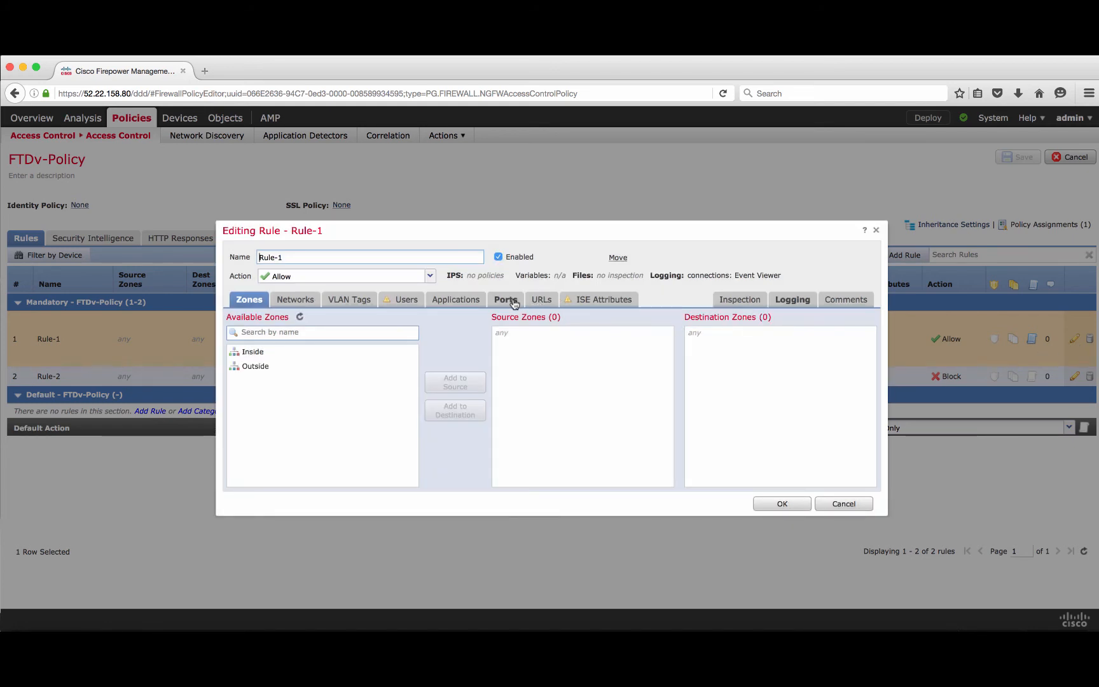
# Delete ICMP from Rule-1's destination ports, leaving SSH, HTTP, HTTPS and TELNET, and confirm
pyautogui.click(506, 299)
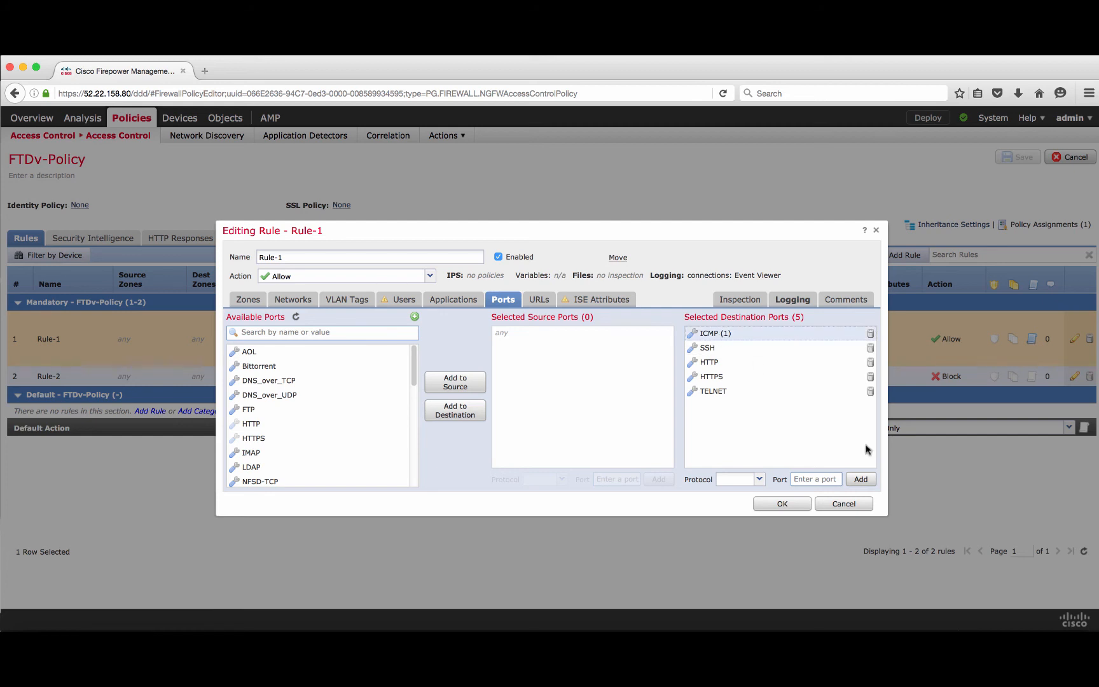
pyautogui.moveTo(869, 340)
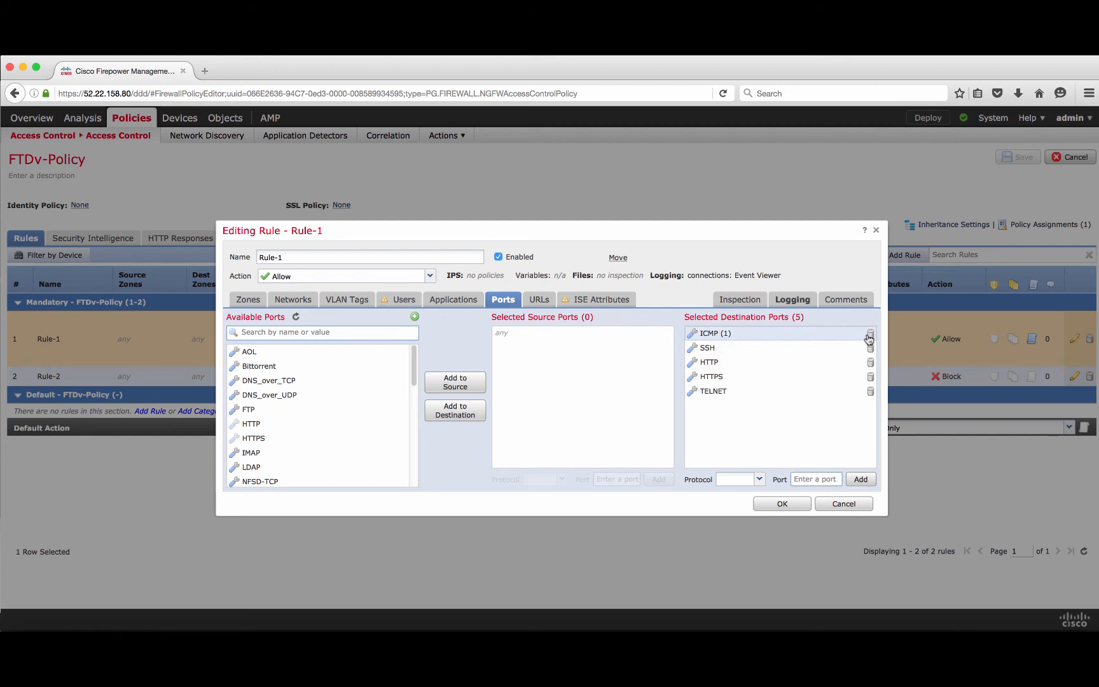
pyautogui.click(871, 334)
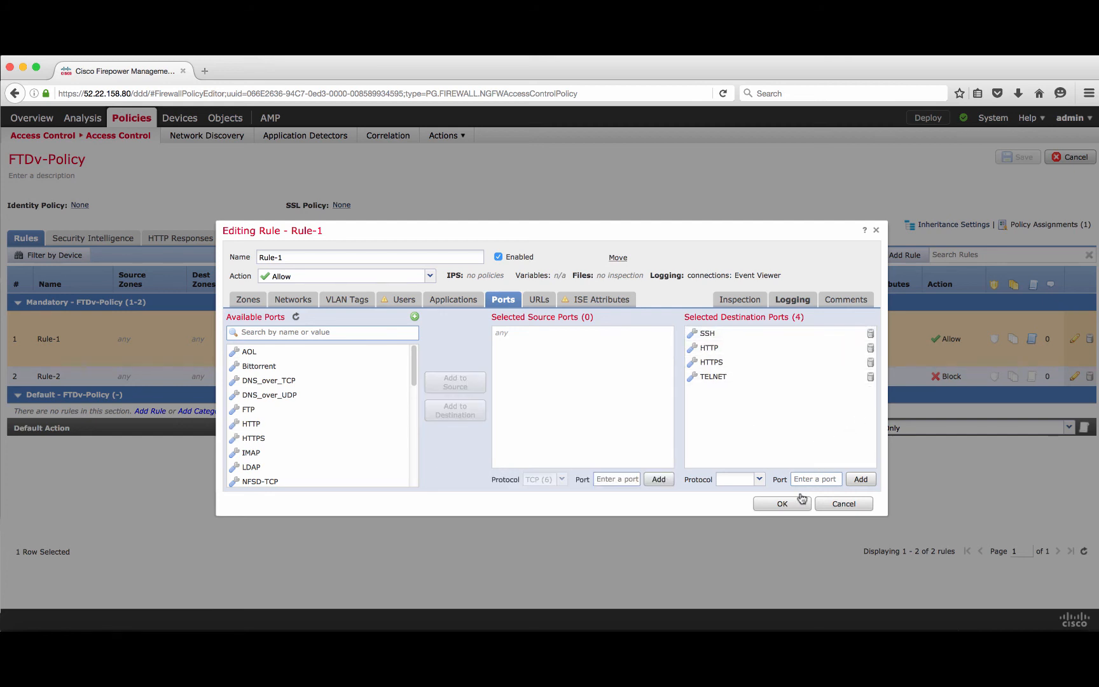
pyautogui.click(783, 504)
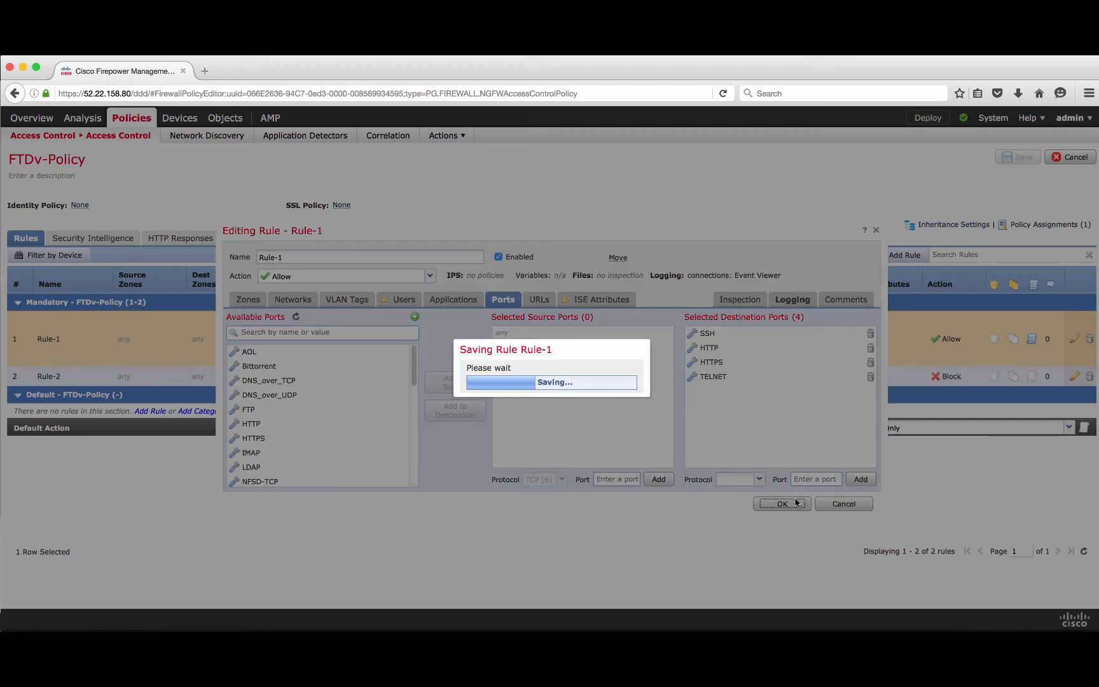
pyautogui.click(781, 504)
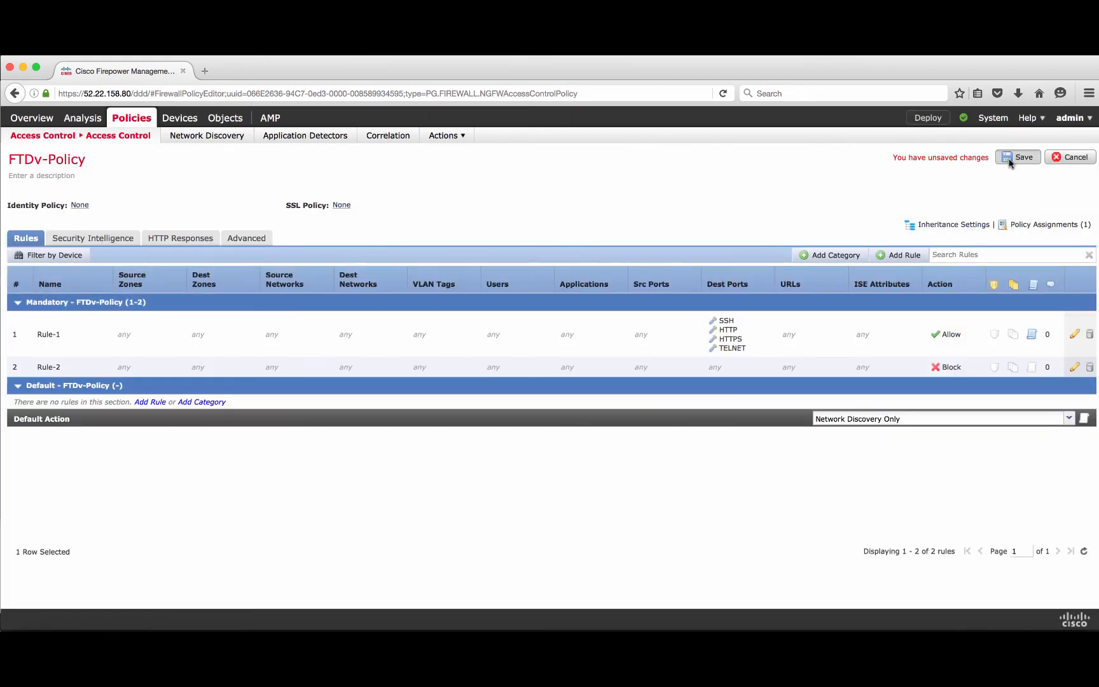
# Save FTDv-Policy and deploy it to the FTDv device, dismissing the deployment notices
pyautogui.click(1018, 156)
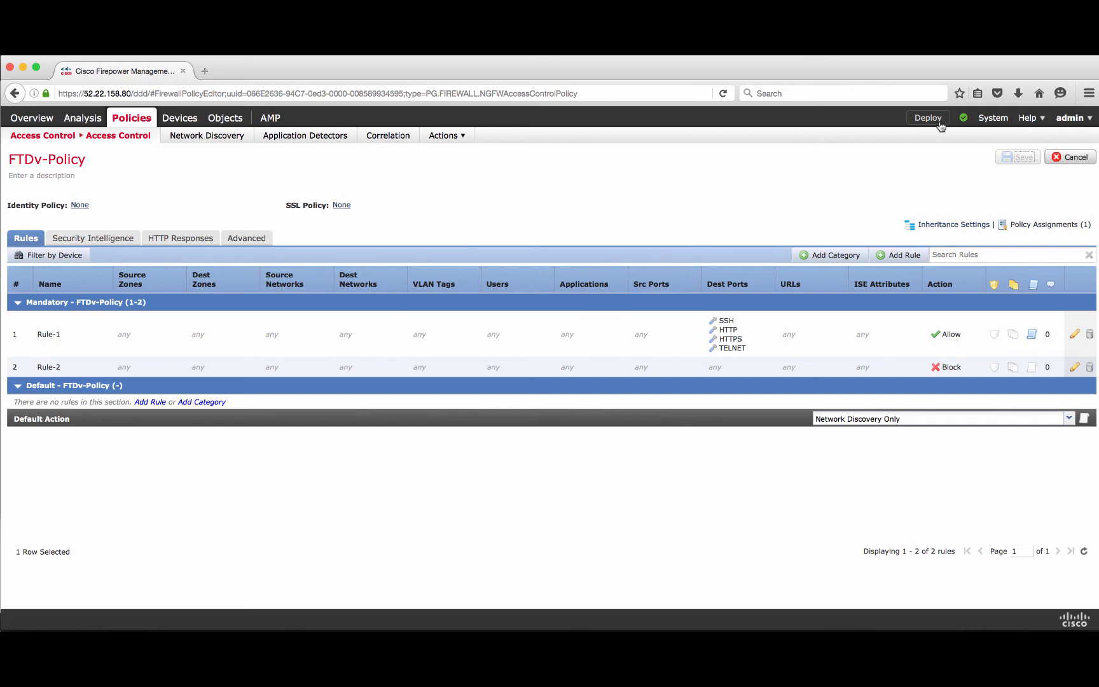
pyautogui.click(926, 117)
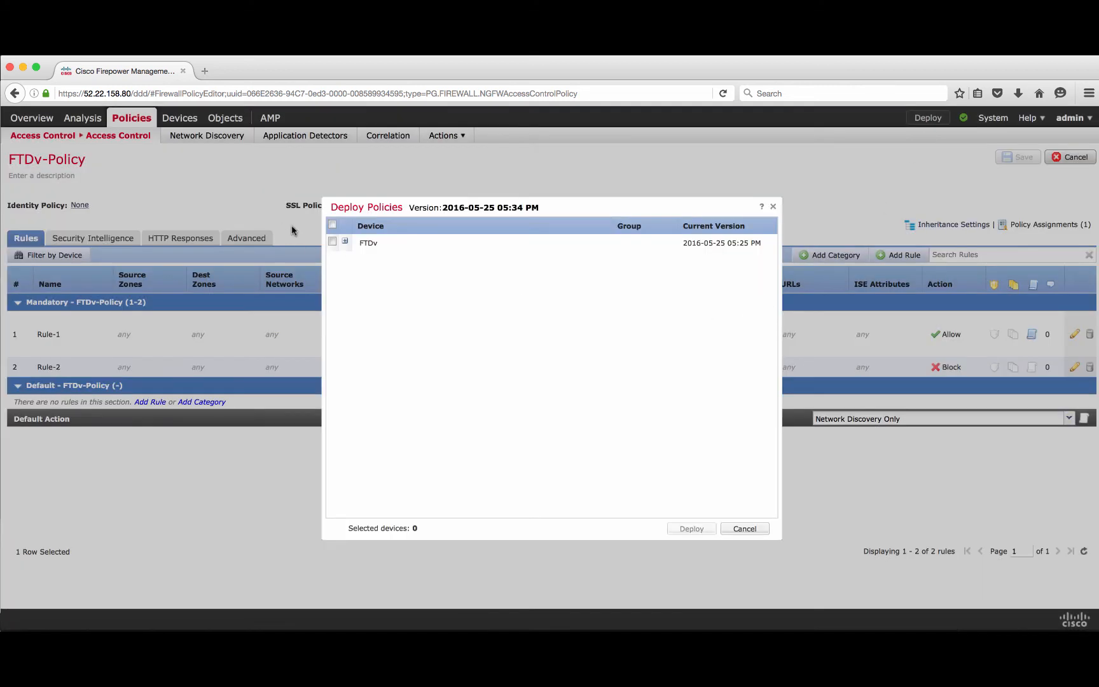
pyautogui.click(690, 528)
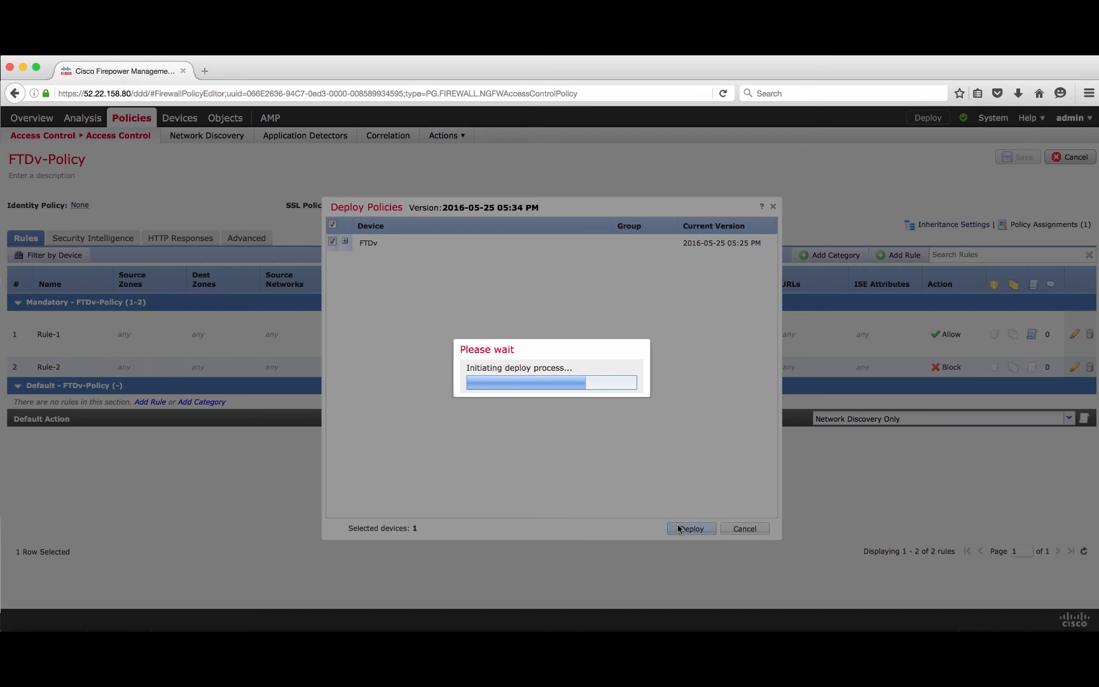
pyautogui.click(691, 528)
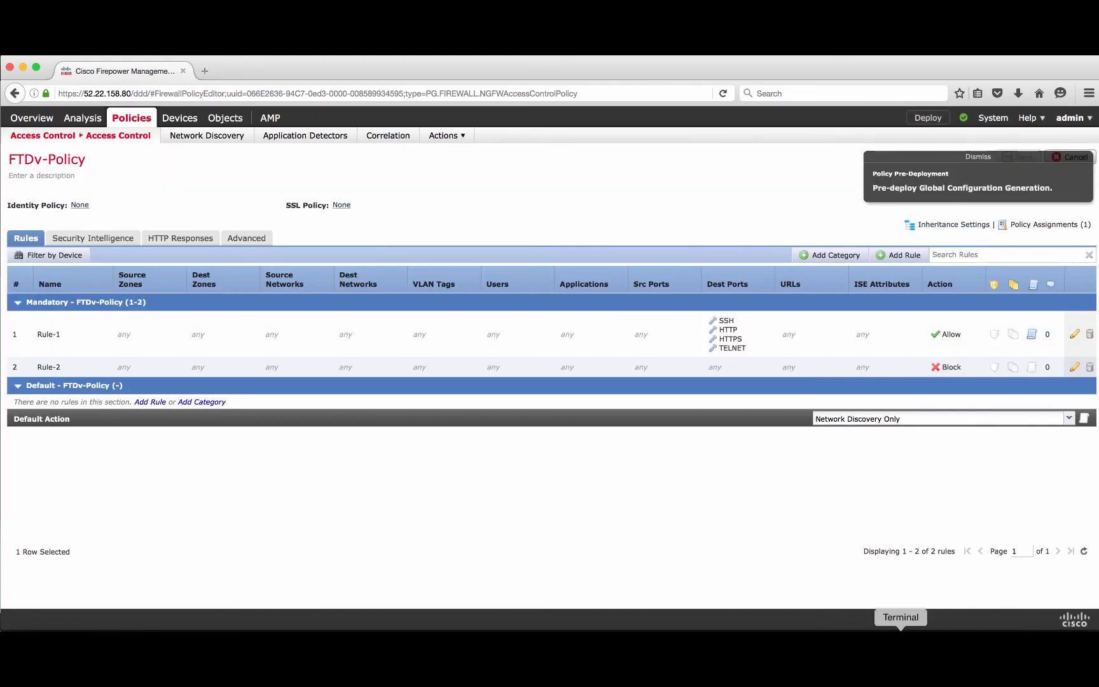
pyautogui.click(901, 617)
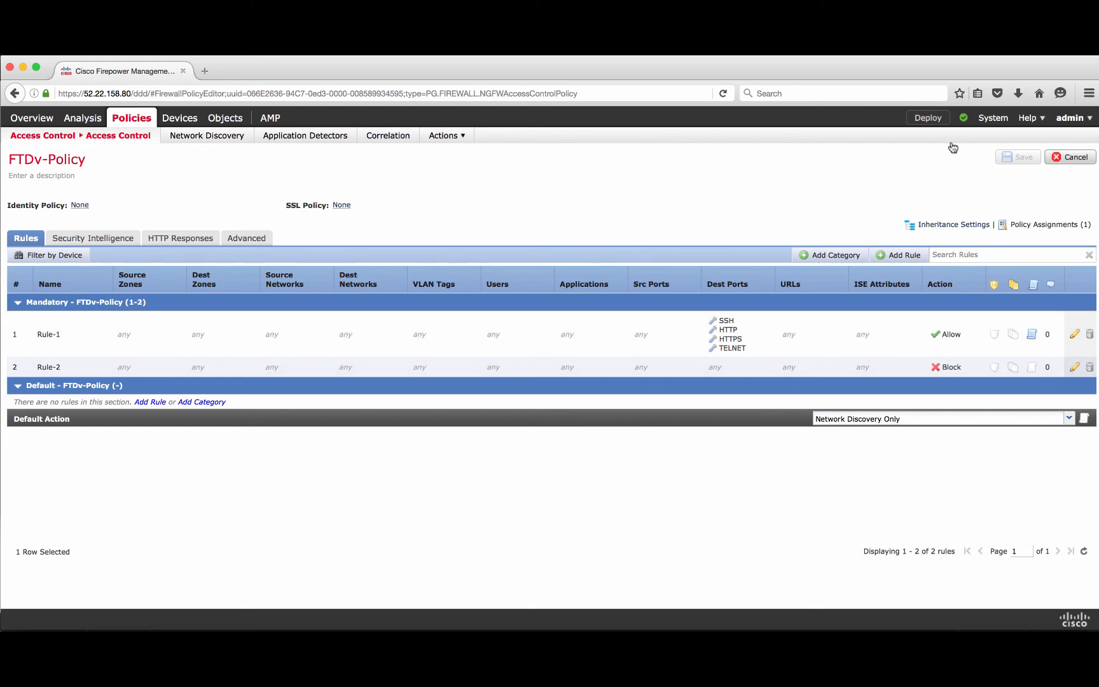
pyautogui.click(926, 117)
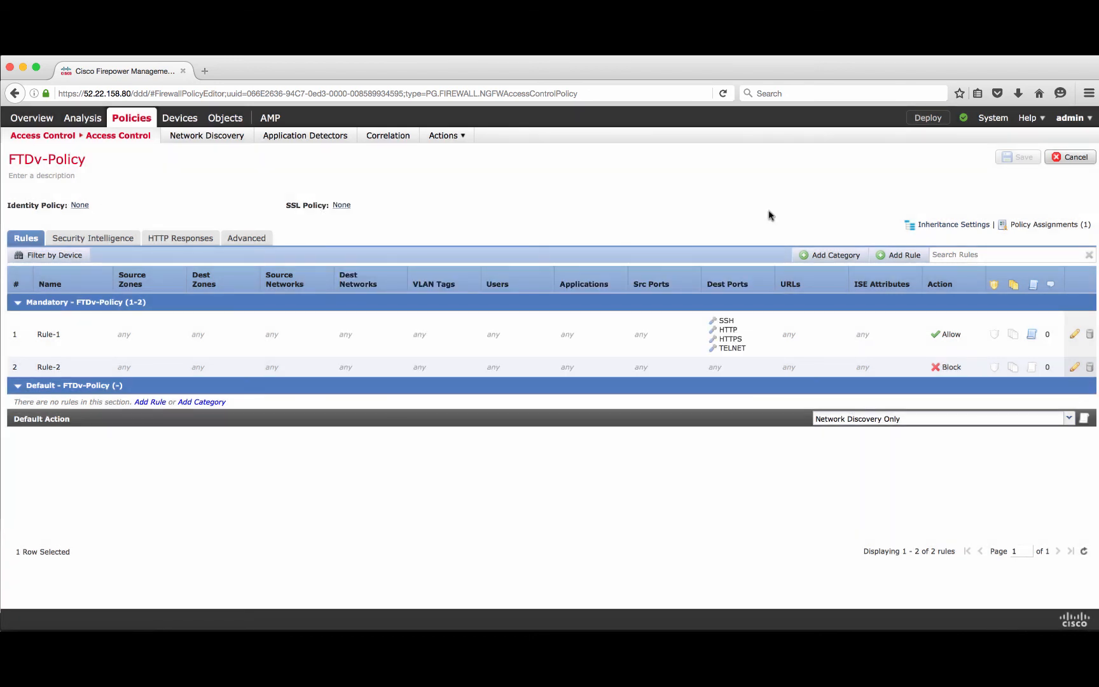
pyautogui.moveTo(778, 297)
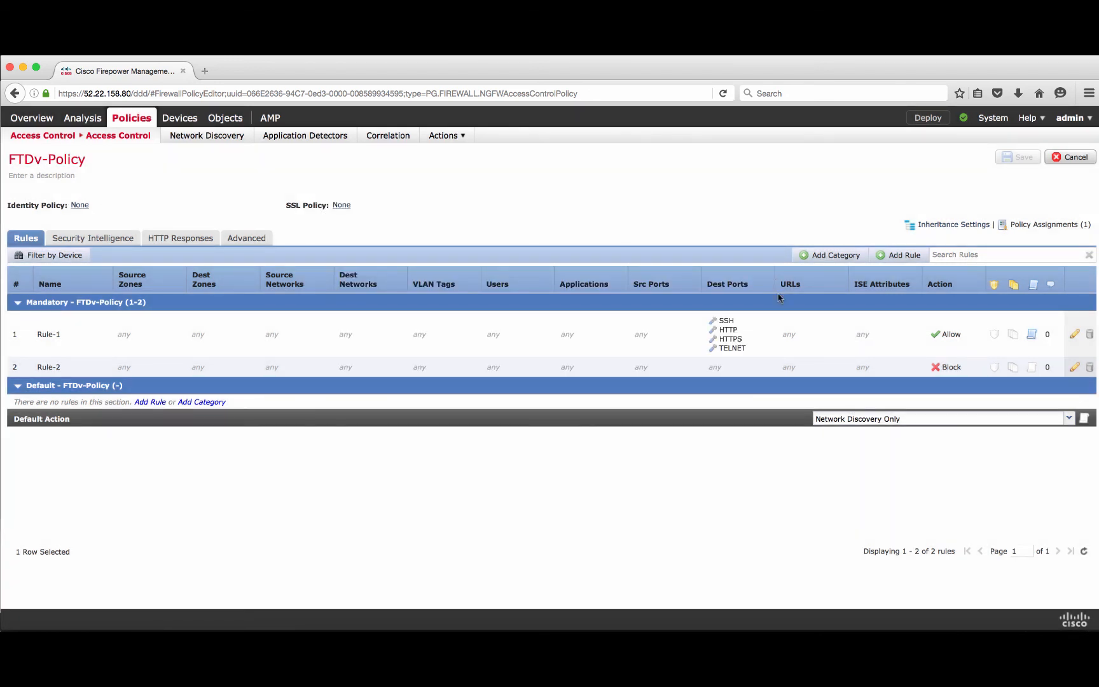
pyautogui.click(899, 617)
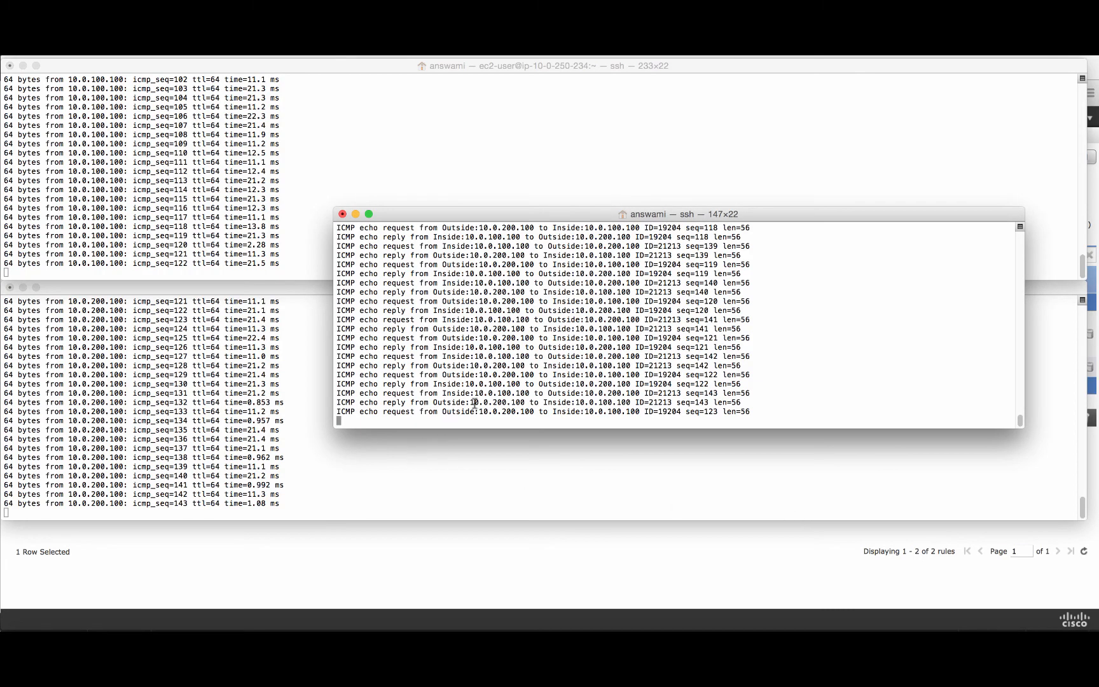
pyautogui.moveTo(468, 474)
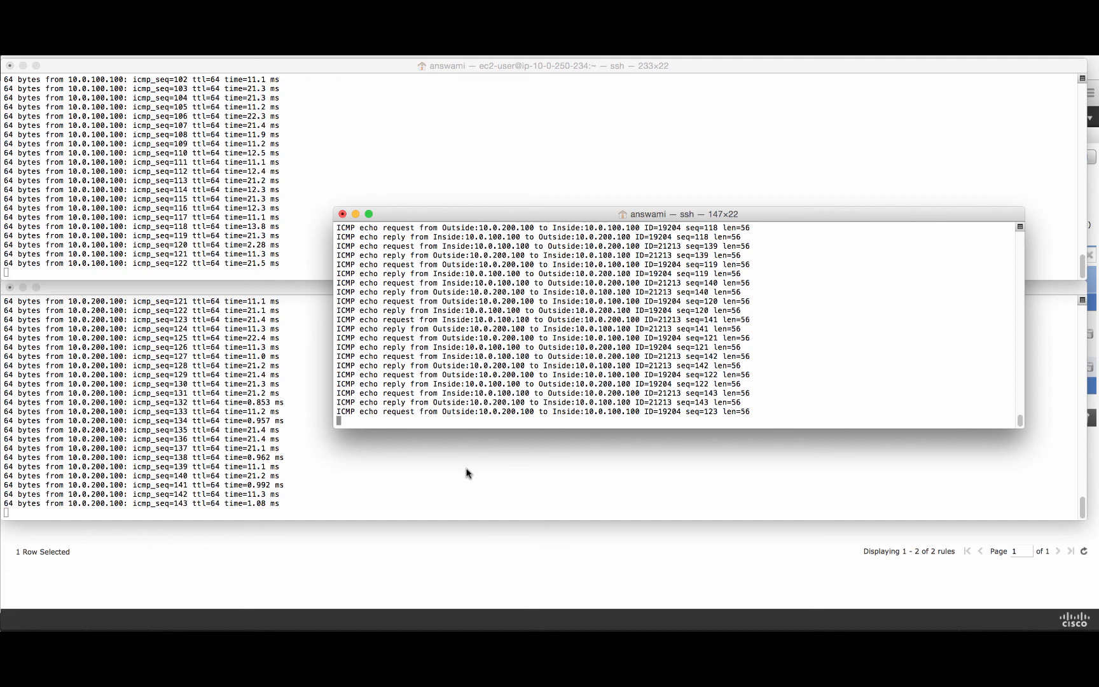
pyautogui.moveTo(432, 572)
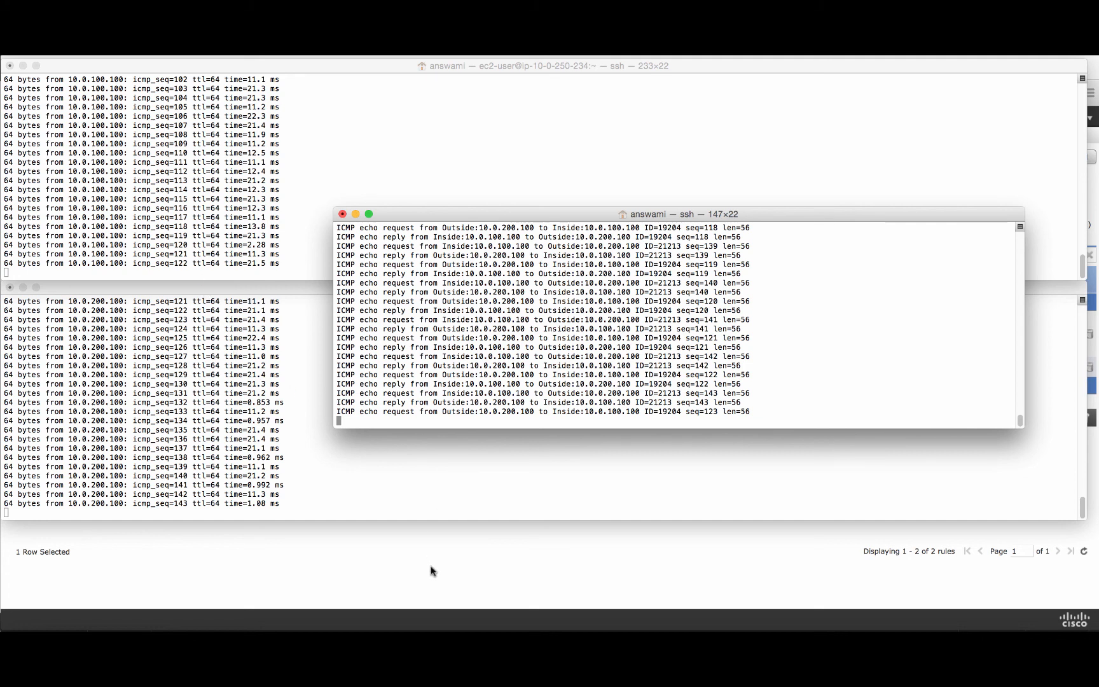